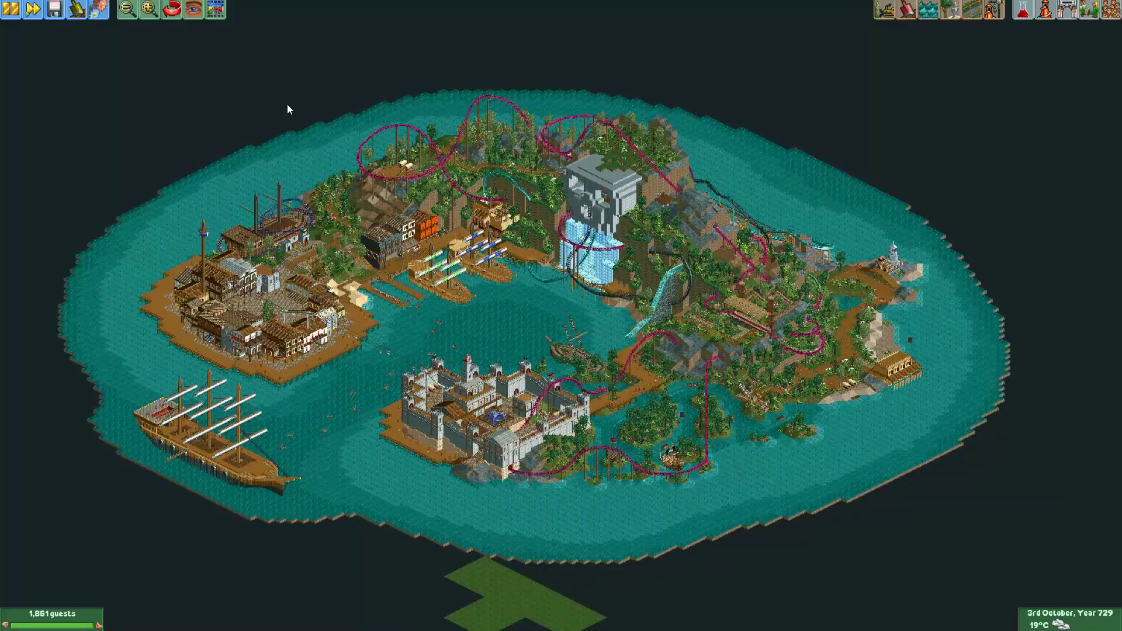
pyautogui.moveTo(197, 109)
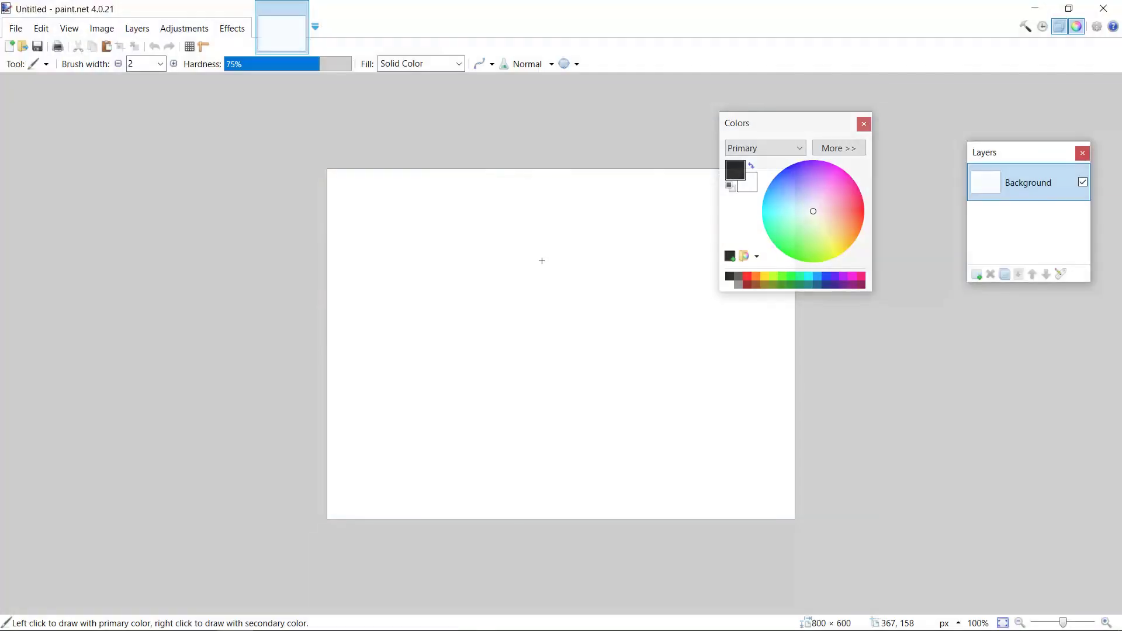
# Step: Move the Colors window aside, paste the park screenshot, and expand the canvas to 1920×1080
pyautogui.moveTo(736, 123); pyautogui.dragTo(790, 159)
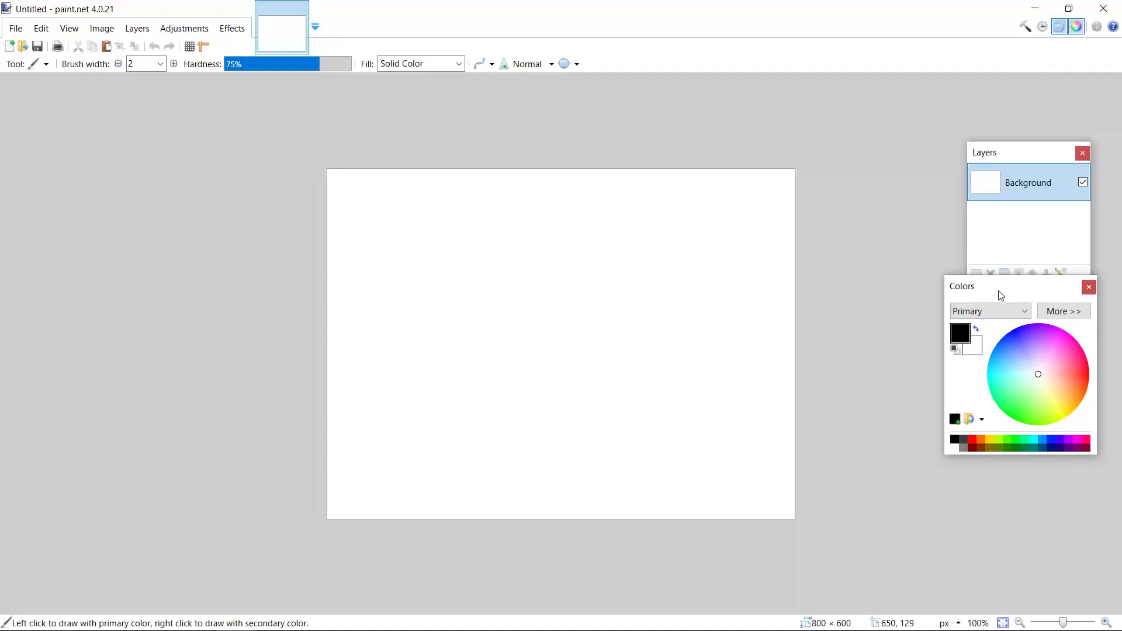
pyautogui.press('ctrl+v')
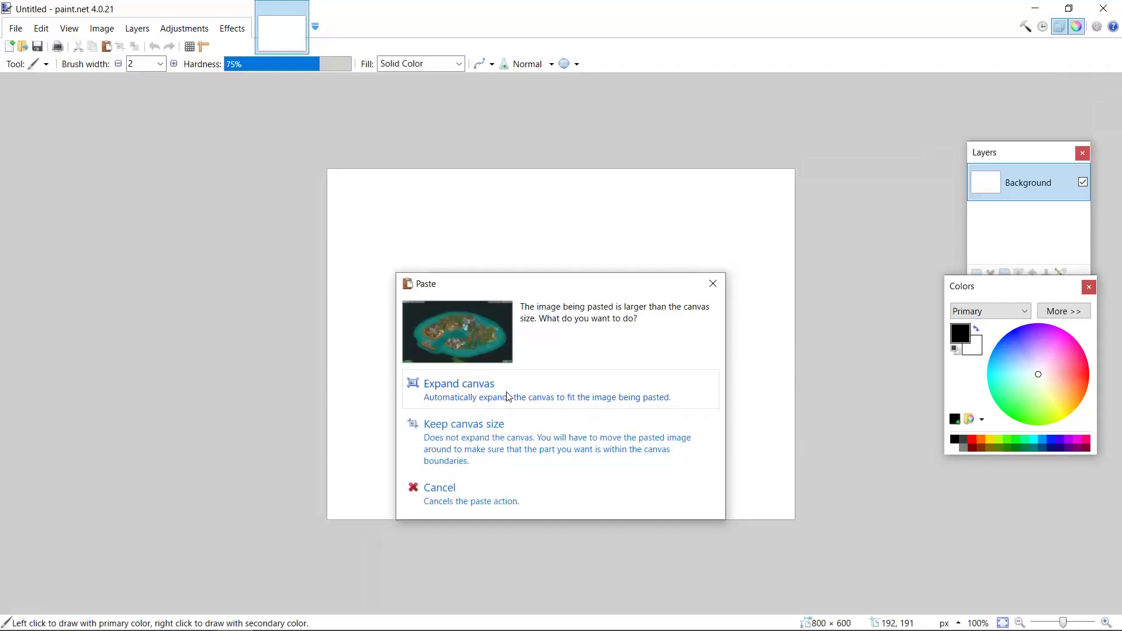
pyautogui.moveTo(505, 389)
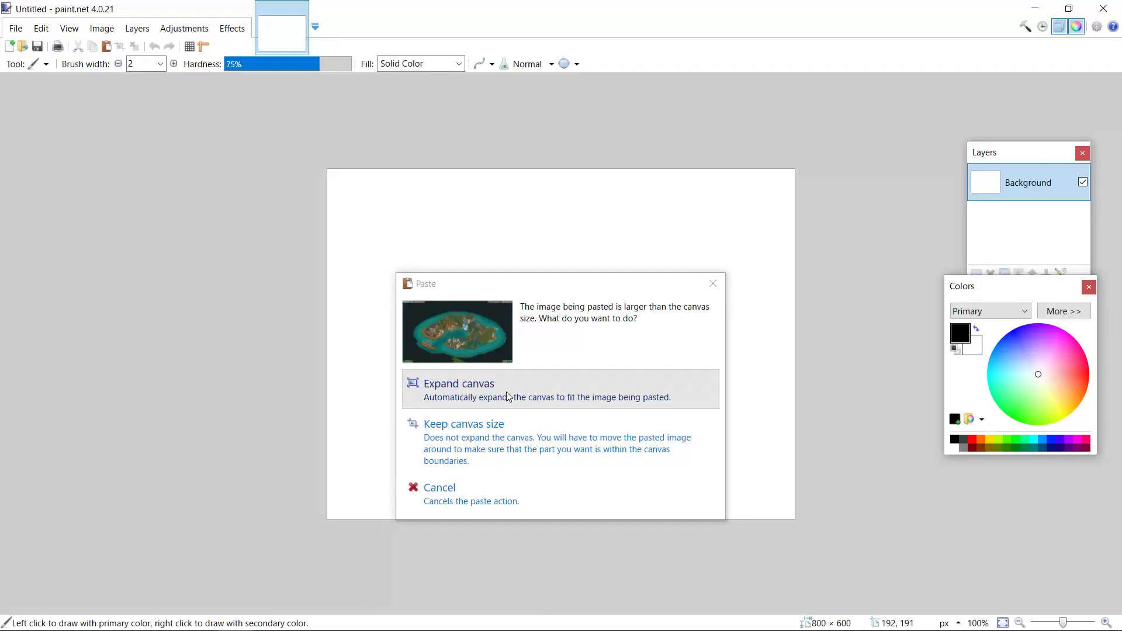
pyautogui.click(458, 383)
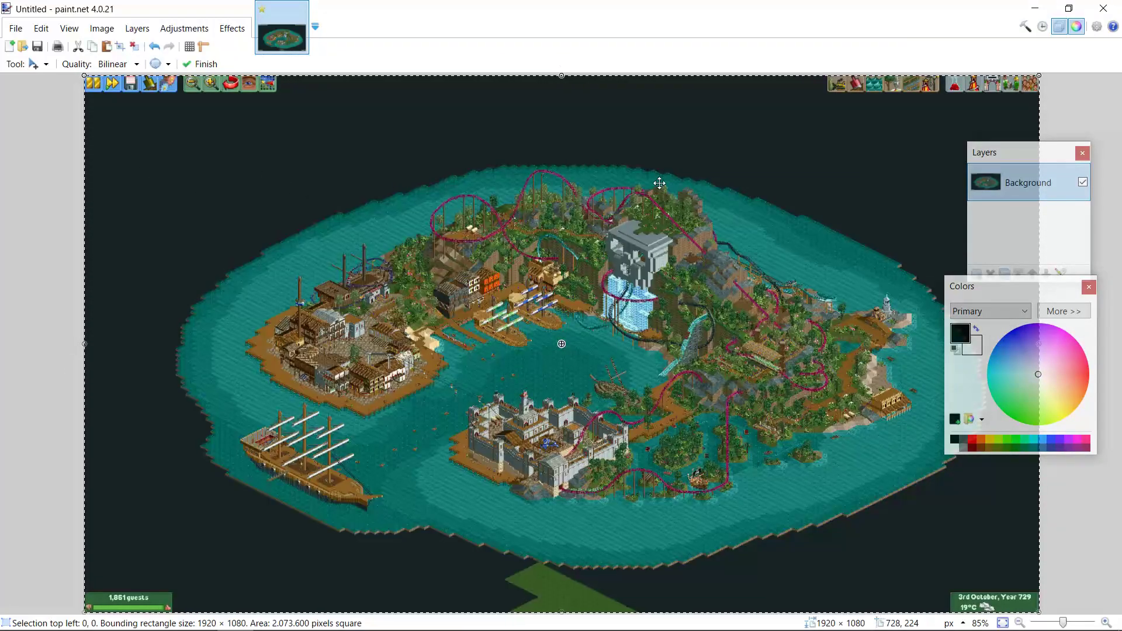
pyautogui.moveTo(1051, 293)
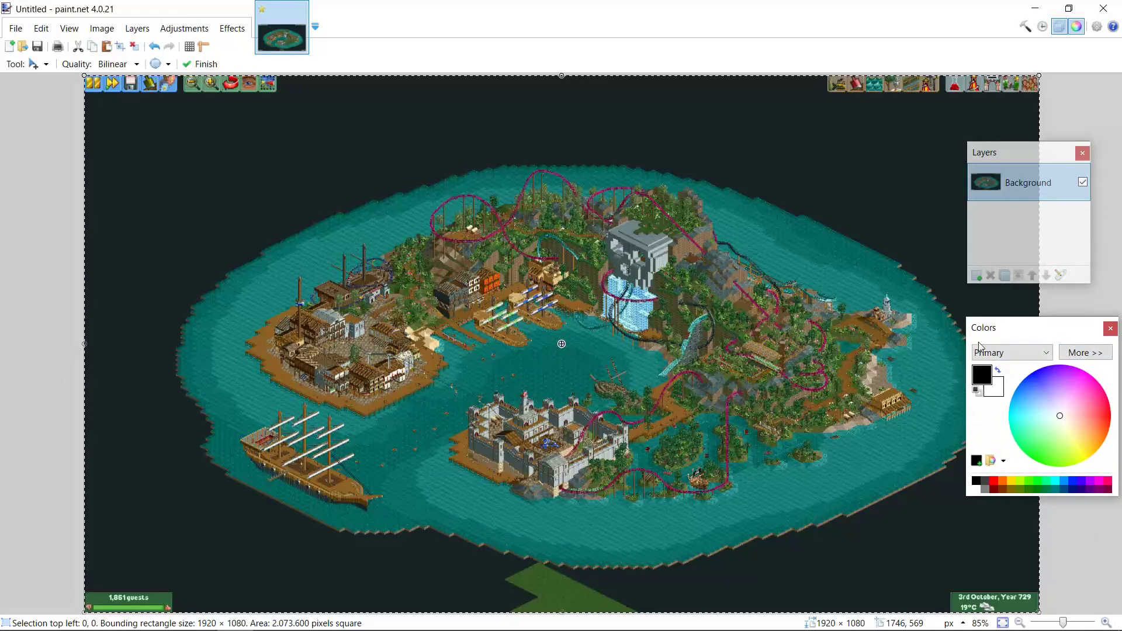
pyautogui.moveTo(1081, 422)
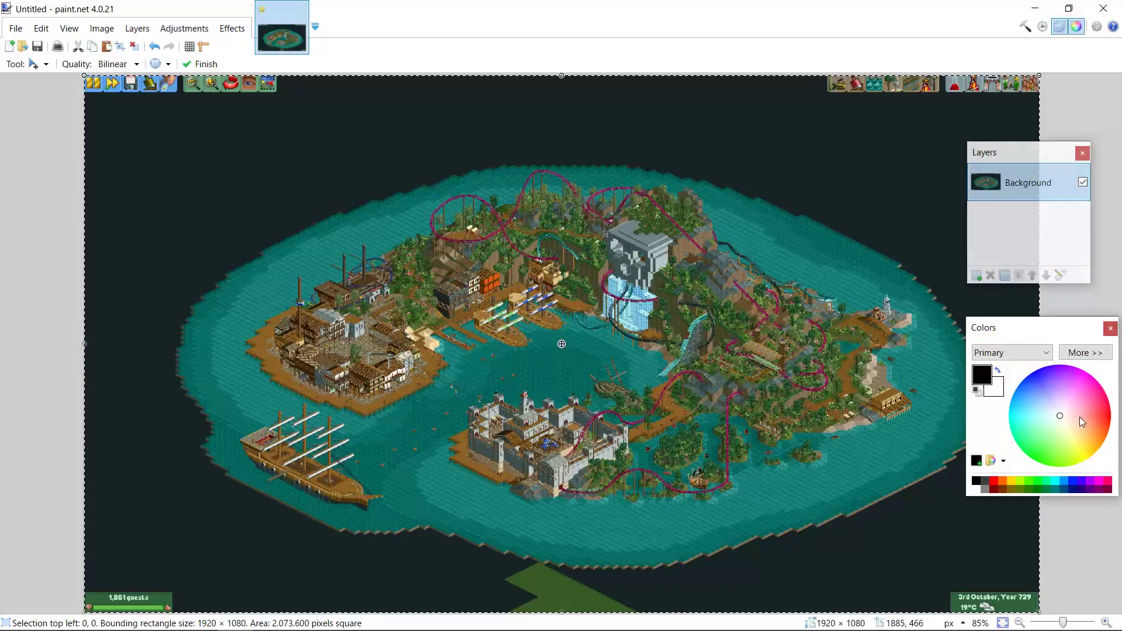
pyautogui.moveTo(1076, 26)
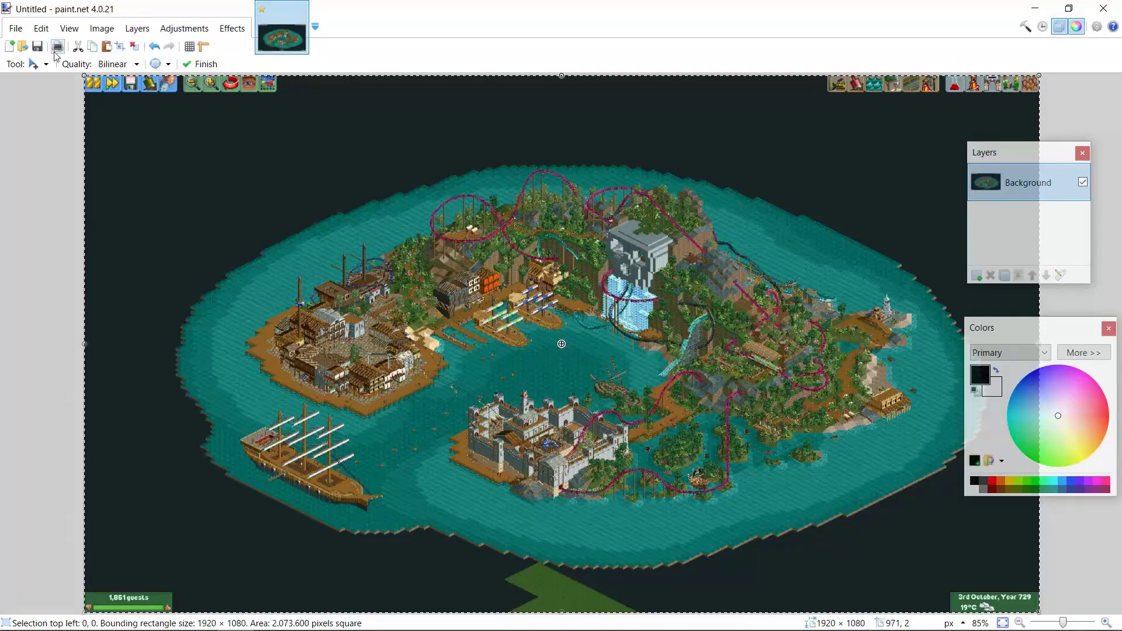
# Step: Sample the screenshot's dark background with the Color Picker and show its full values (hex 172323)
pyautogui.click(40, 63)
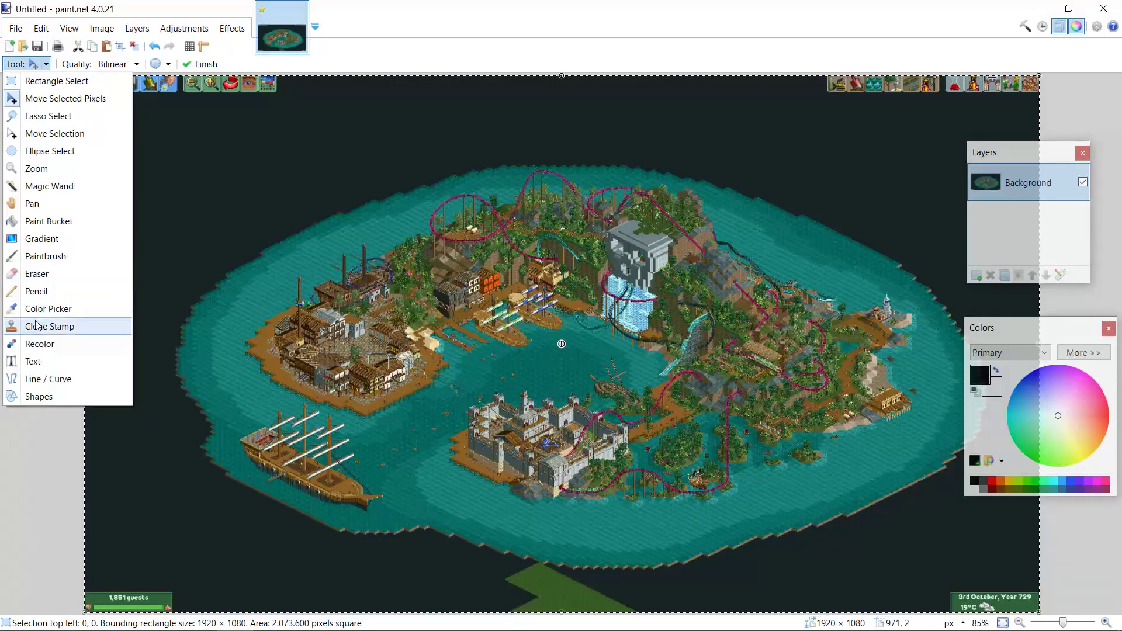
pyautogui.click(47, 308)
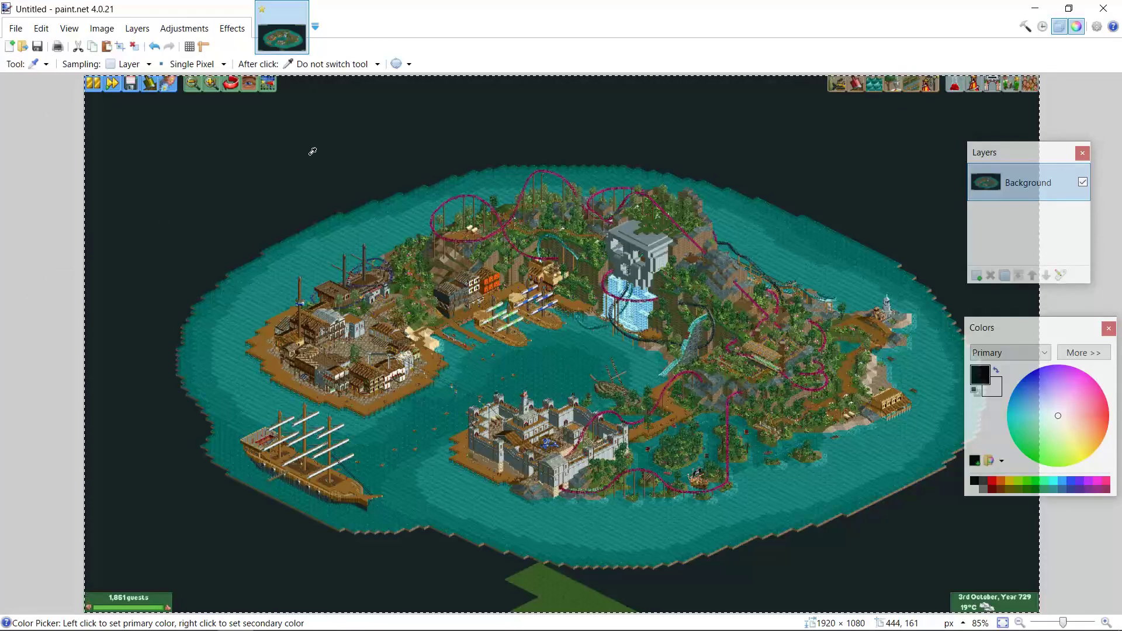
pyautogui.moveTo(297, 183)
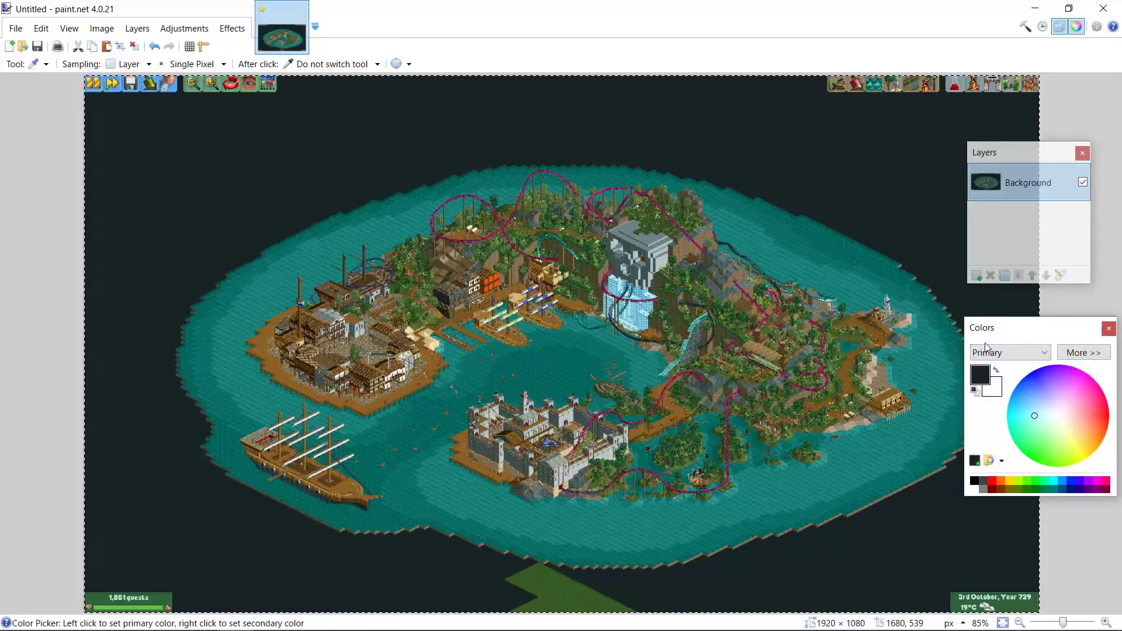
pyautogui.click(1084, 352)
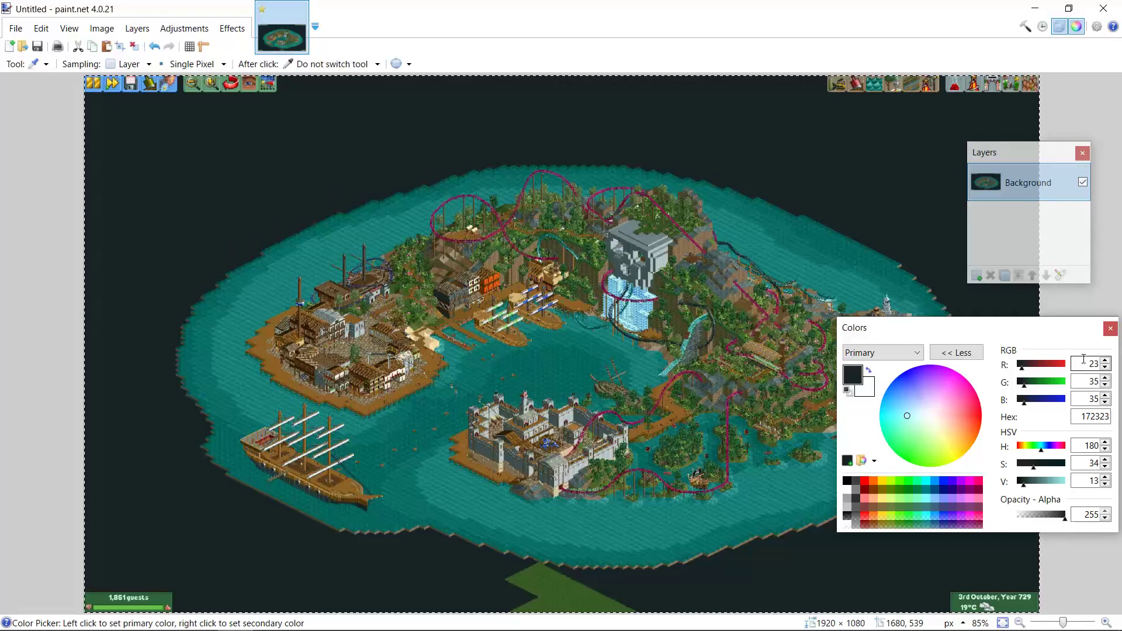
pyautogui.moveTo(1088, 376)
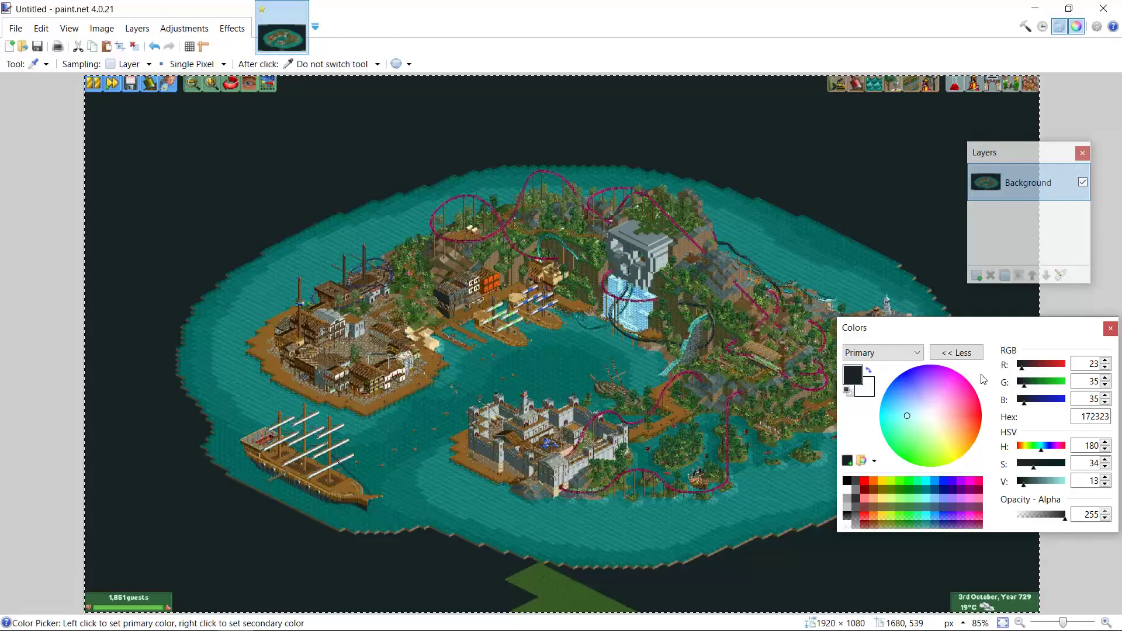
pyautogui.moveTo(977, 390)
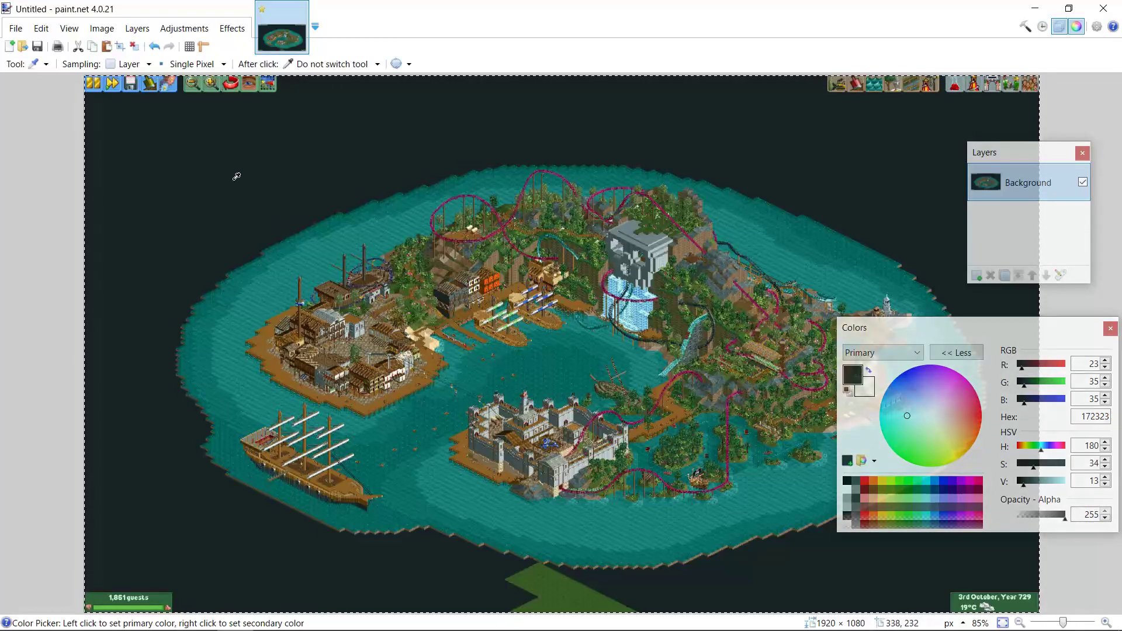
pyautogui.moveTo(950, 285)
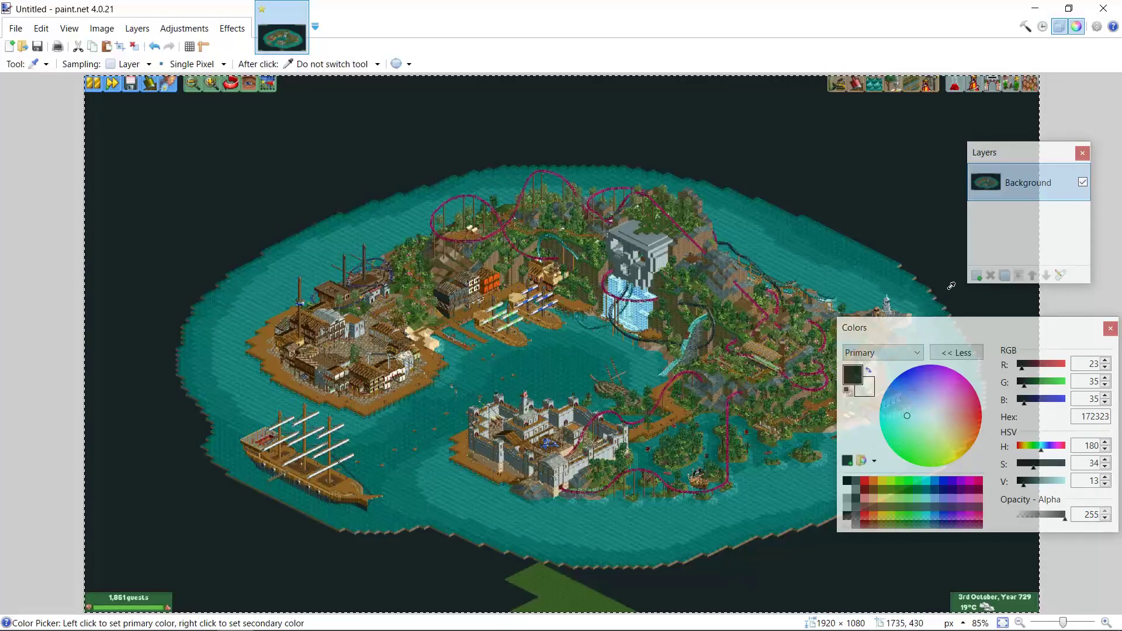
pyautogui.moveTo(940, 284)
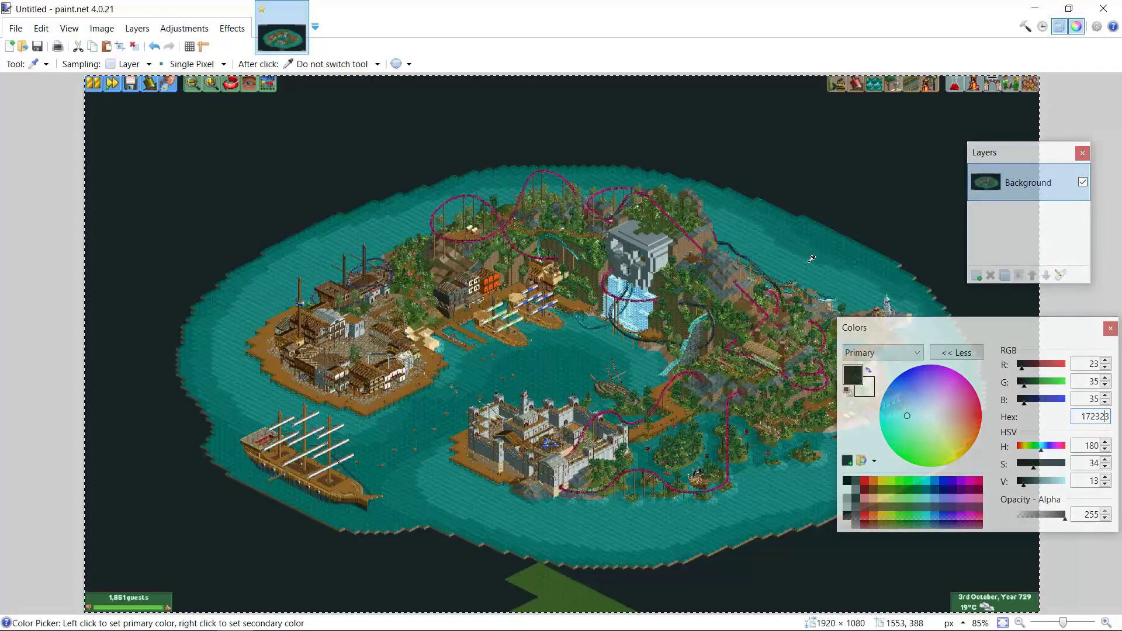
pyautogui.moveTo(180, 146)
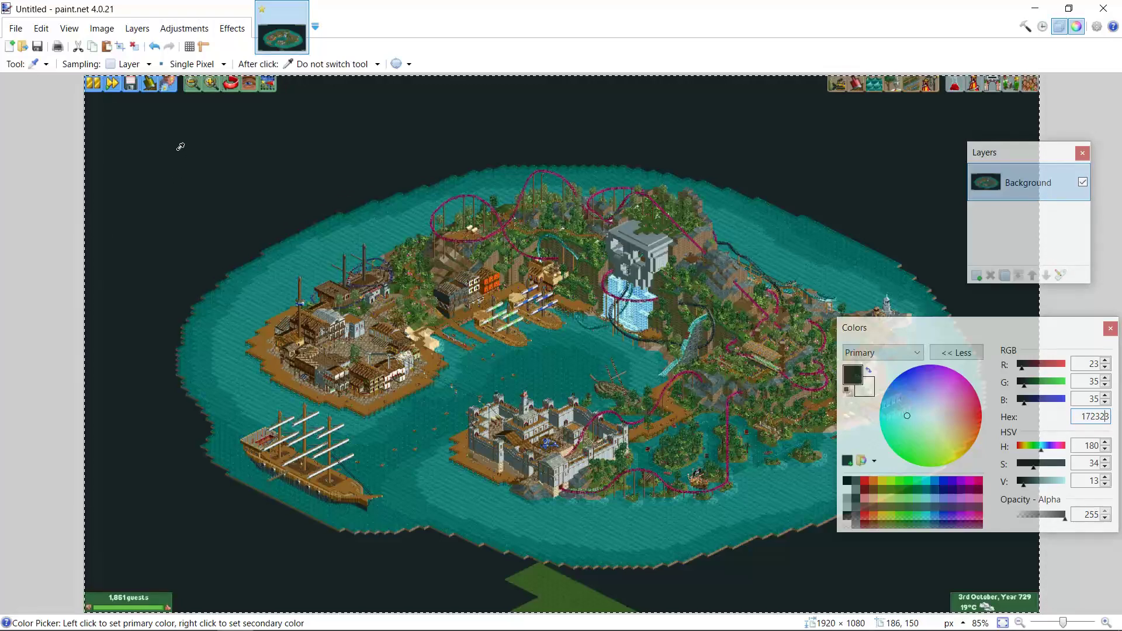
pyautogui.moveTo(165, 154)
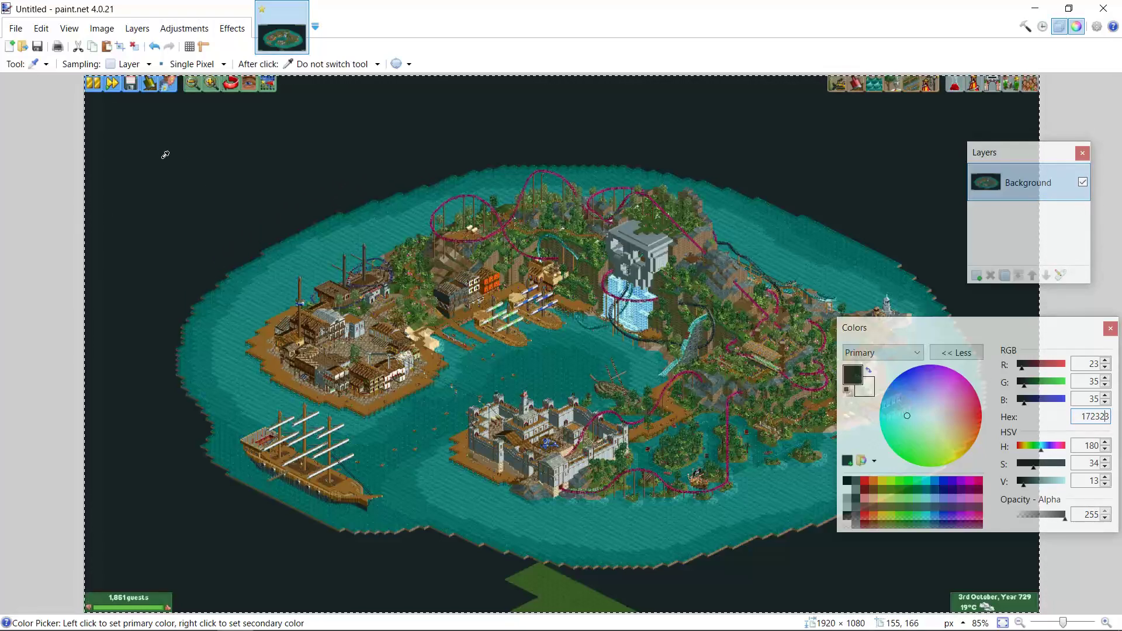
pyautogui.moveTo(632, 187)
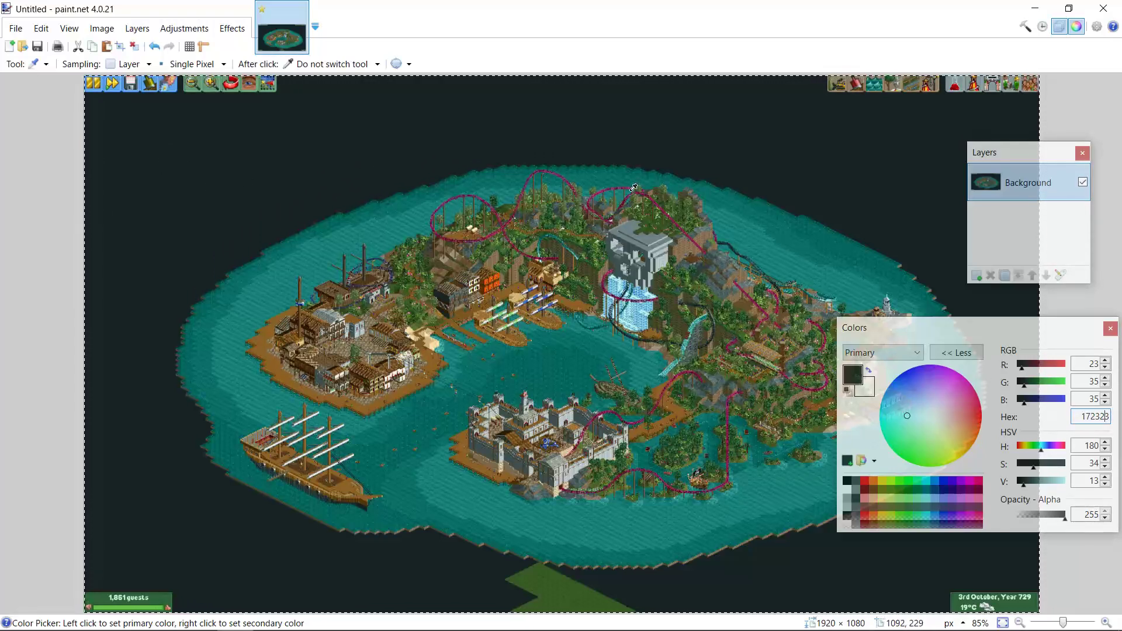
pyautogui.moveTo(192, 157)
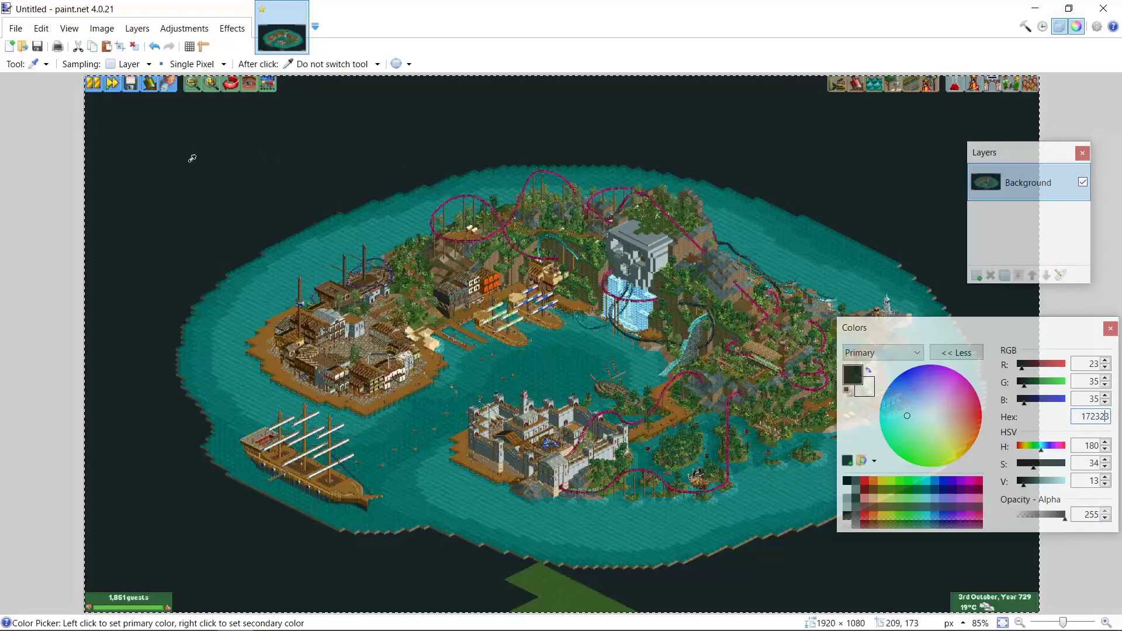
pyautogui.moveTo(281, 236)
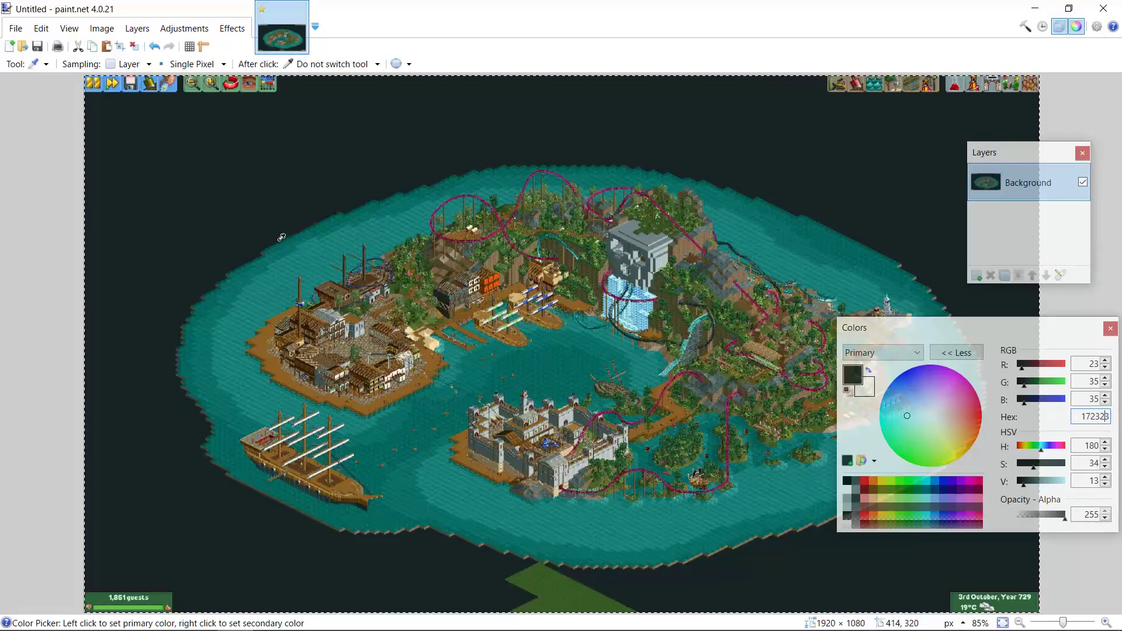
pyautogui.moveTo(206, 188)
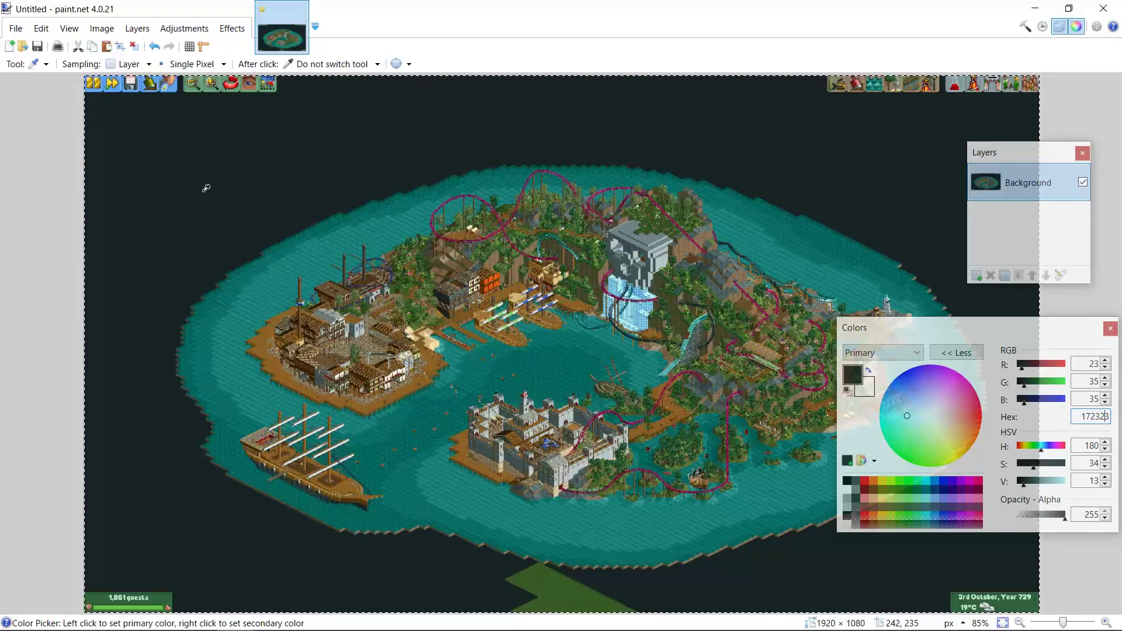
pyautogui.moveTo(181, 178)
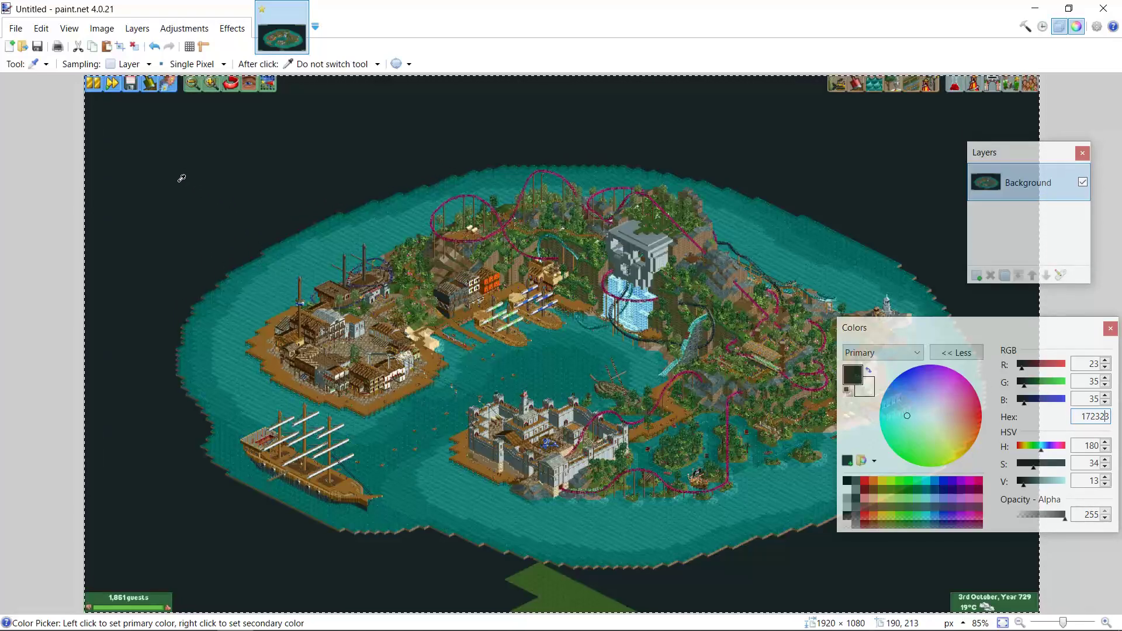
pyautogui.moveTo(172, 220)
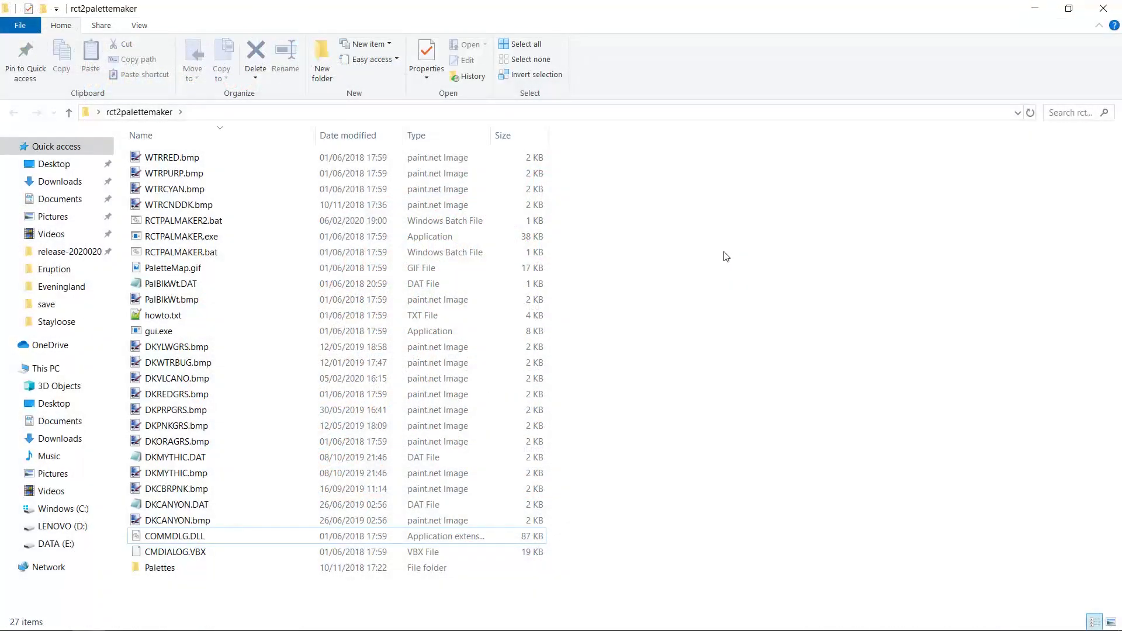
pyautogui.moveTo(115, 116)
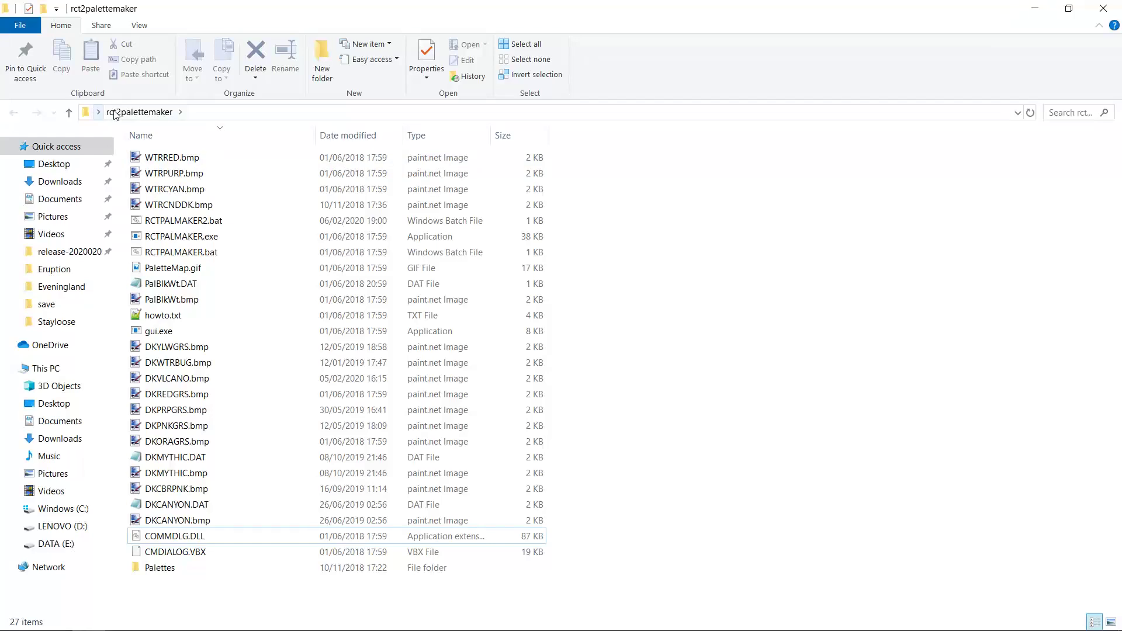
# Step: Bring up the rct2palettemaker folder listing palette bitmaps such as WTRCYAN.bmp
pyautogui.click(180, 236)
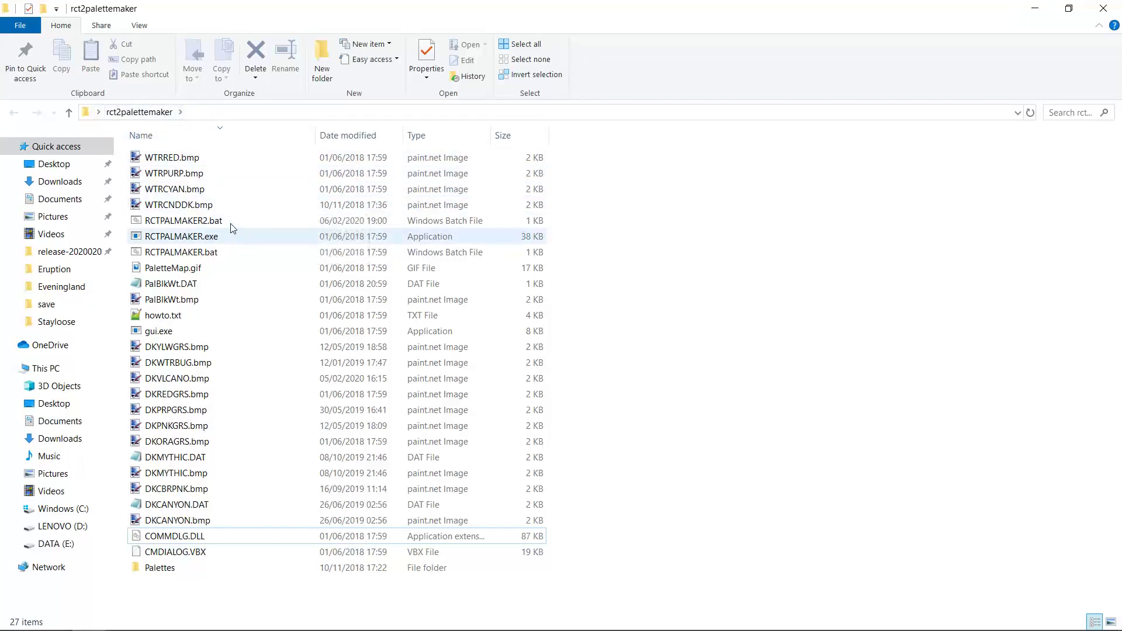
pyautogui.click(175, 489)
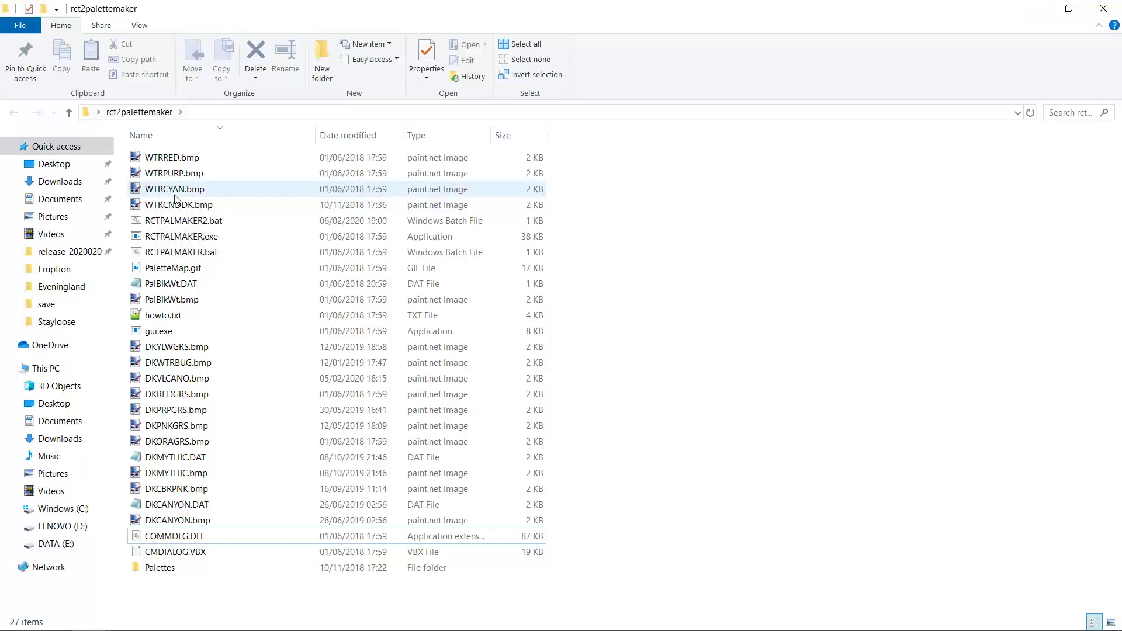
pyautogui.moveTo(178, 205)
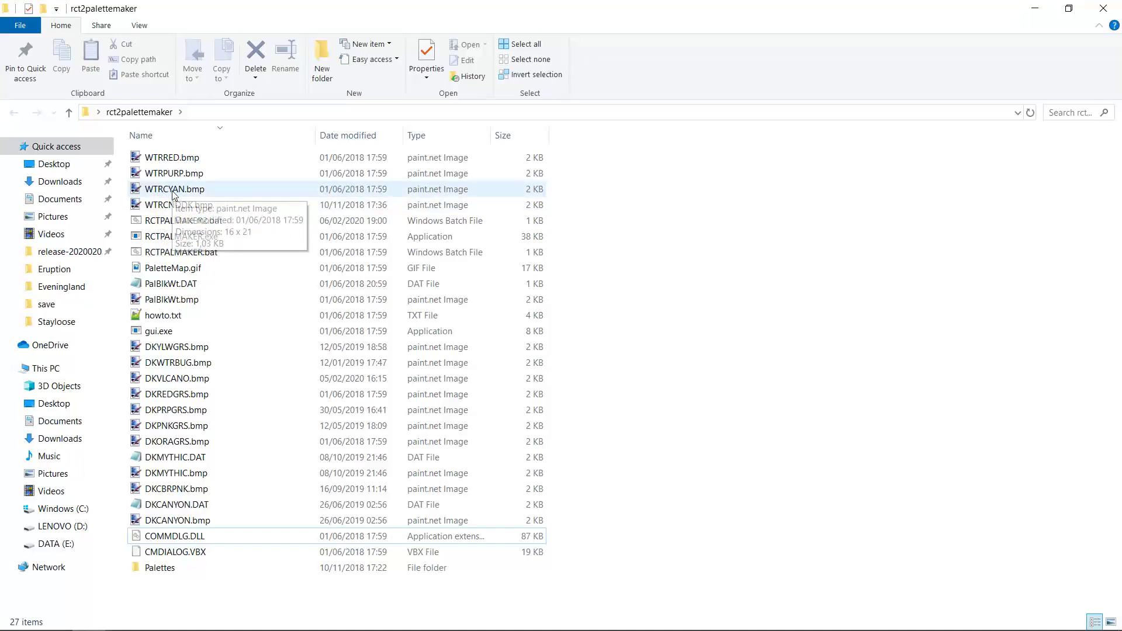
pyautogui.moveTo(175, 194)
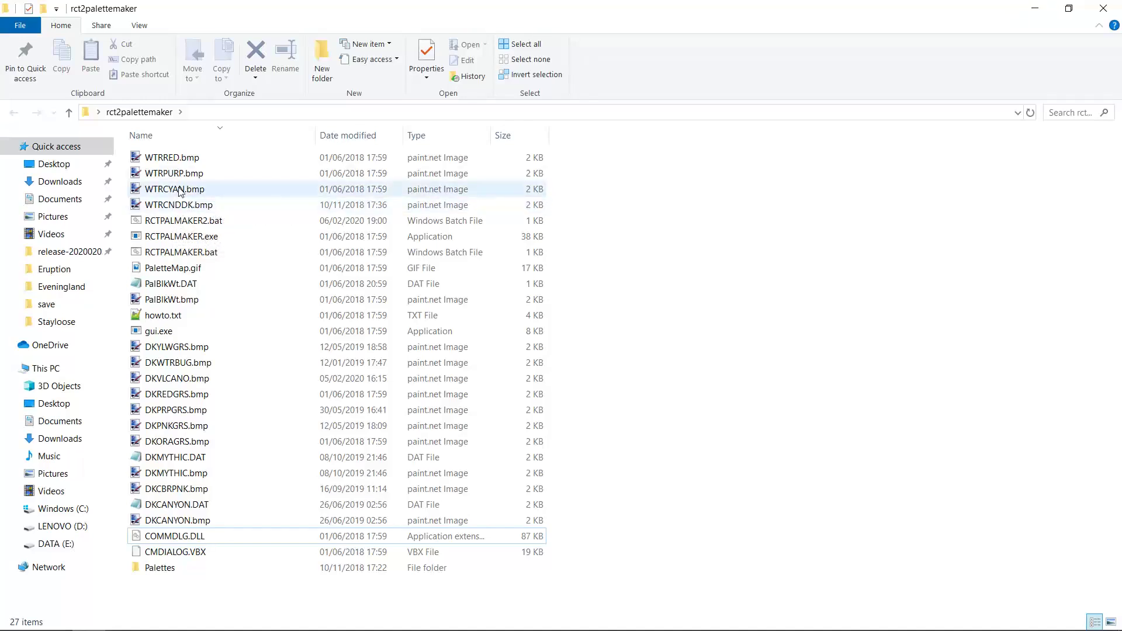
pyautogui.moveTo(174, 189)
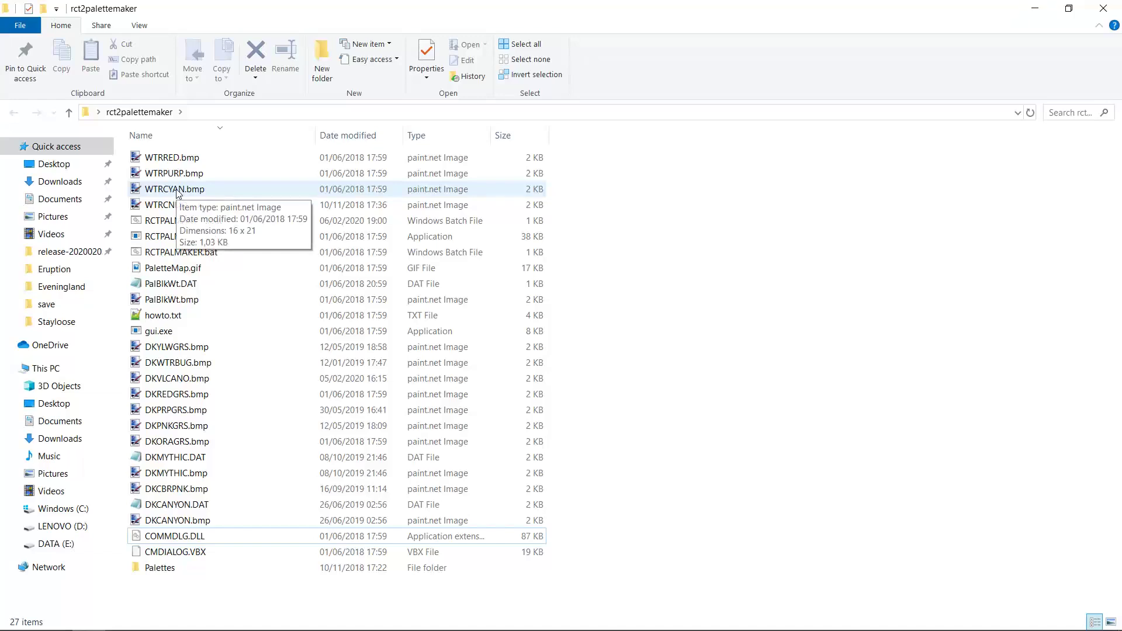
# Step: Paste DKBLKTIL.bmp into the rct2palettemaker folder, bringing it to 28 items
pyautogui.rightClick(175, 188)
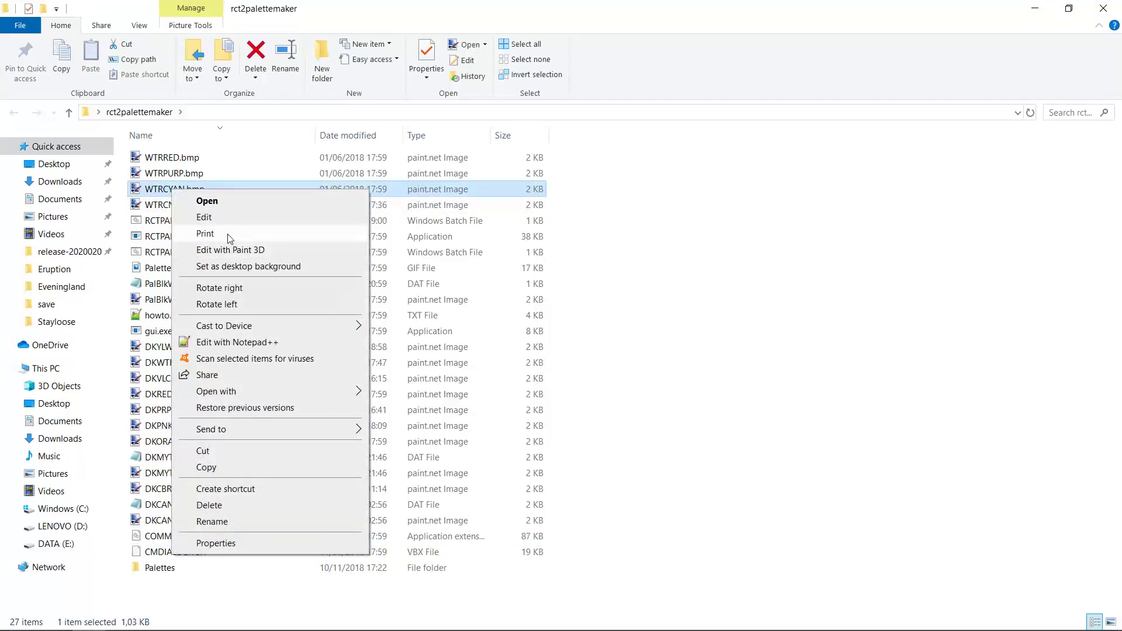
pyautogui.rightClick(744, 251)
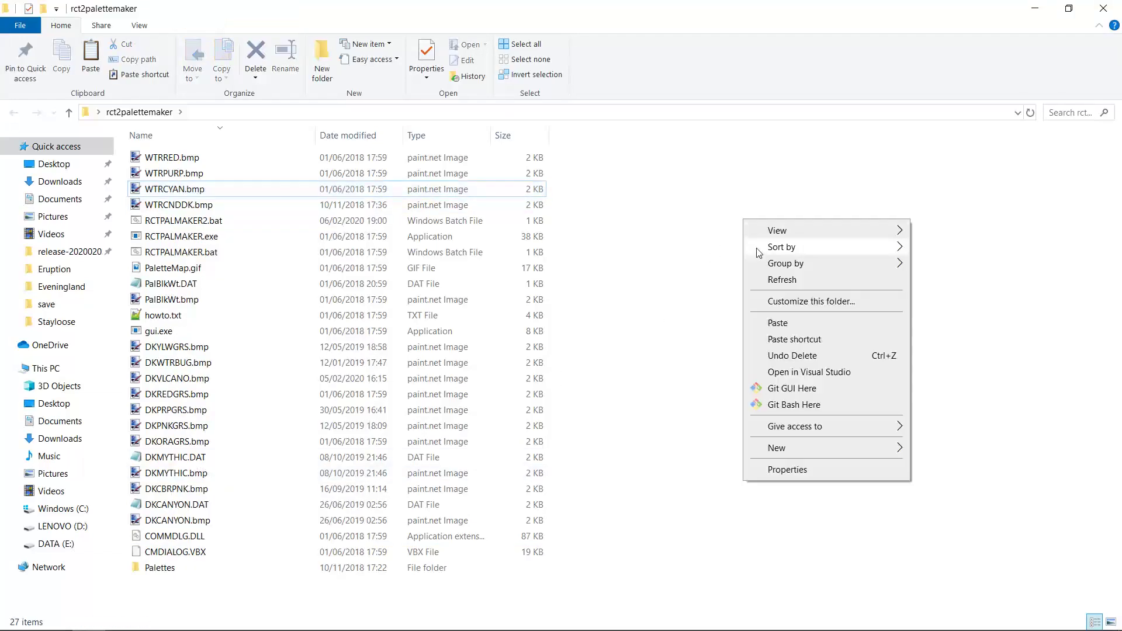
pyautogui.click(777, 323)
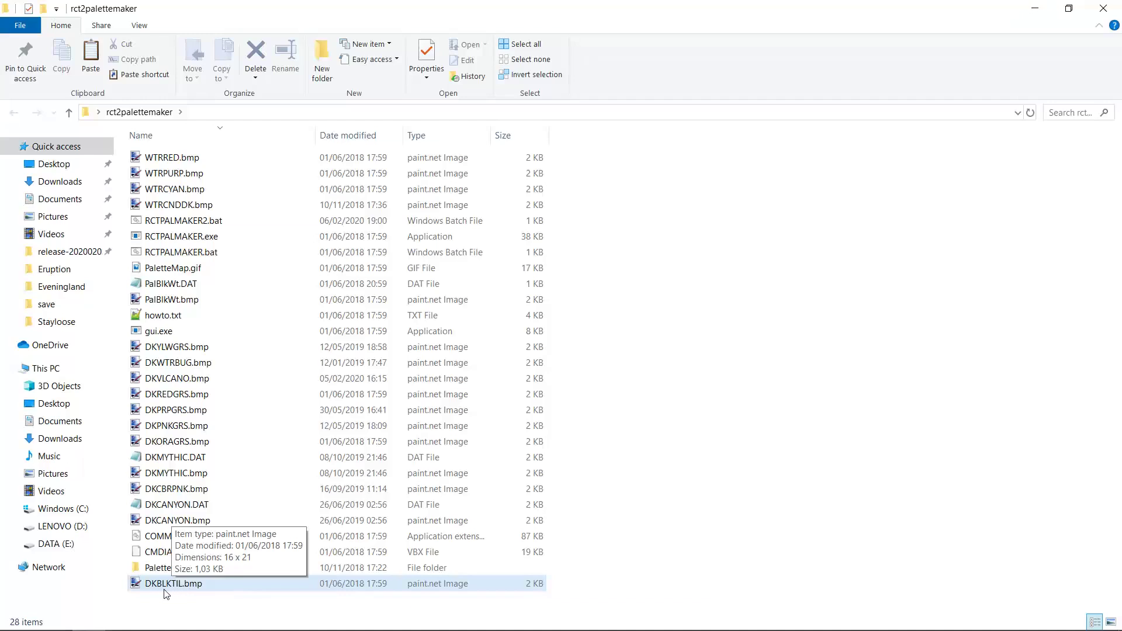
pyautogui.moveTo(725, 377)
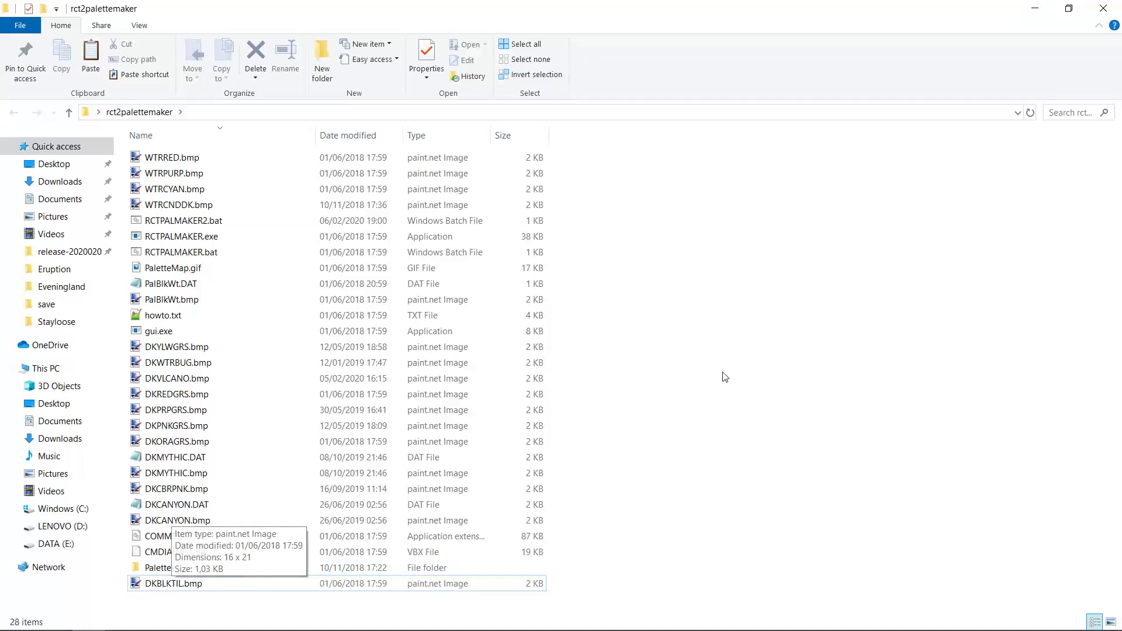
pyautogui.moveTo(168, 524)
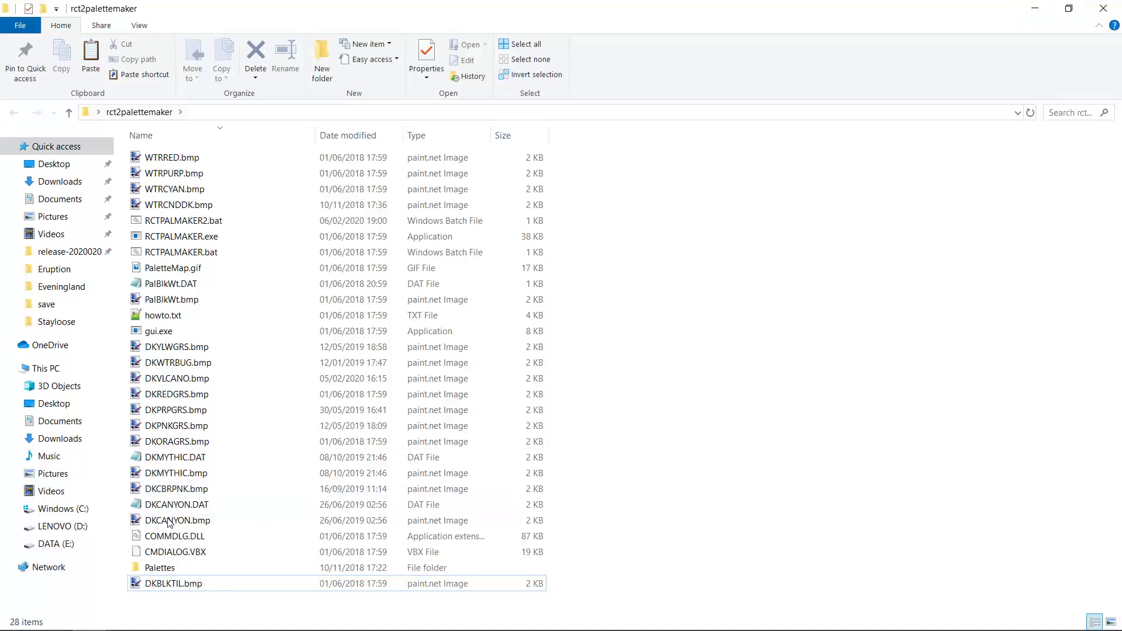
pyautogui.moveTo(150, 587)
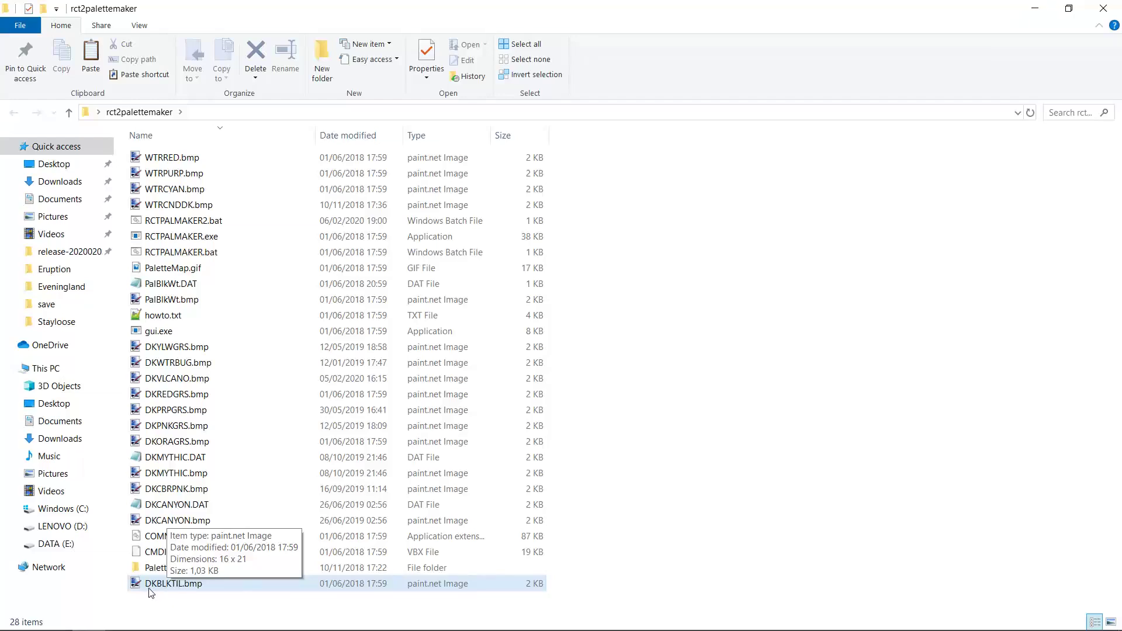
pyautogui.moveTo(707, 366)
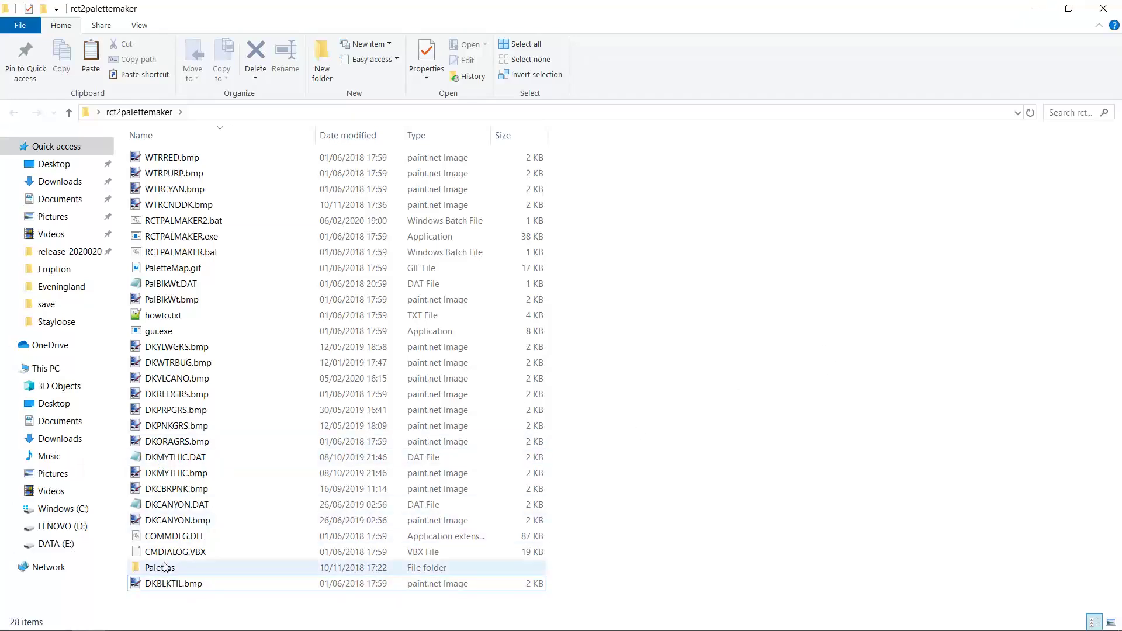
pyautogui.click(174, 457)
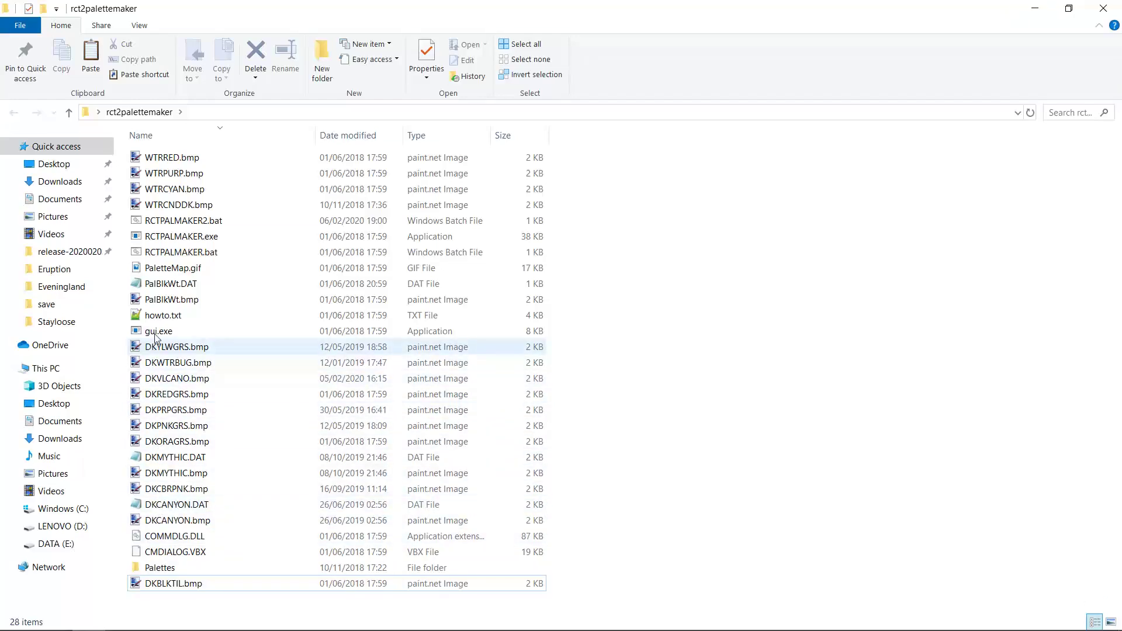
pyautogui.moveTo(176, 350)
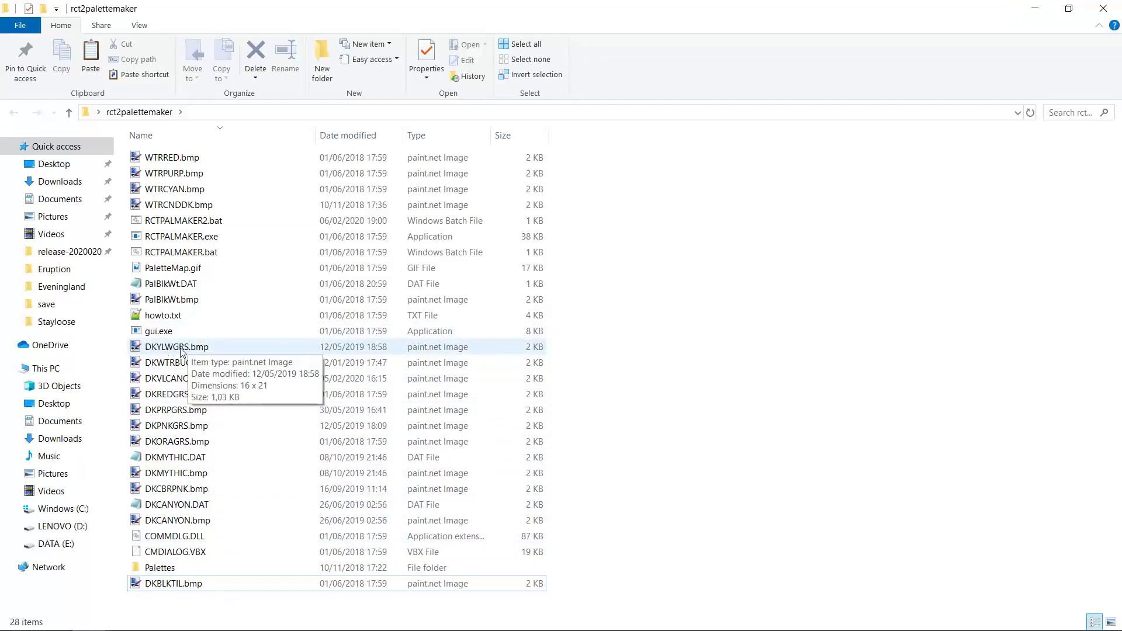
pyautogui.moveTo(179, 421)
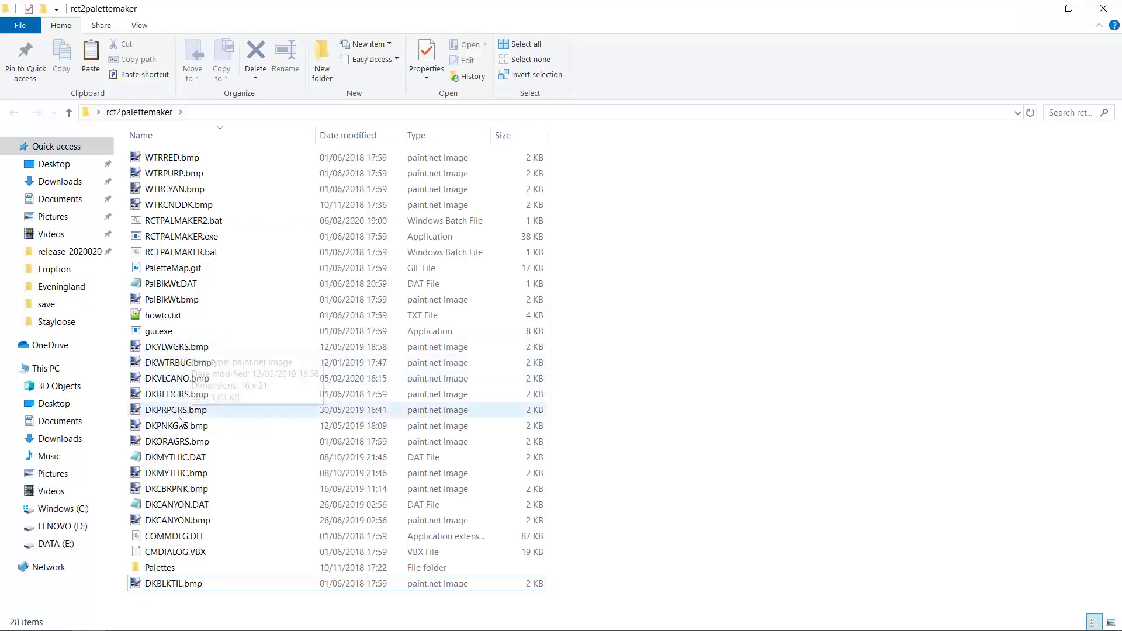
pyautogui.moveTo(176, 347)
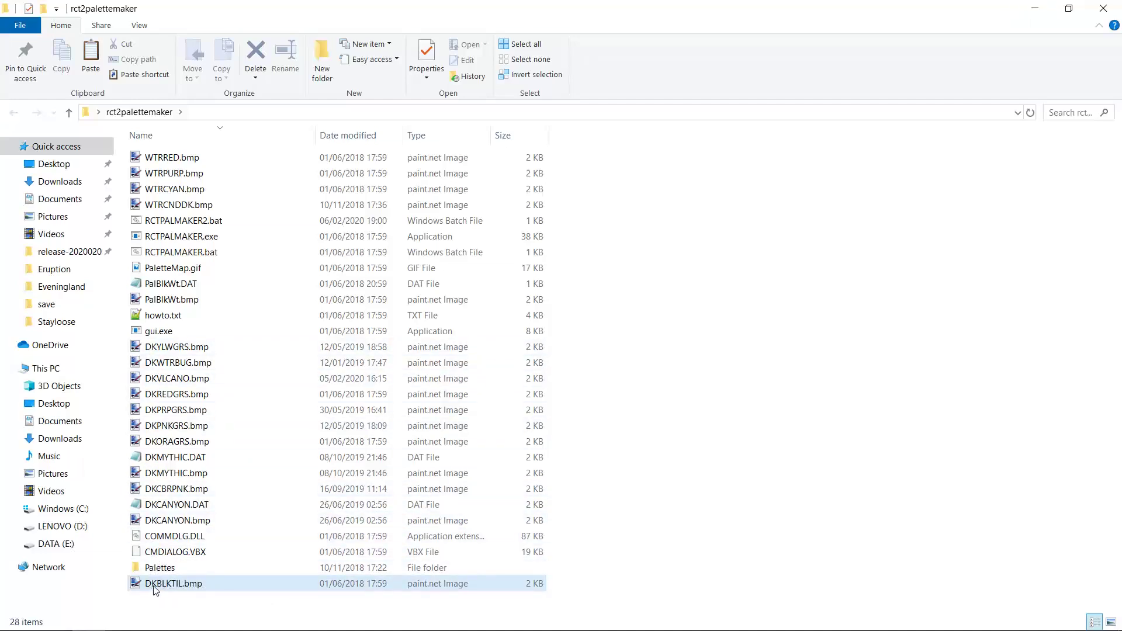
pyautogui.moveTo(154, 583)
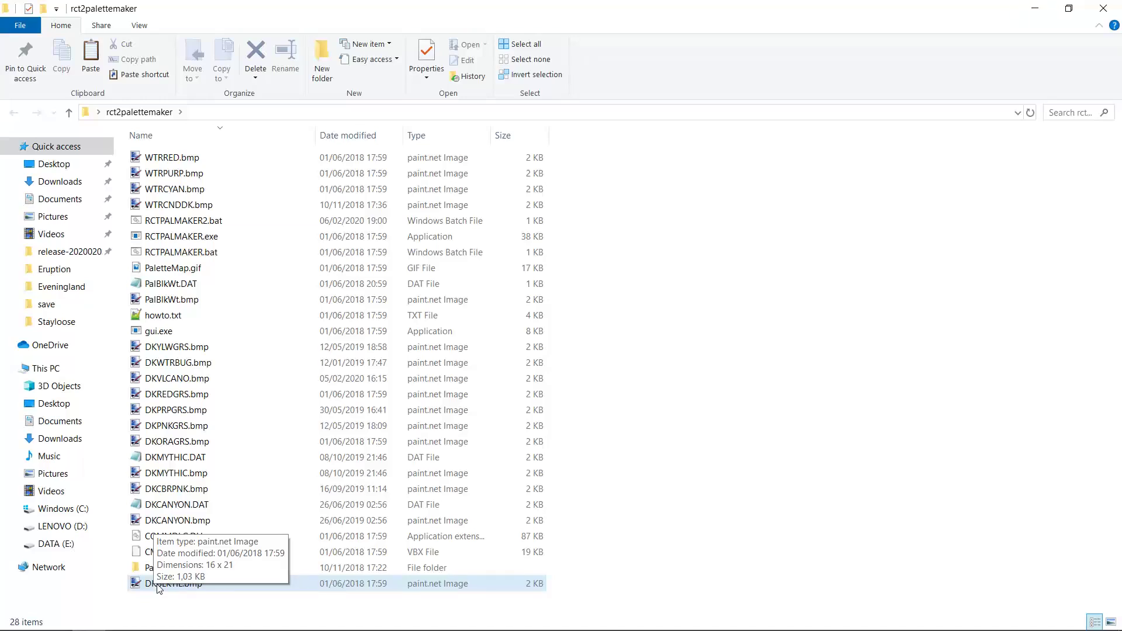
pyautogui.moveTo(401, 483)
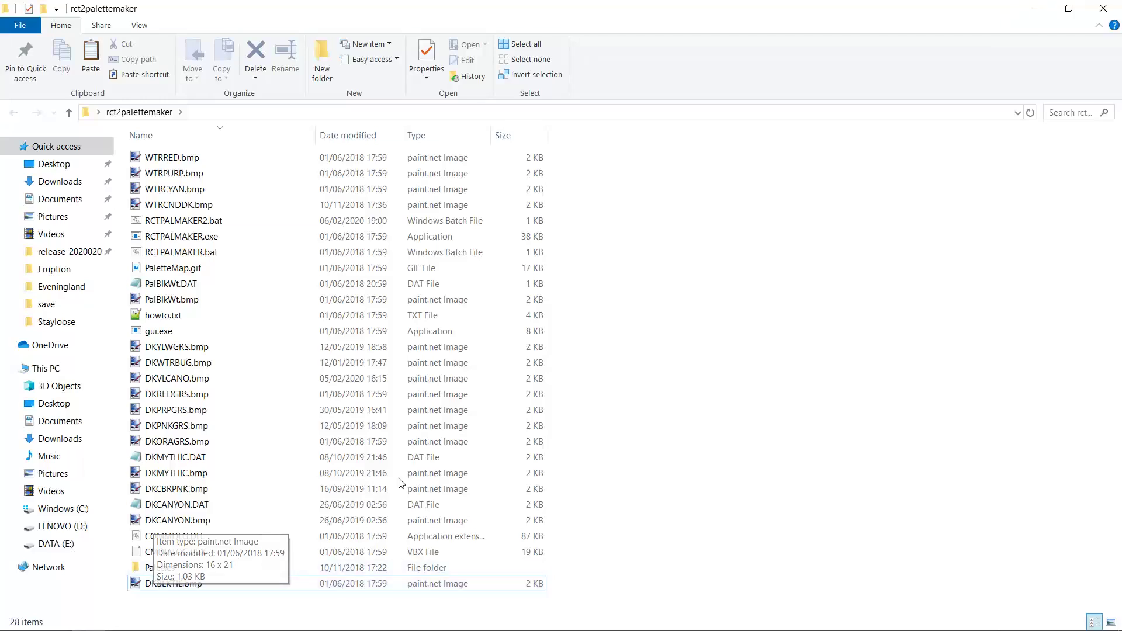
pyautogui.moveTo(603, 358)
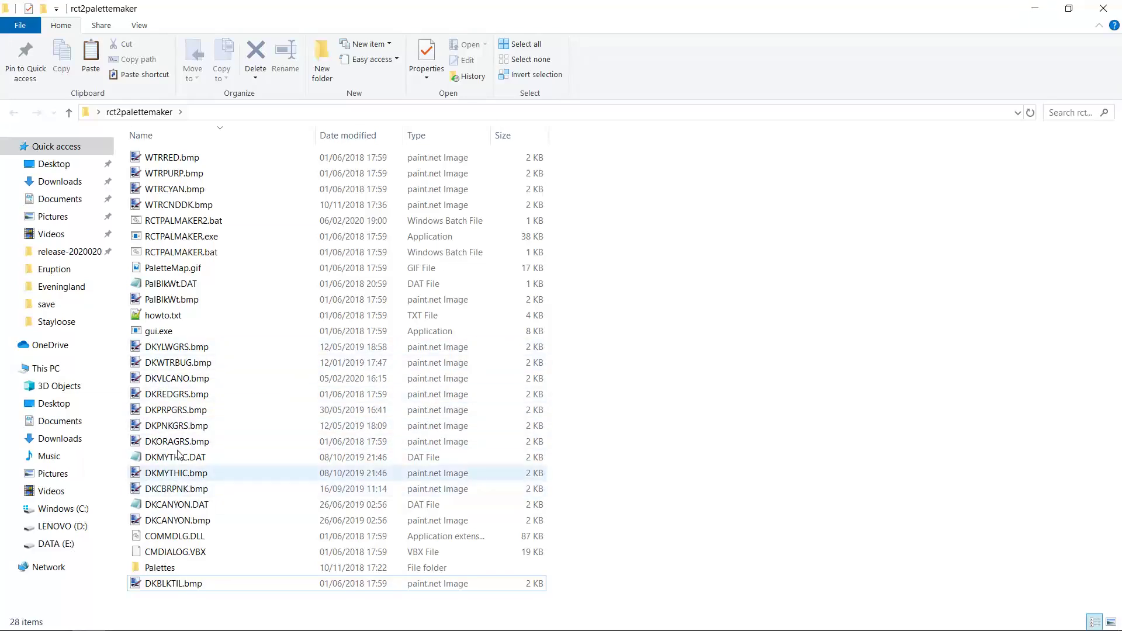
pyautogui.moveTo(172, 394)
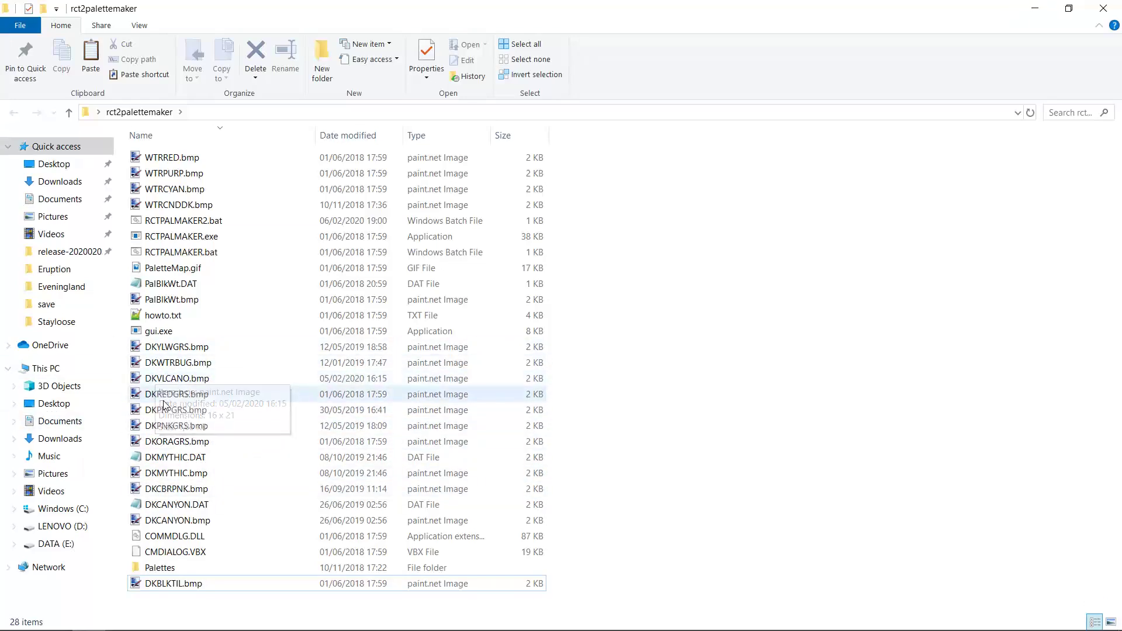
pyautogui.moveTo(714, 286)
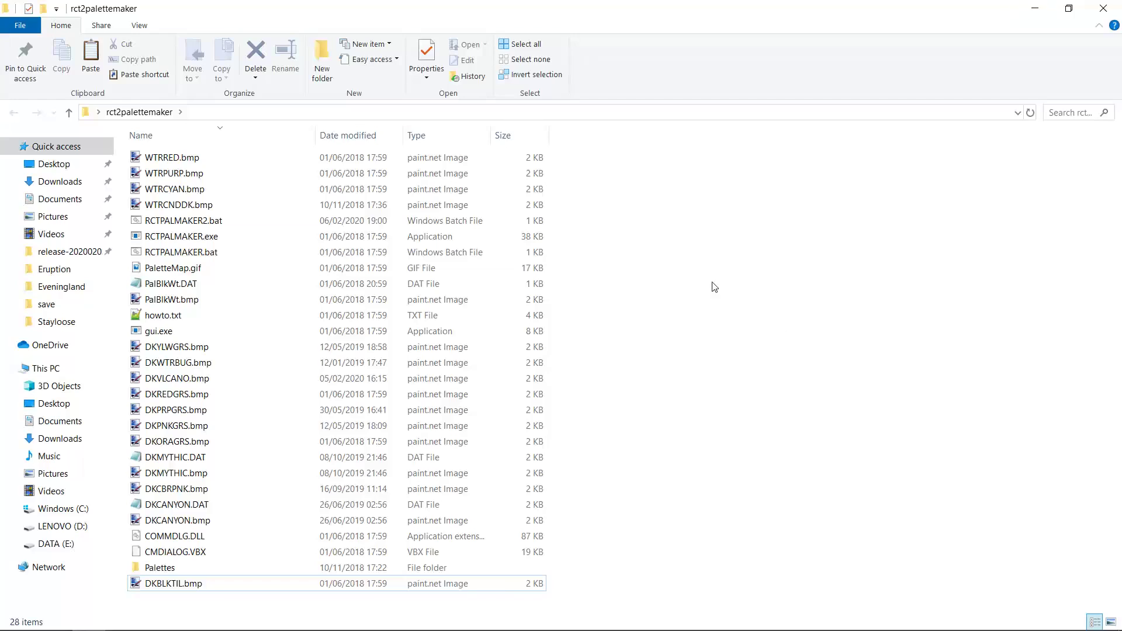
pyautogui.moveTo(632, 306)
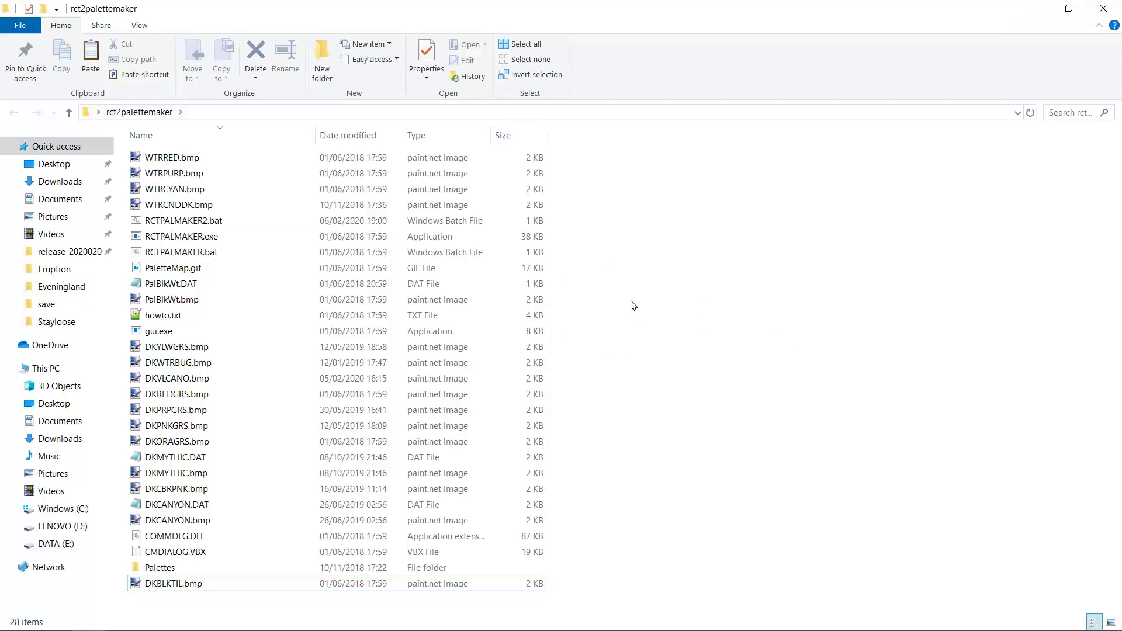
pyautogui.moveTo(171, 584)
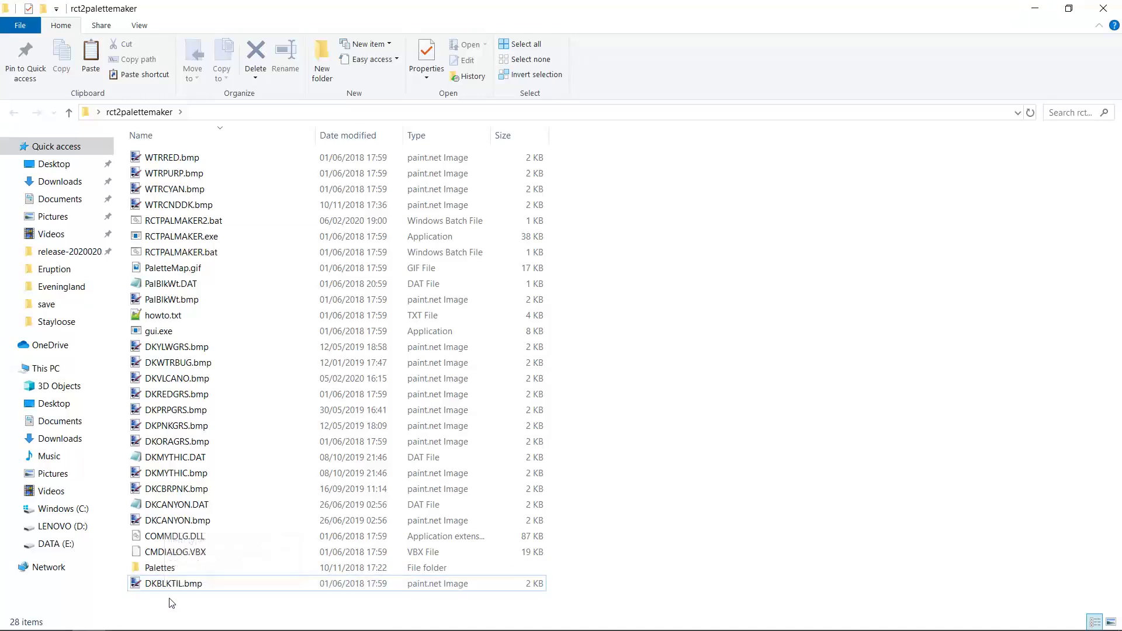
pyautogui.moveTo(146, 584)
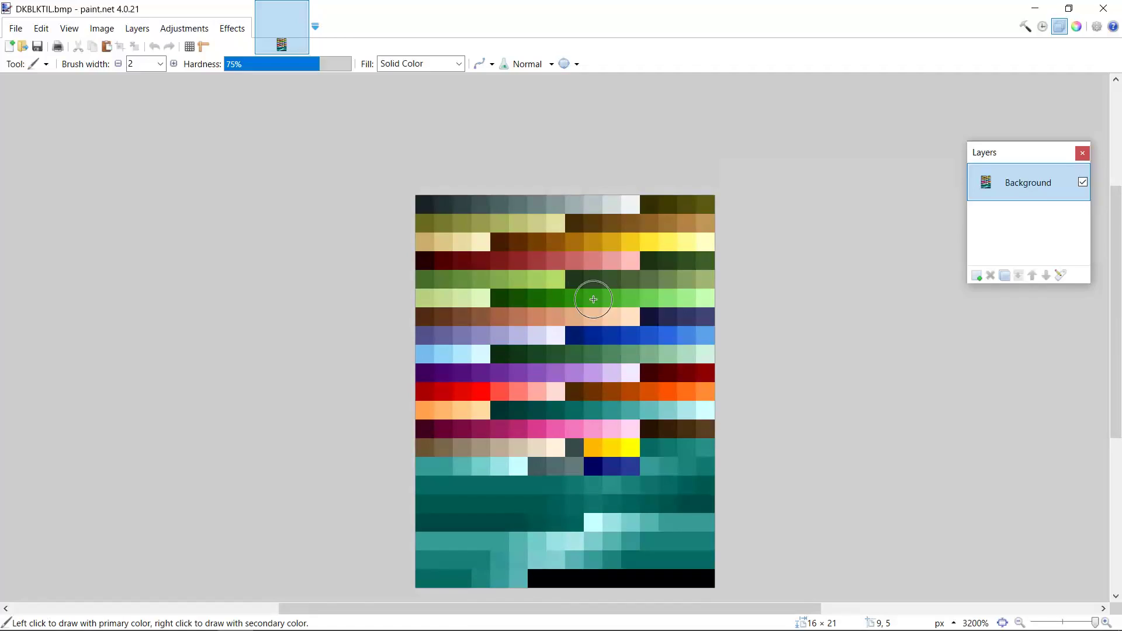
# Step: Scroll over DKBLKTIL.bmp's palette grid to inspect the row of purple tiles
pyautogui.scroll(-3)
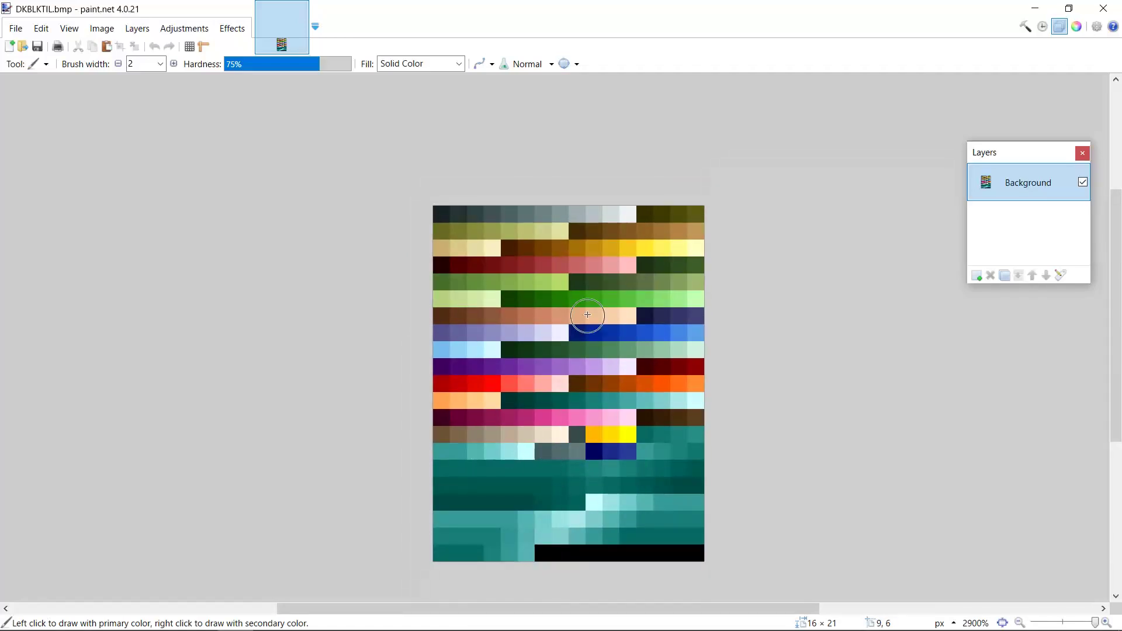
pyautogui.moveTo(624, 372)
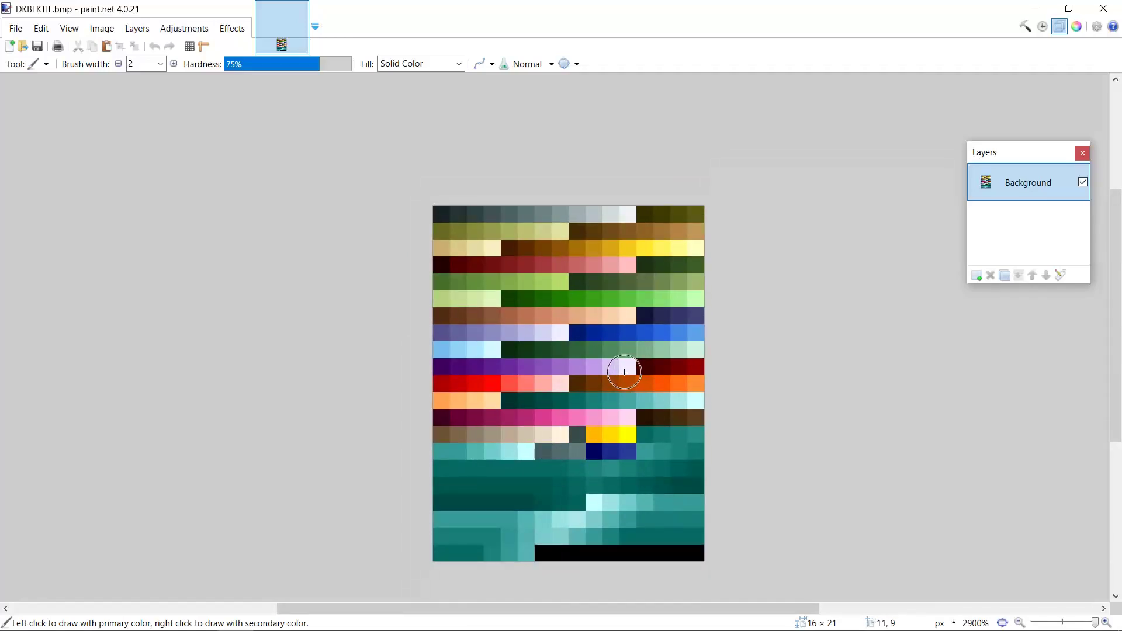
pyautogui.moveTo(512, 348)
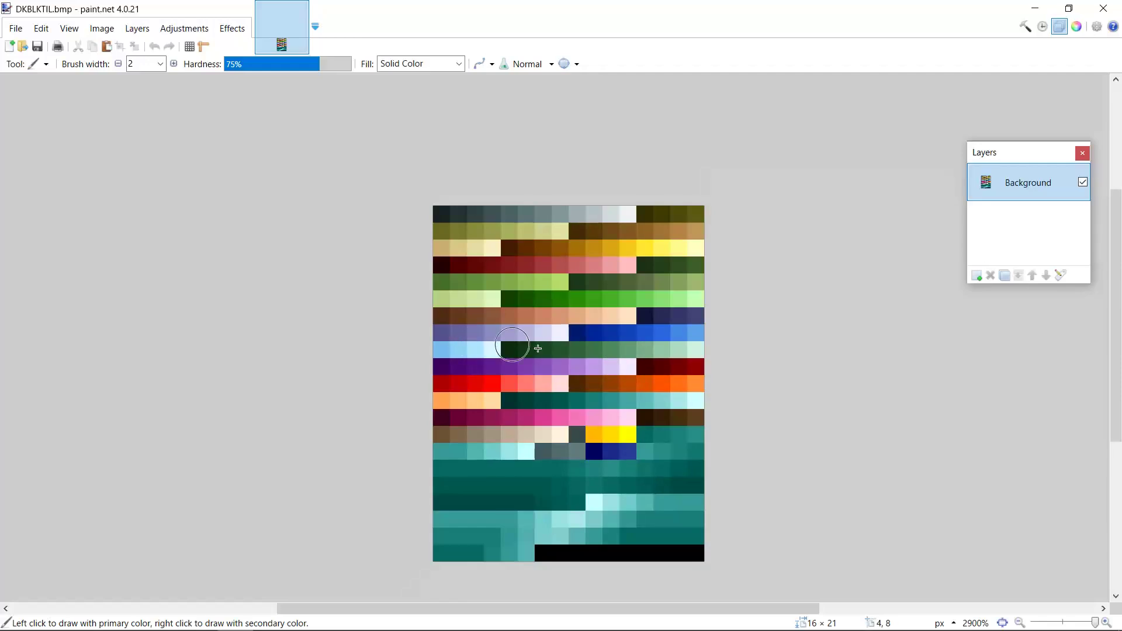
pyautogui.moveTo(619, 358)
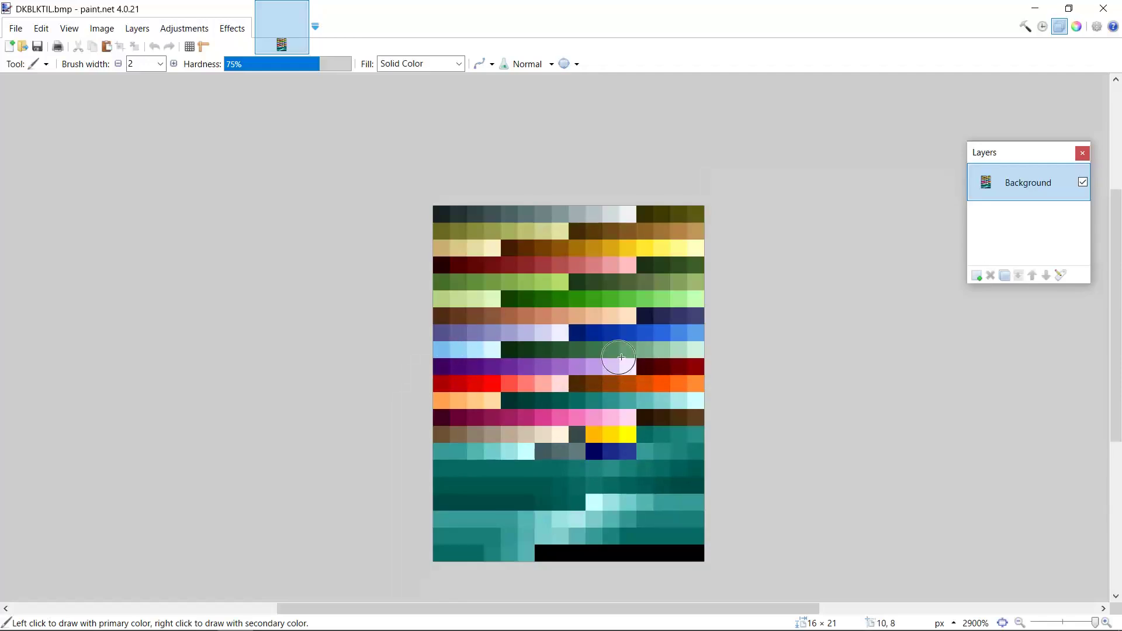
pyautogui.moveTo(466, 363)
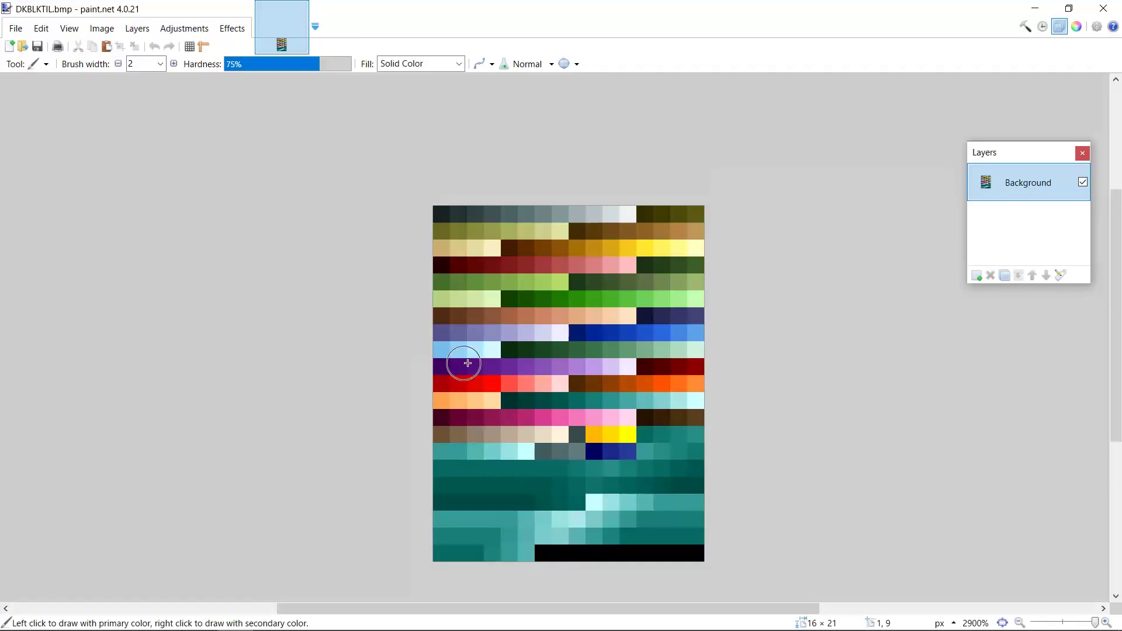
pyautogui.moveTo(452, 367)
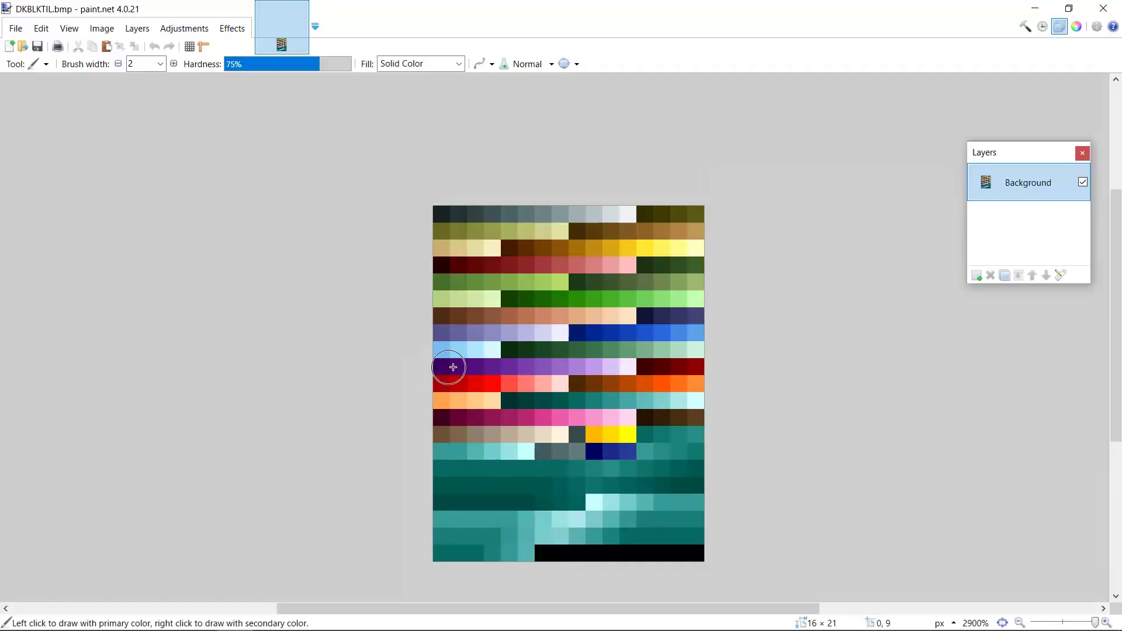
pyautogui.moveTo(627, 372)
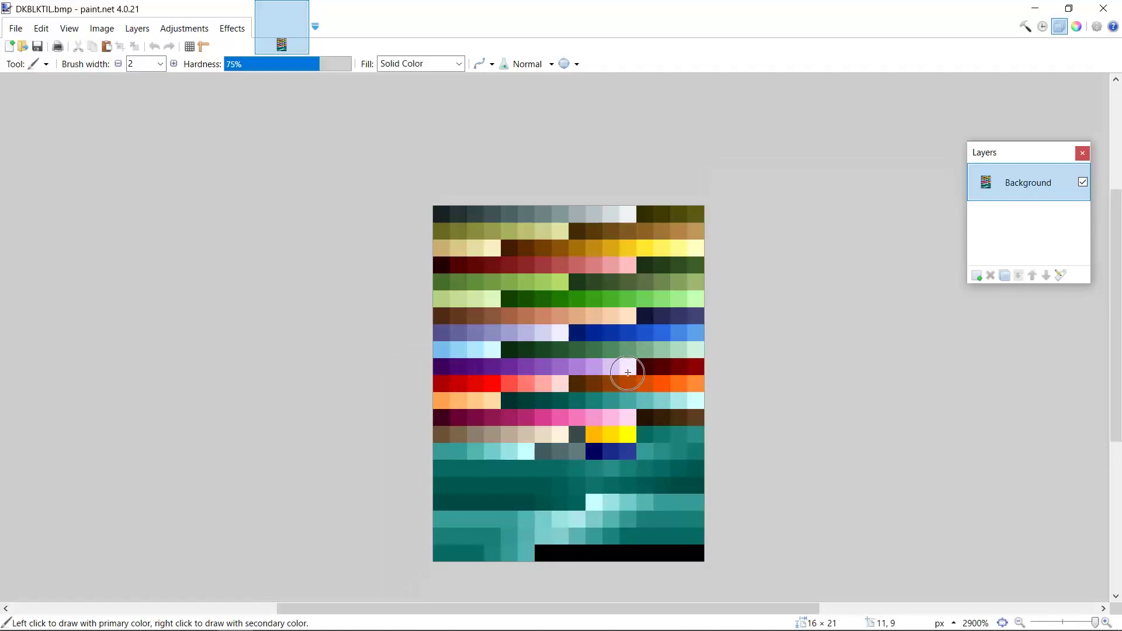
pyautogui.moveTo(639, 357)
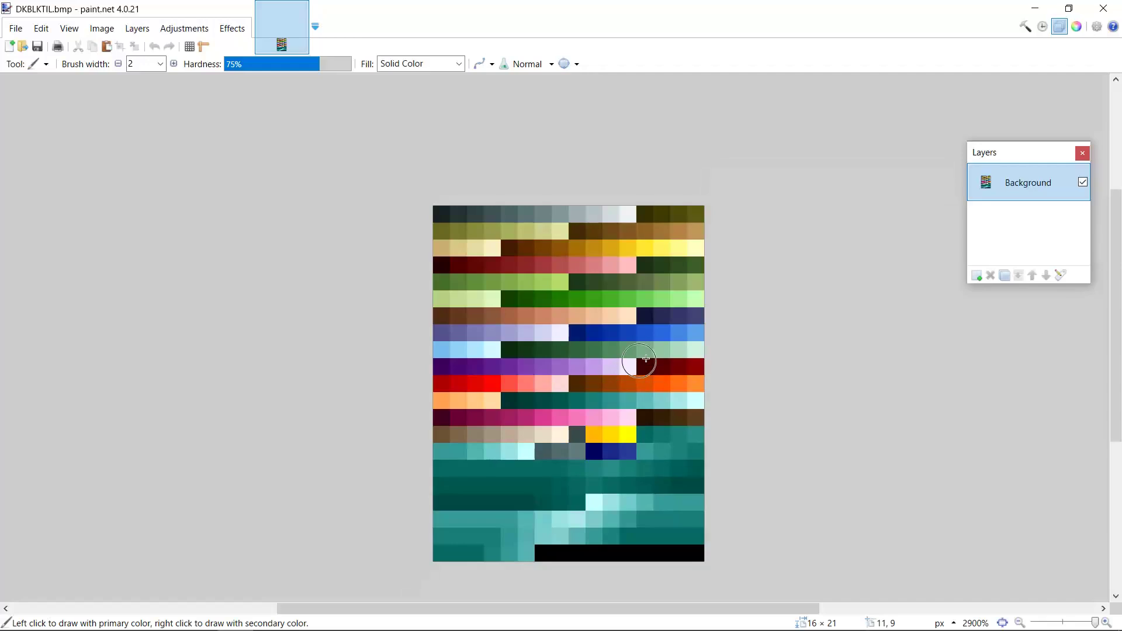
pyautogui.moveTo(790, 286)
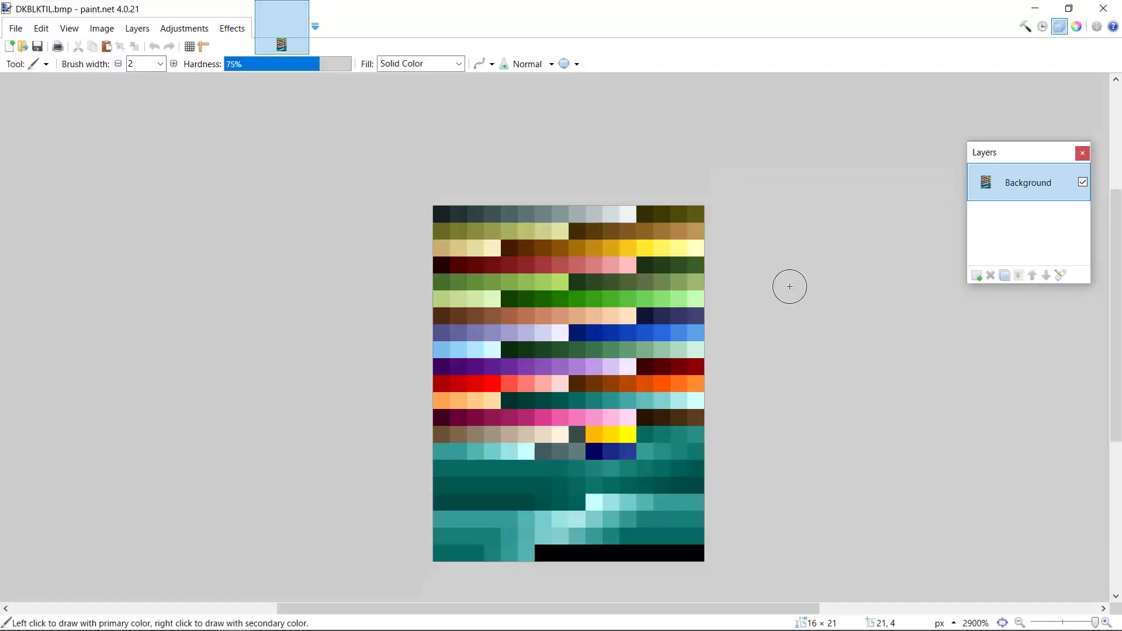
pyautogui.moveTo(609, 367)
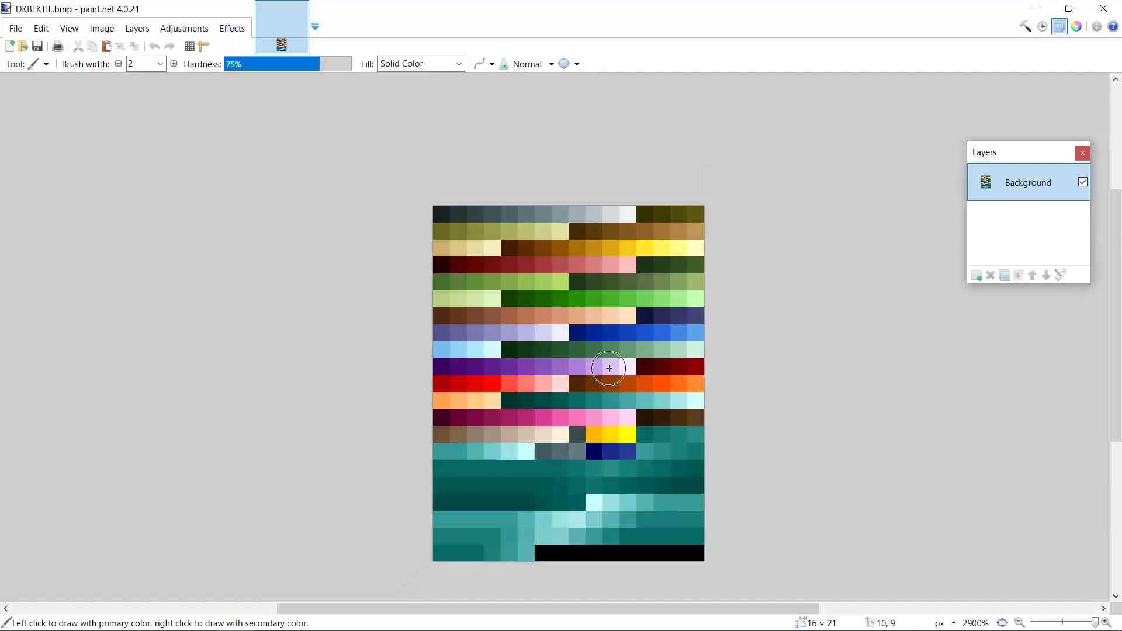
pyautogui.moveTo(492, 363)
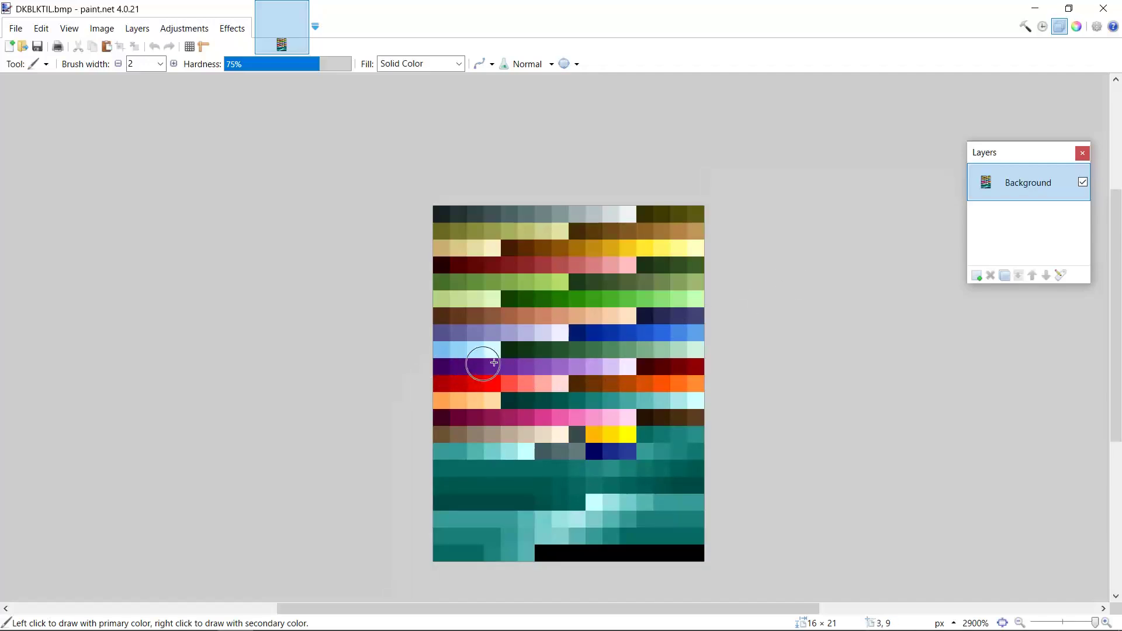
pyautogui.moveTo(694, 353)
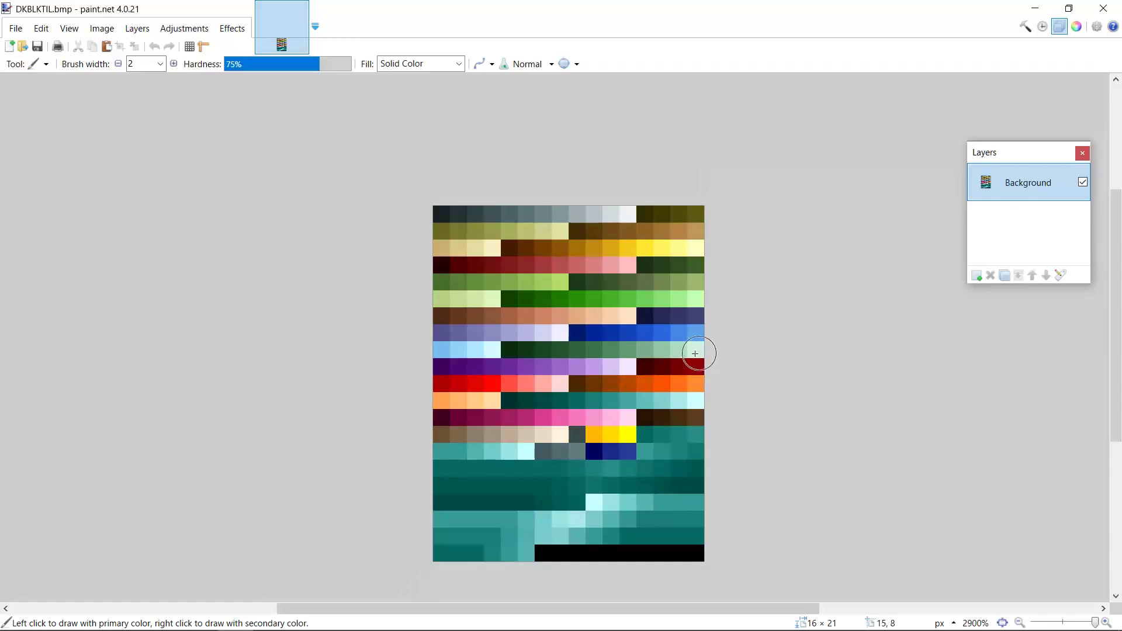
pyautogui.moveTo(429, 368)
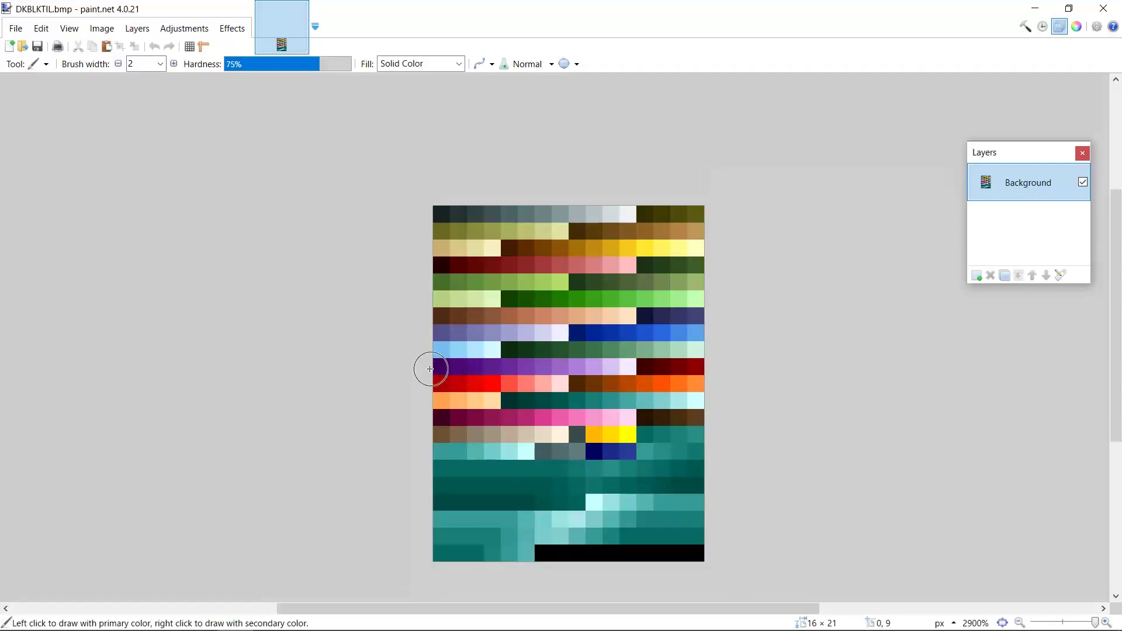
pyautogui.moveTo(450, 374)
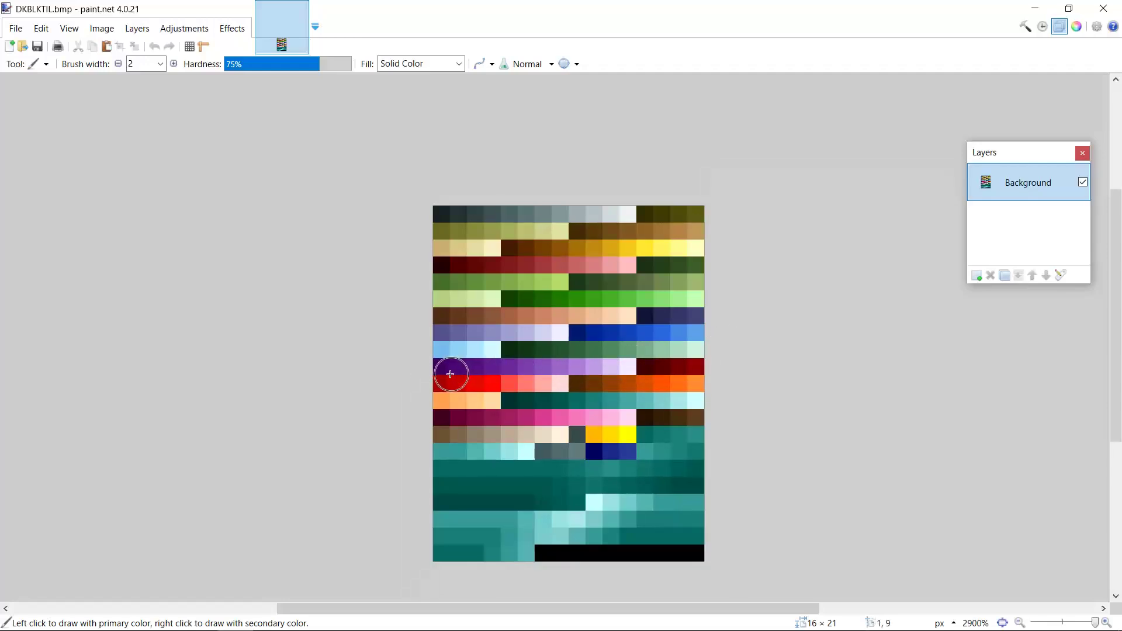
pyautogui.moveTo(621, 364)
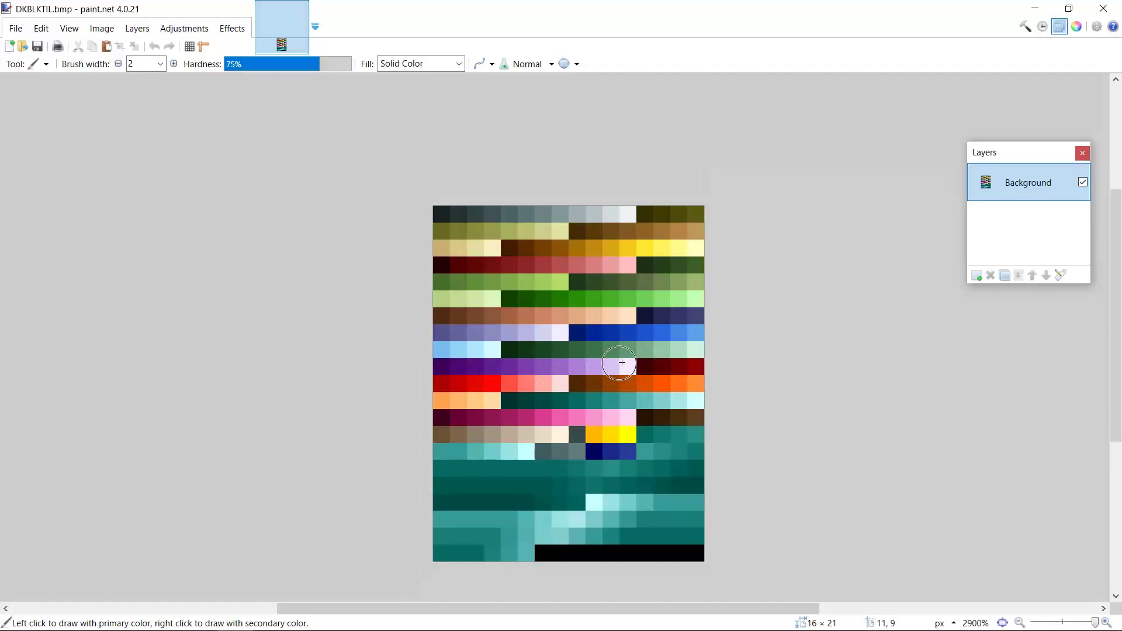
pyautogui.moveTo(435, 372)
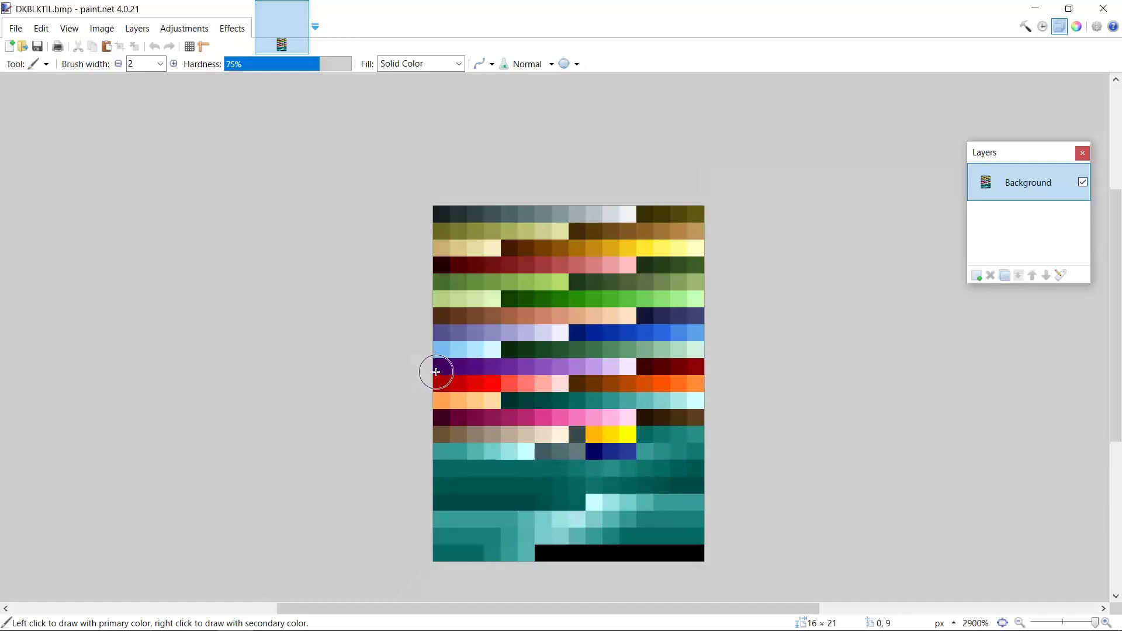
pyautogui.moveTo(624, 363)
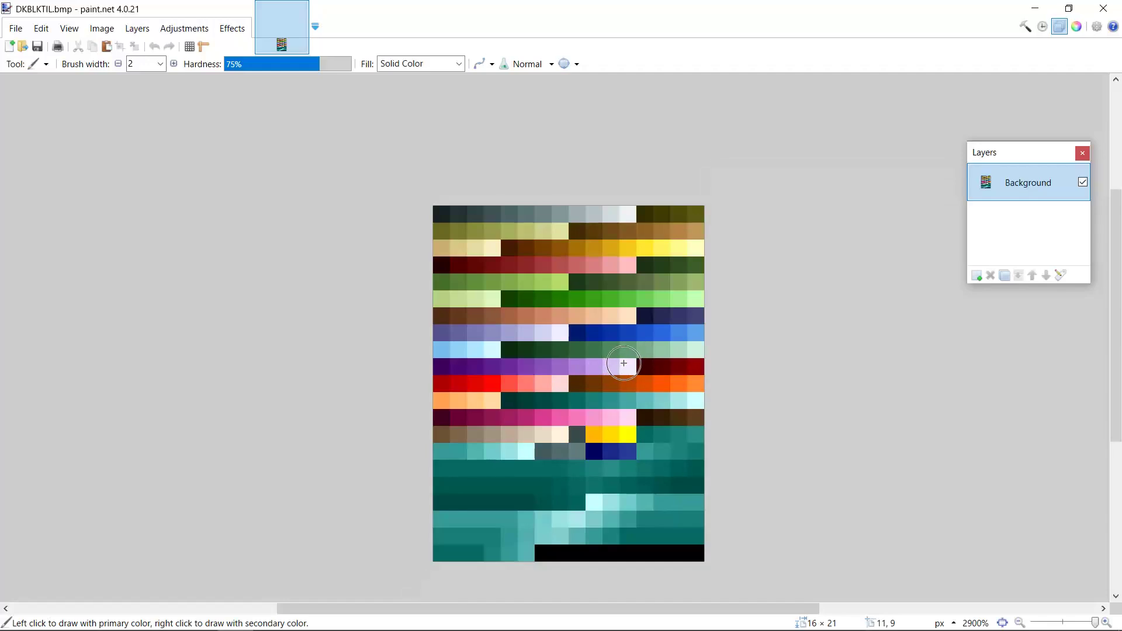
pyautogui.moveTo(510, 373)
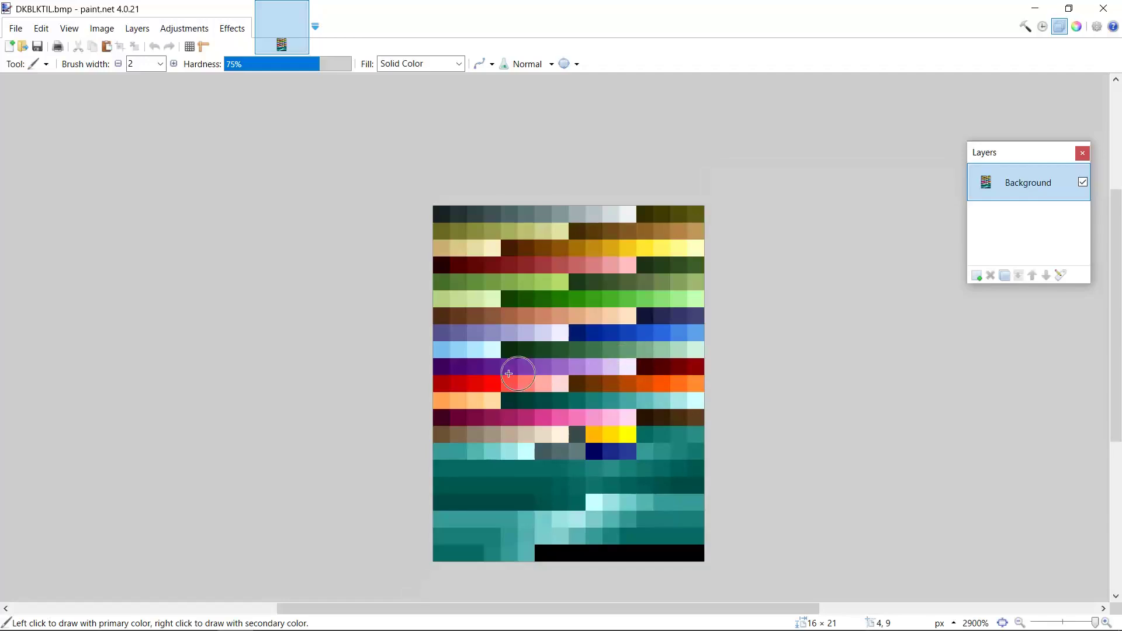
pyautogui.moveTo(446, 373)
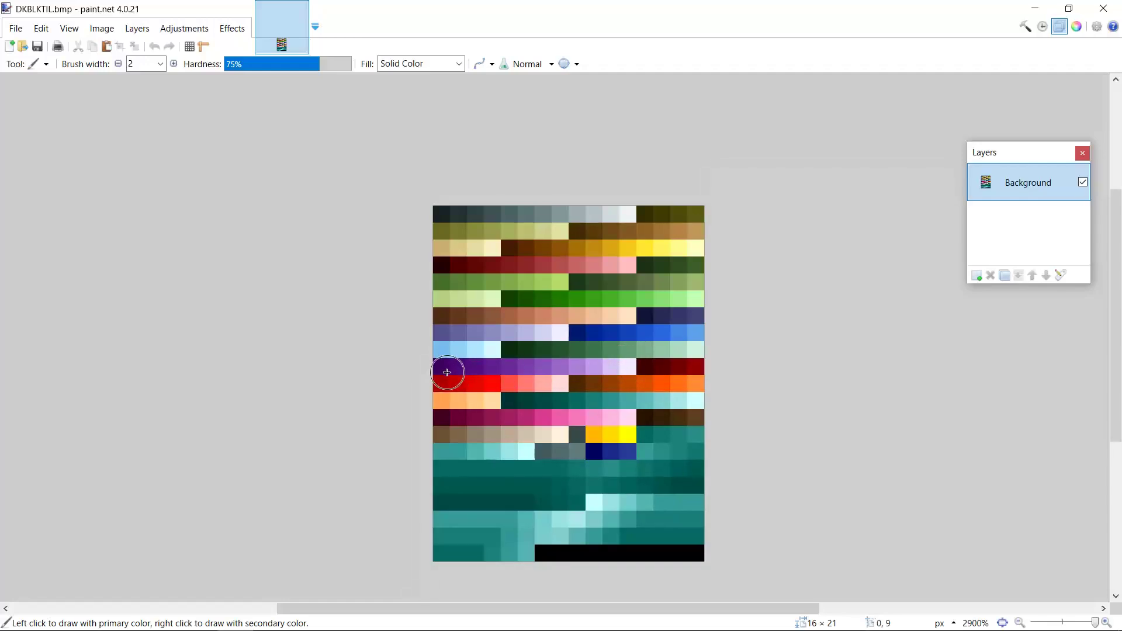
pyautogui.moveTo(581, 366)
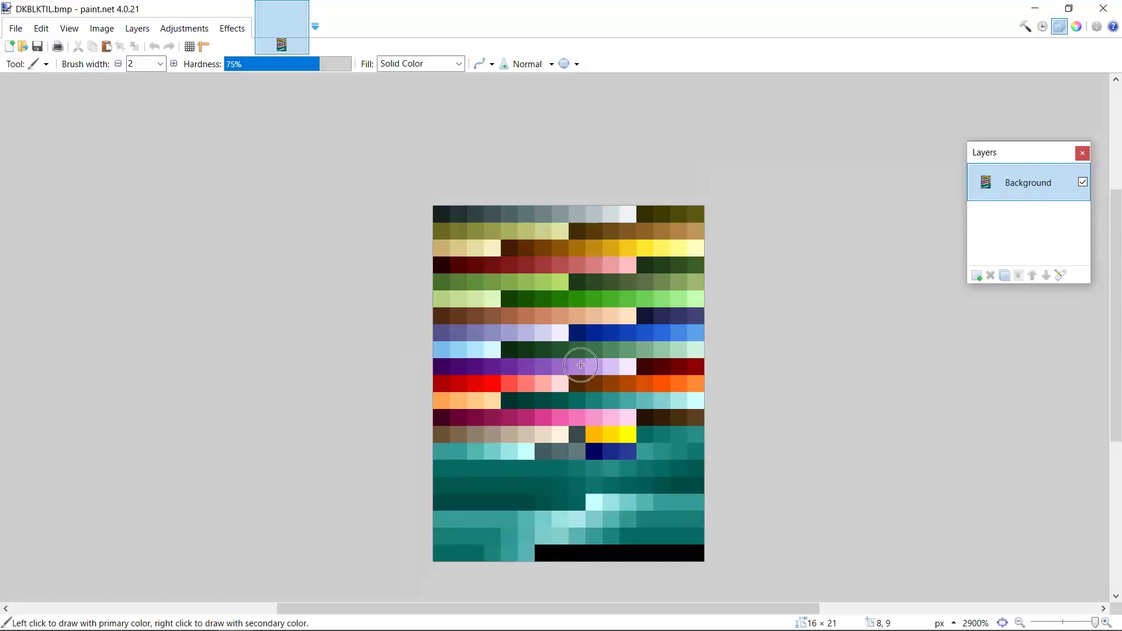
pyautogui.moveTo(627, 366)
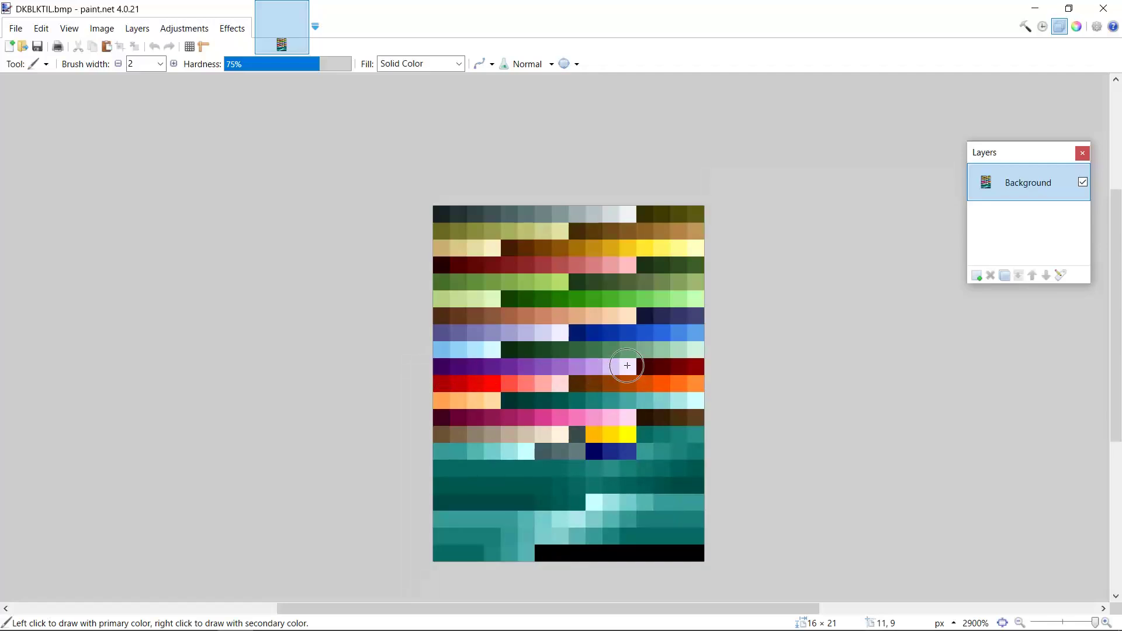
pyautogui.moveTo(624, 367)
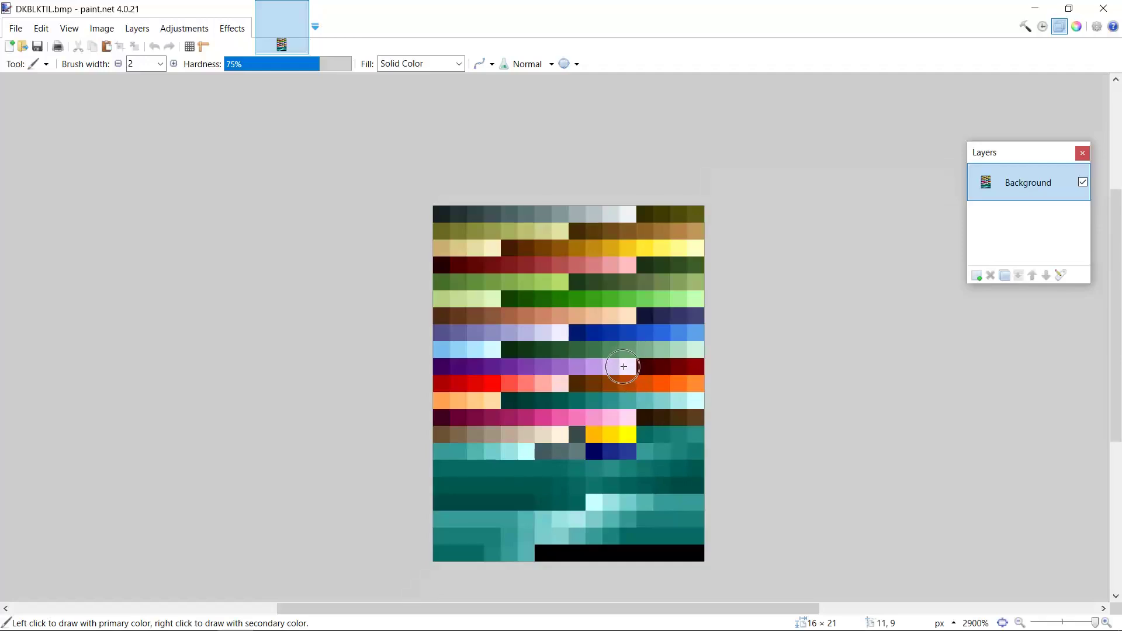
pyautogui.moveTo(572, 371)
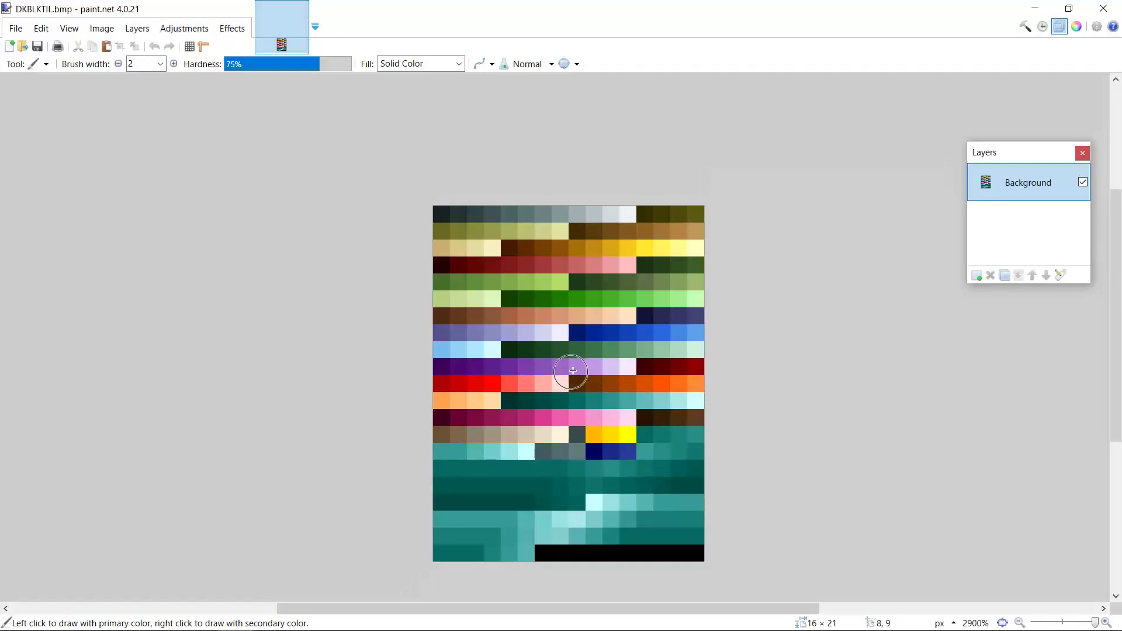
pyautogui.moveTo(497, 372)
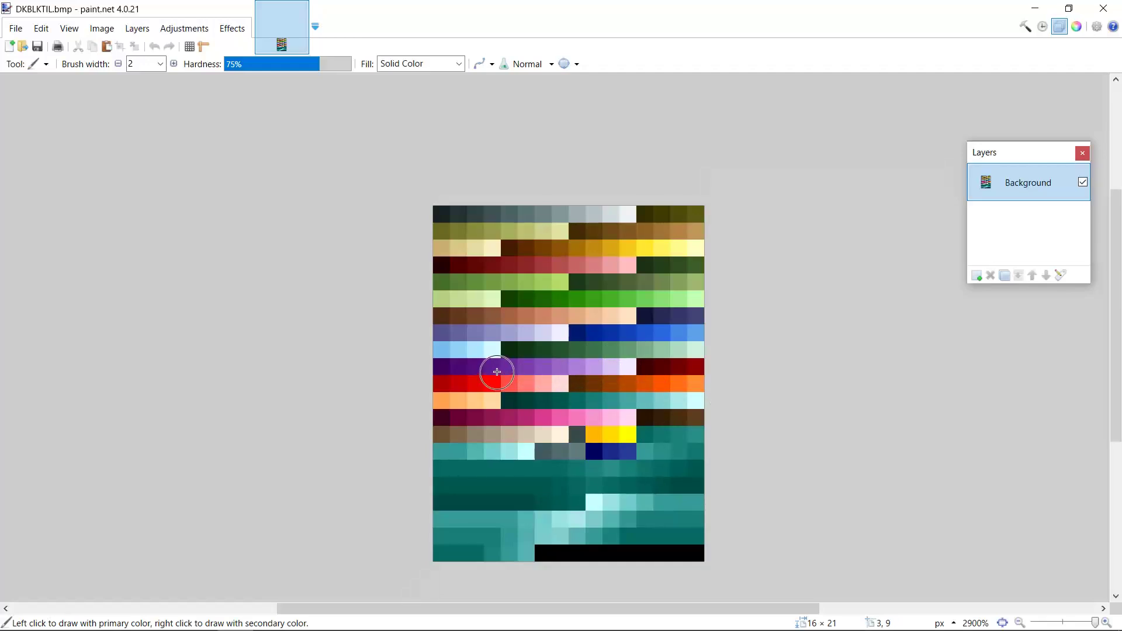
pyautogui.moveTo(319, 271)
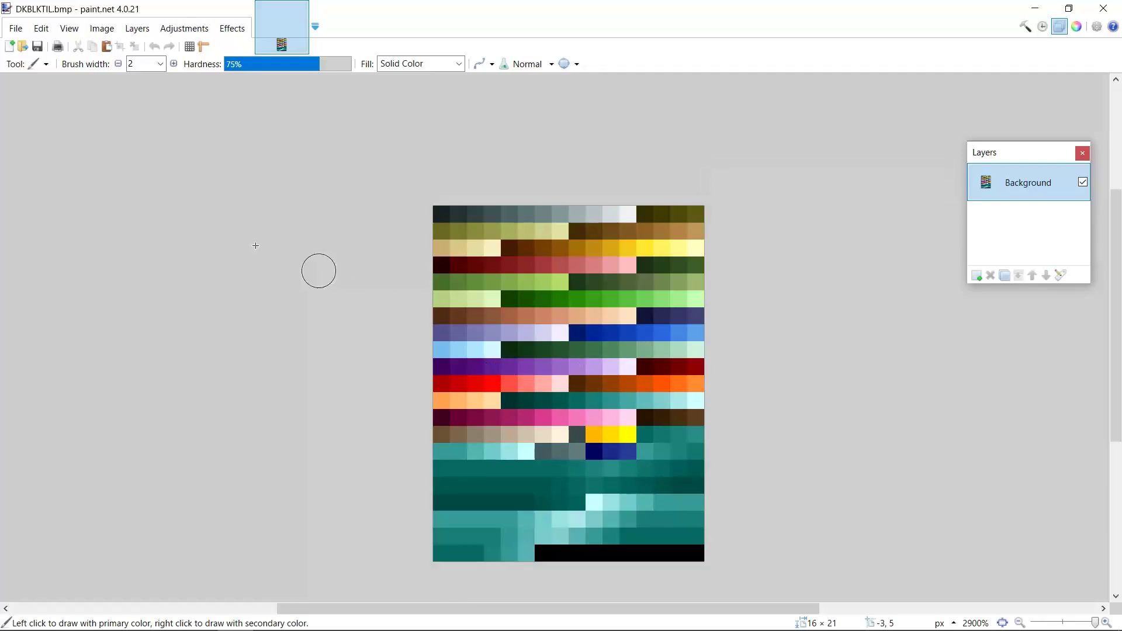
pyautogui.moveTo(48, 51)
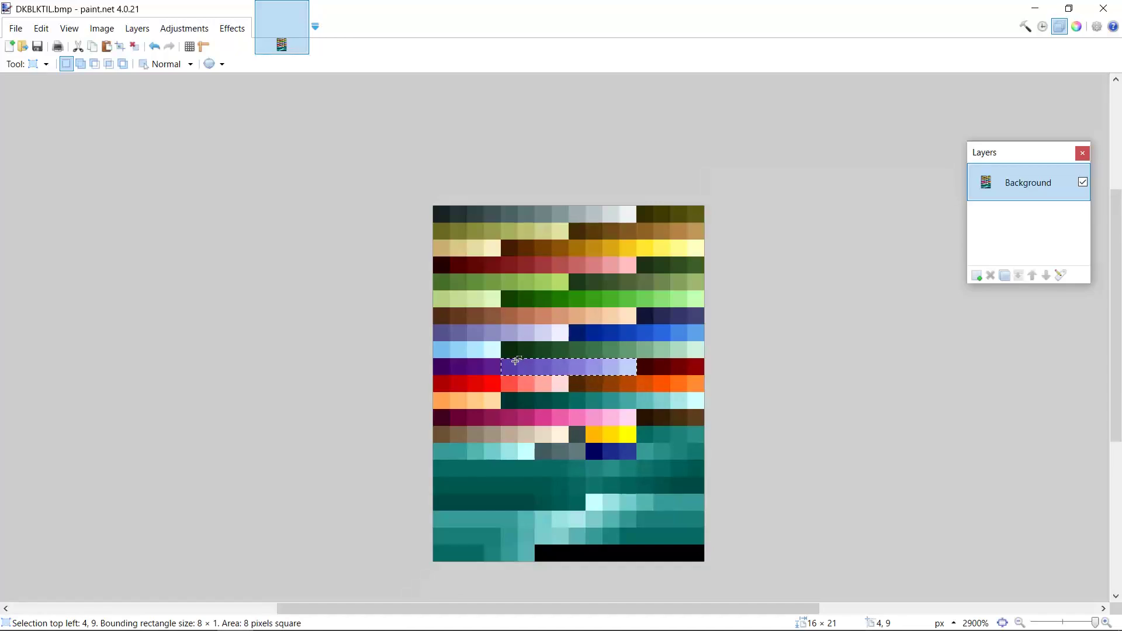
pyautogui.moveTo(442, 332)
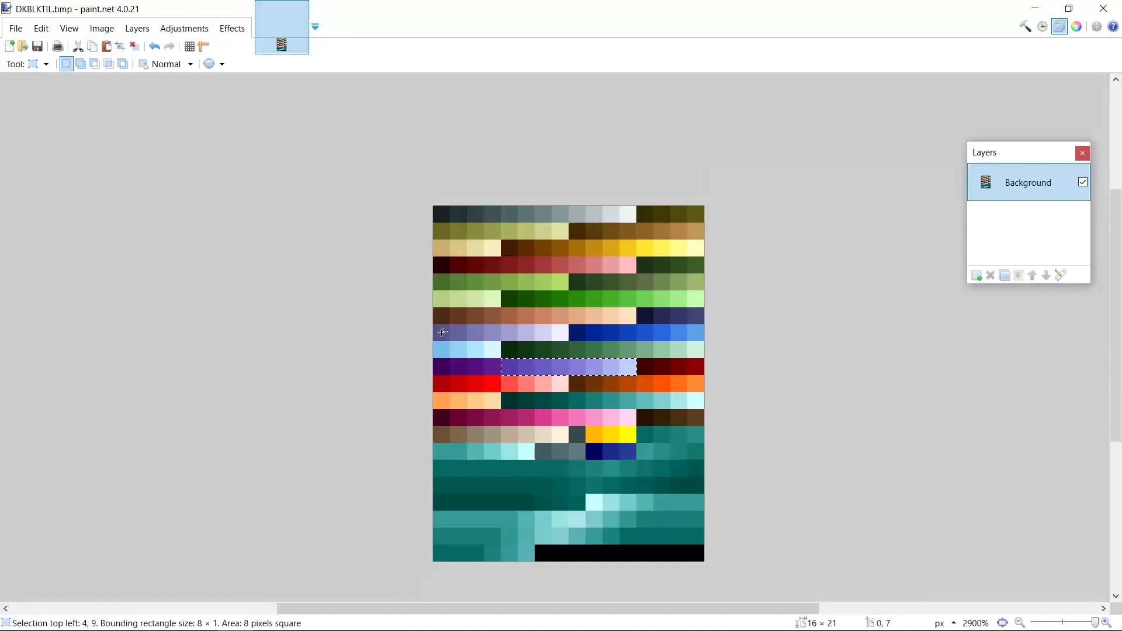
pyautogui.moveTo(491, 334)
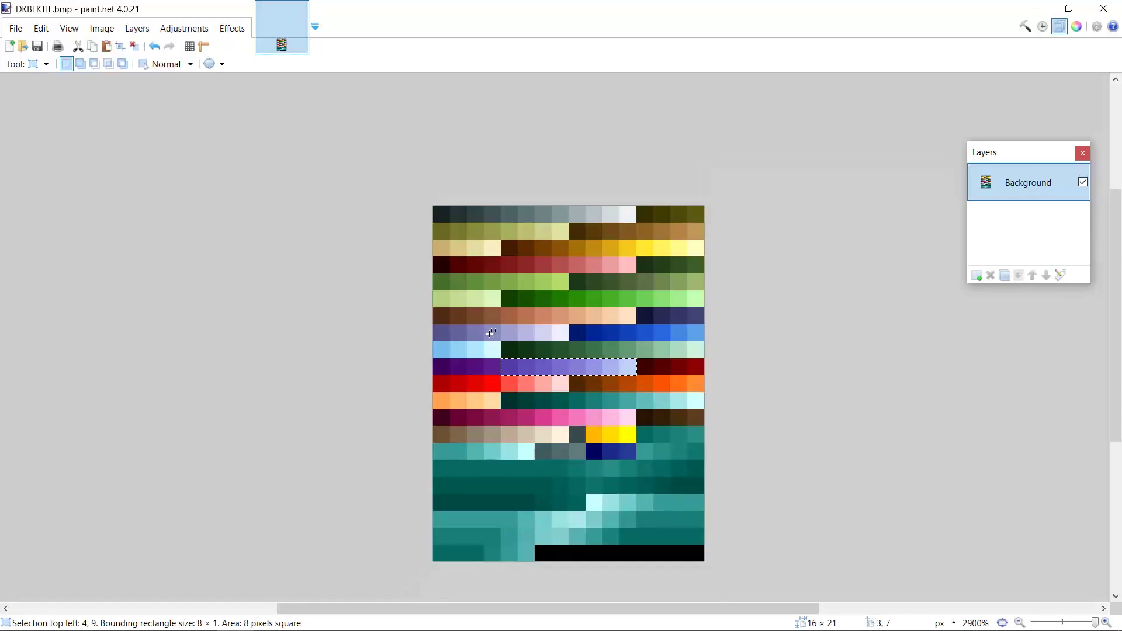
pyautogui.moveTo(683, 306)
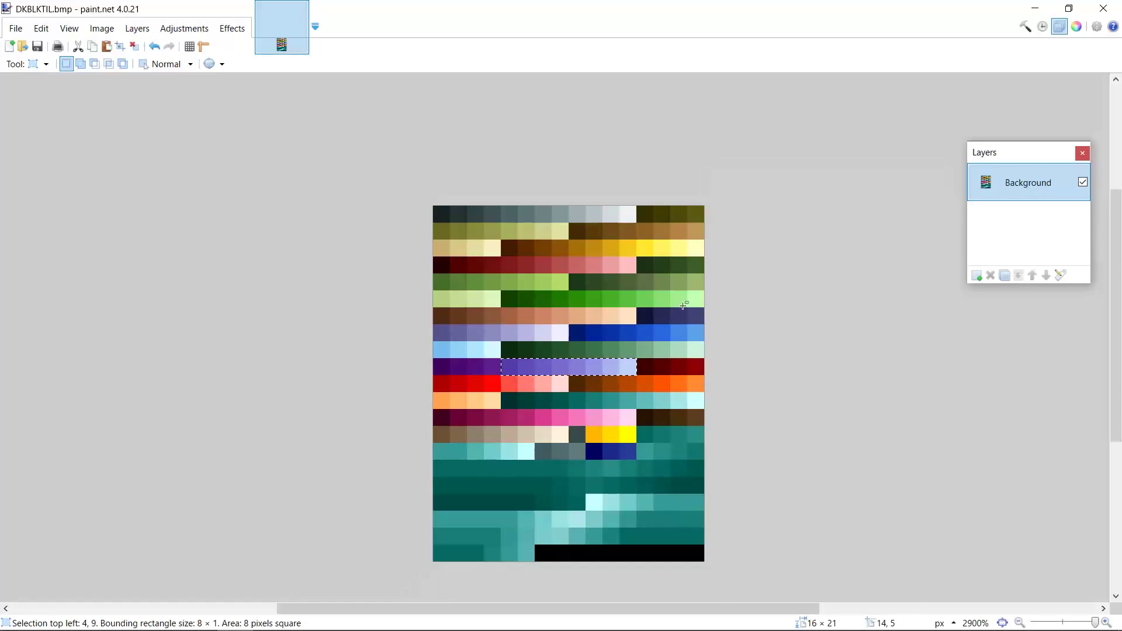
pyautogui.moveTo(444, 334)
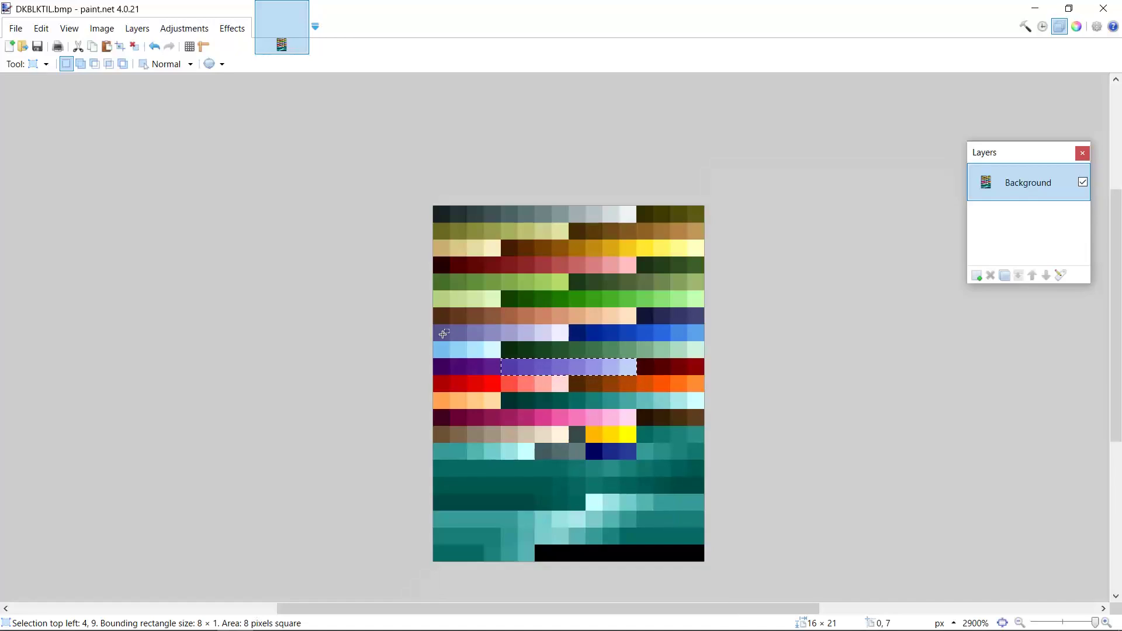
pyautogui.moveTo(617, 359)
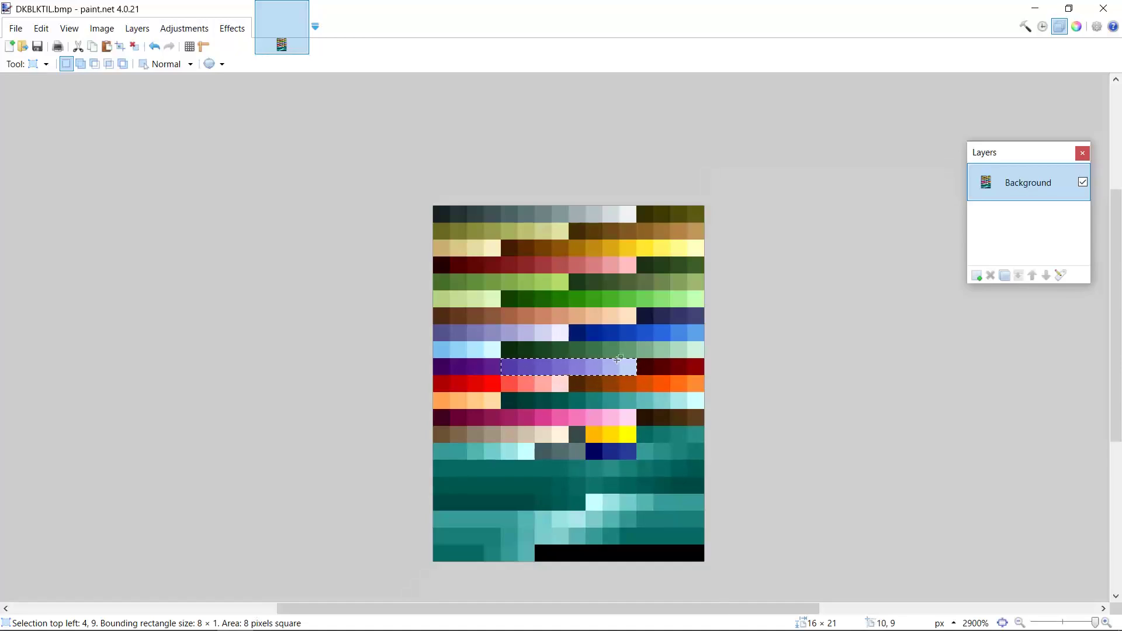
pyautogui.moveTo(440, 334)
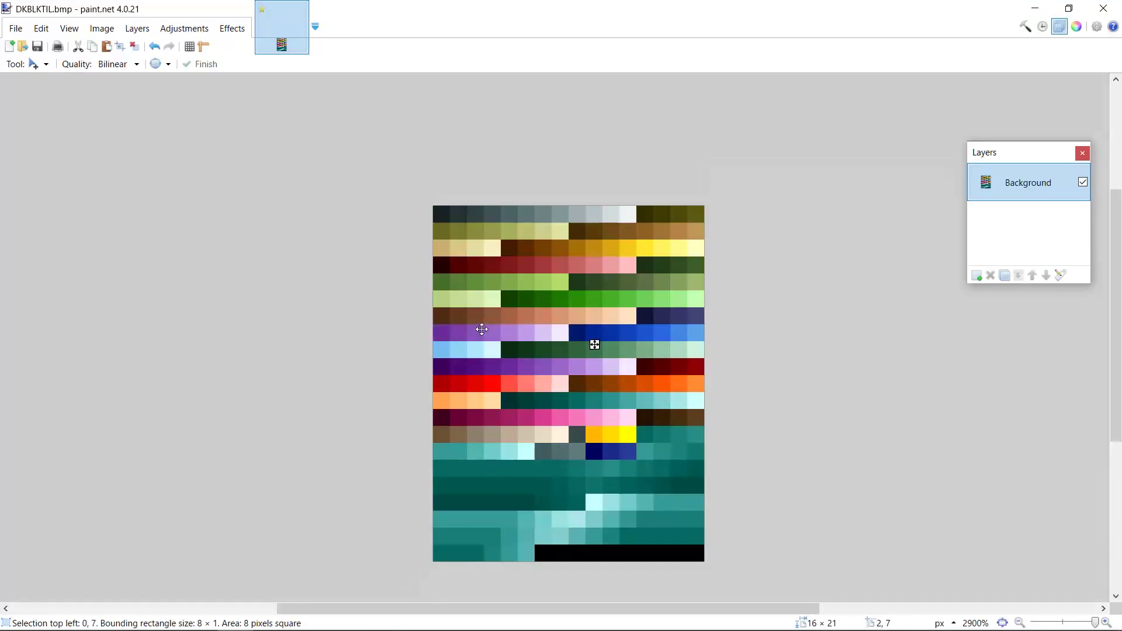
# Step: Bring up paint.net's tool list after placing the copied purple tiles in rows 6 and 7
pyautogui.click(41, 64)
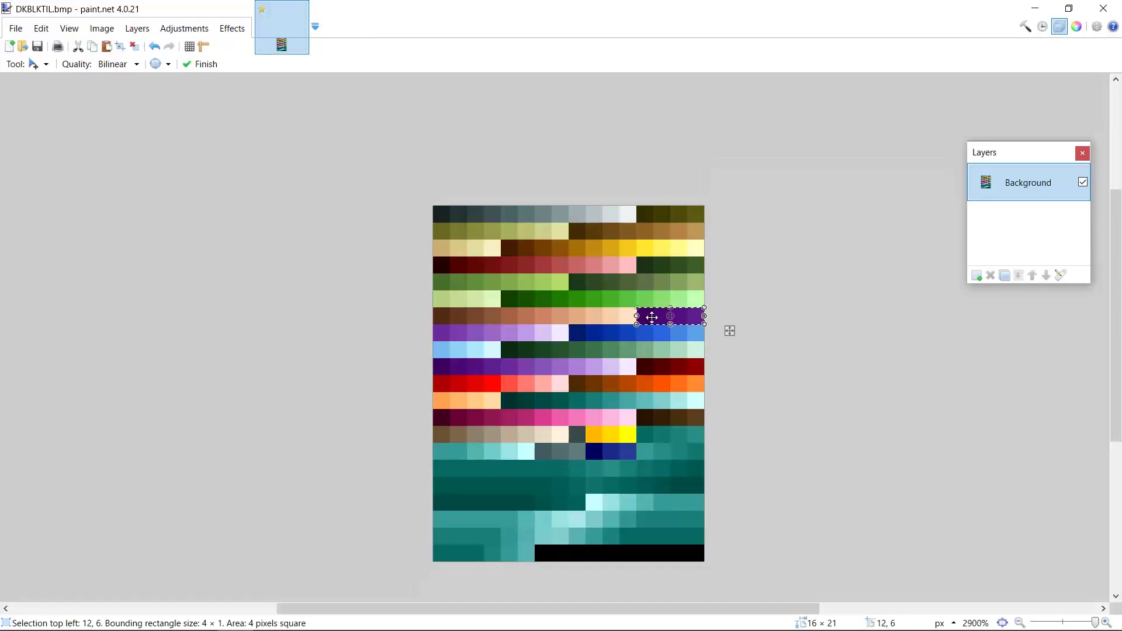
pyautogui.moveTo(633, 316)
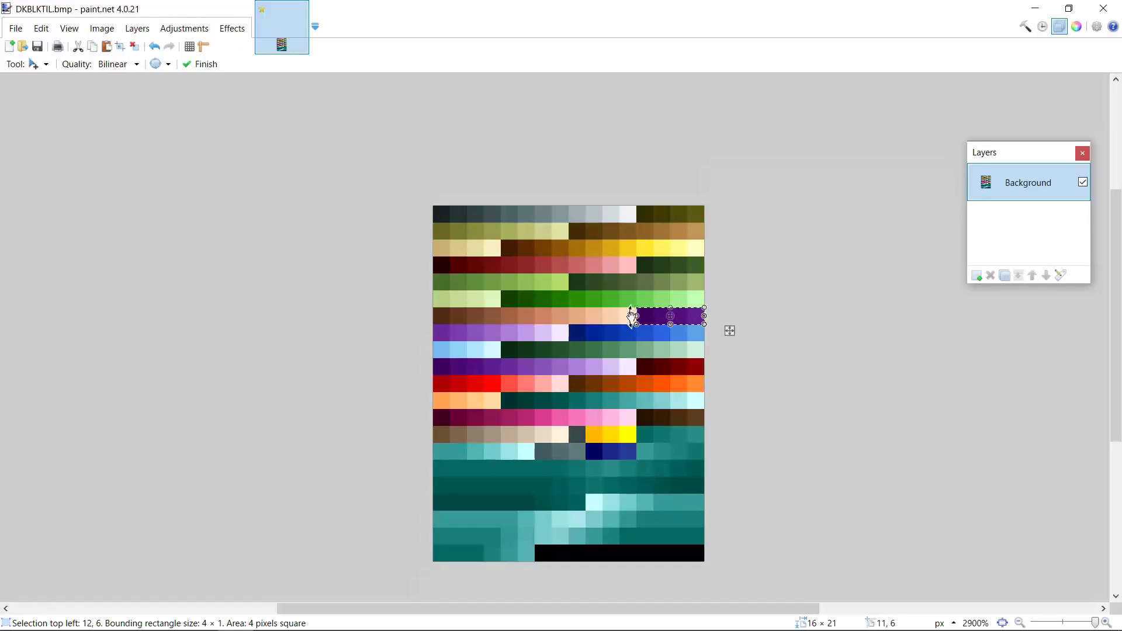
pyautogui.moveTo(45, 64)
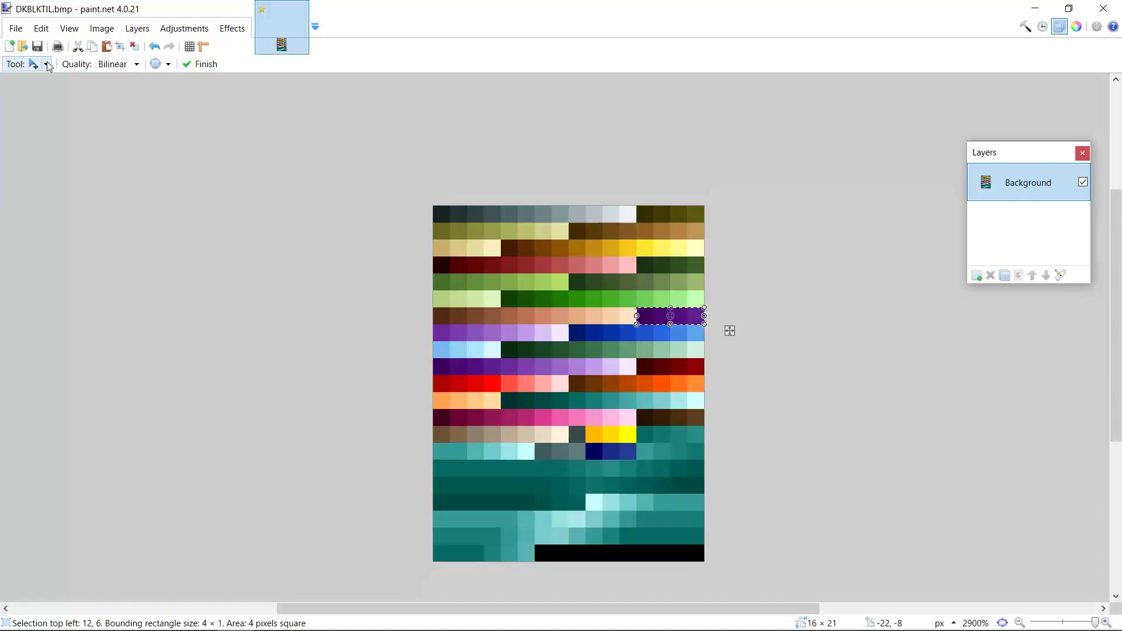
pyautogui.moveTo(332, 309)
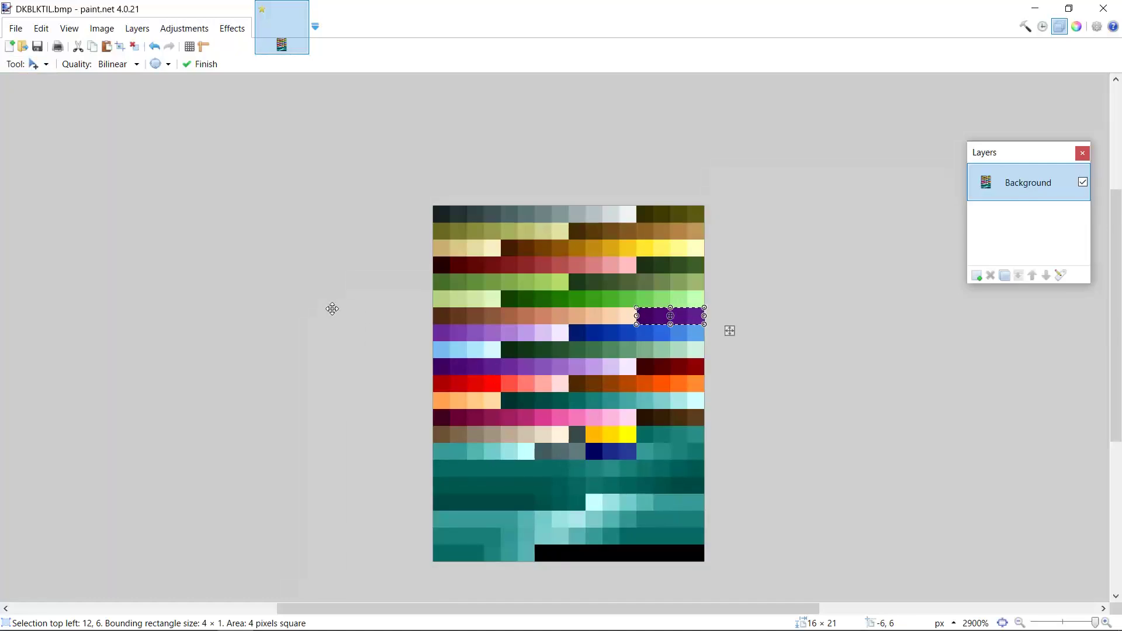
pyautogui.click(26, 64)
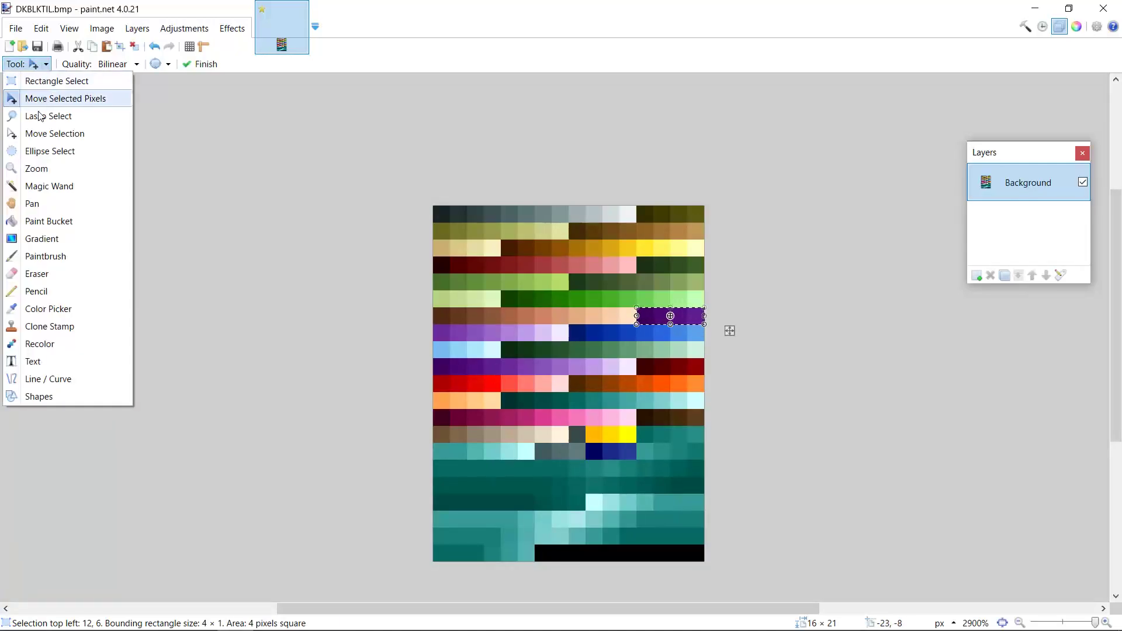
# Step: Select the Pencil and expand the Colors window to show primary colour RGB 23, 35, 35
pyautogui.click(36, 291)
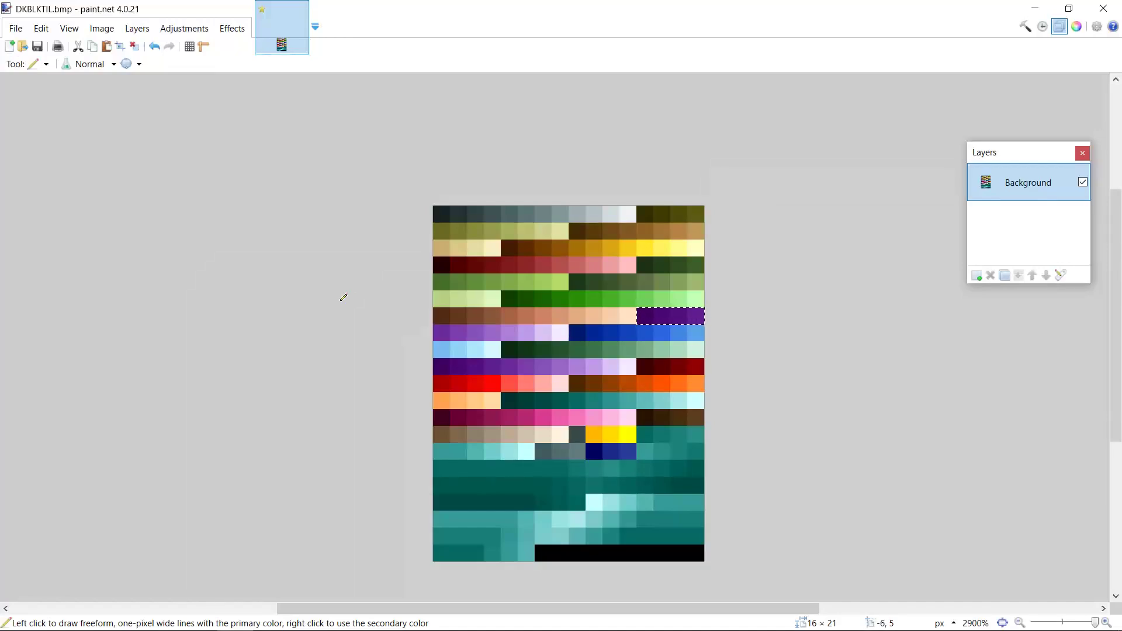
pyautogui.moveTo(380, 350)
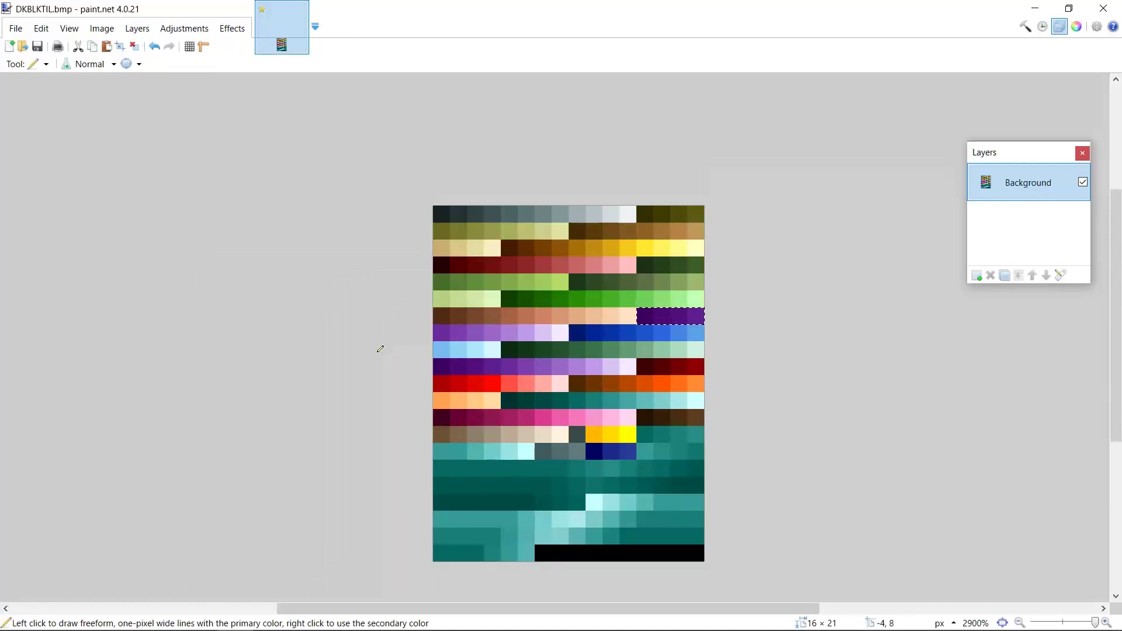
pyautogui.moveTo(38, 112)
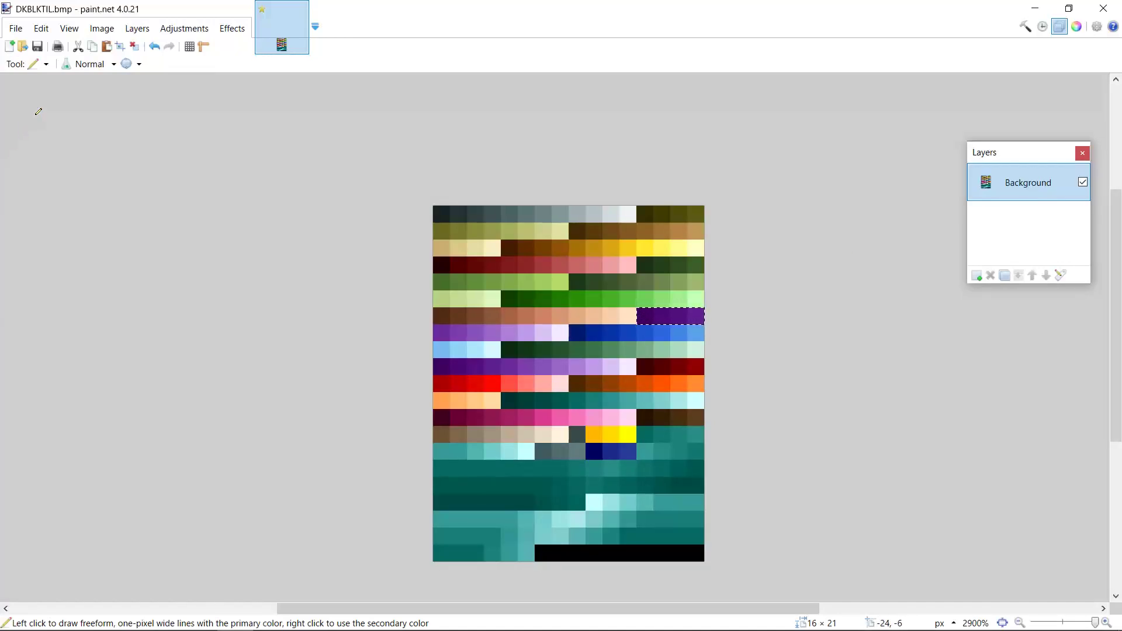
pyautogui.moveTo(519, 357)
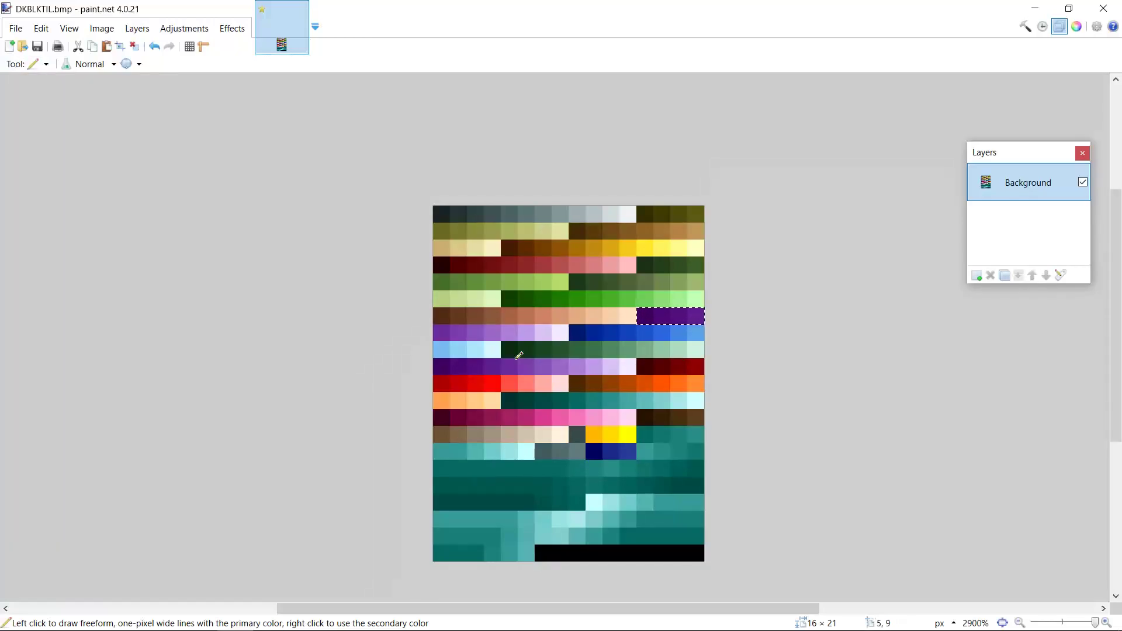
pyautogui.moveTo(867, 35)
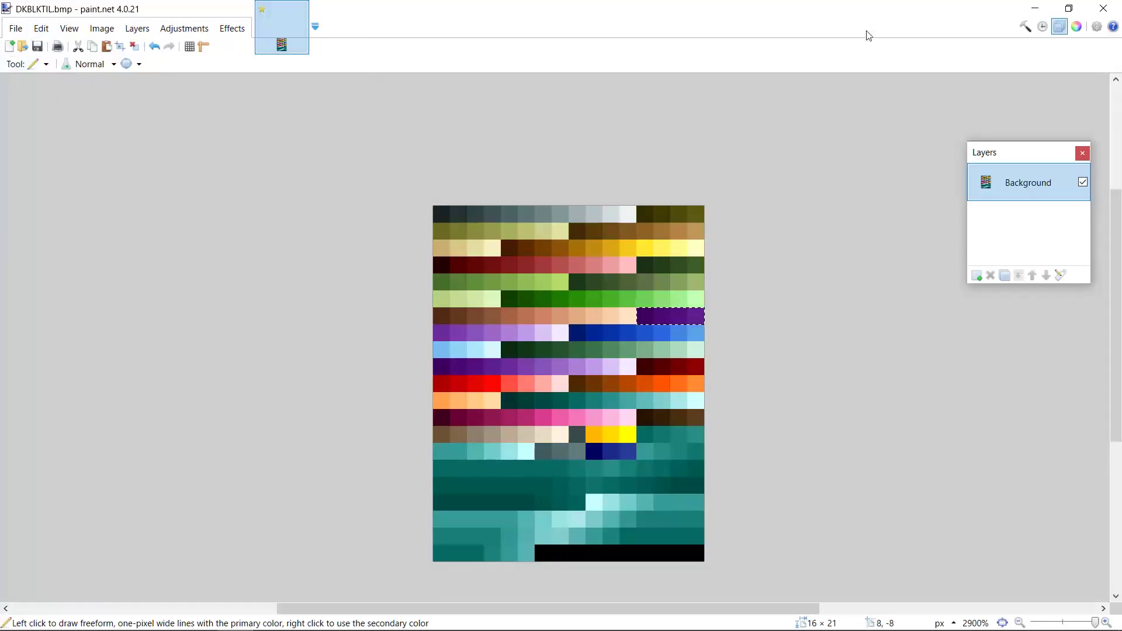
pyautogui.click(1076, 26)
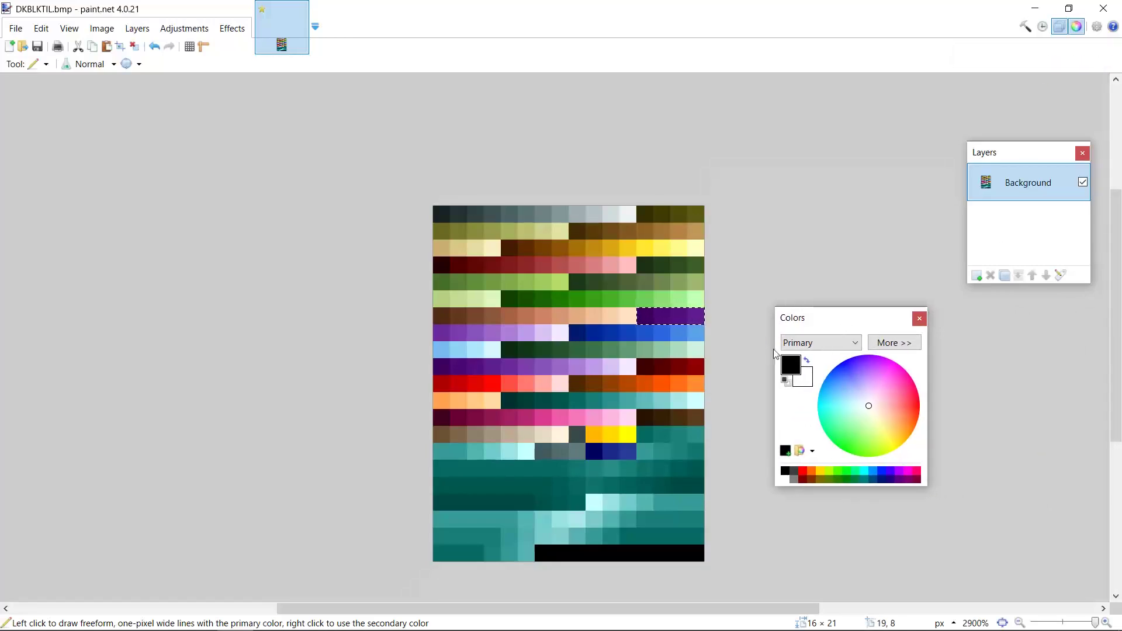
pyautogui.moveTo(872, 353)
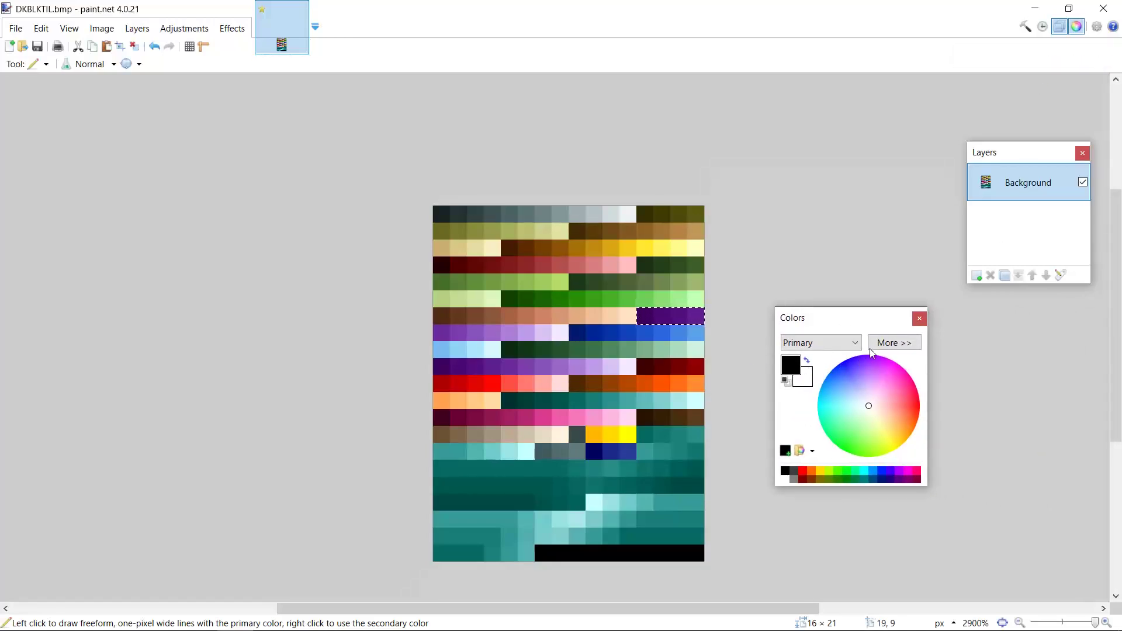
pyautogui.click(893, 342)
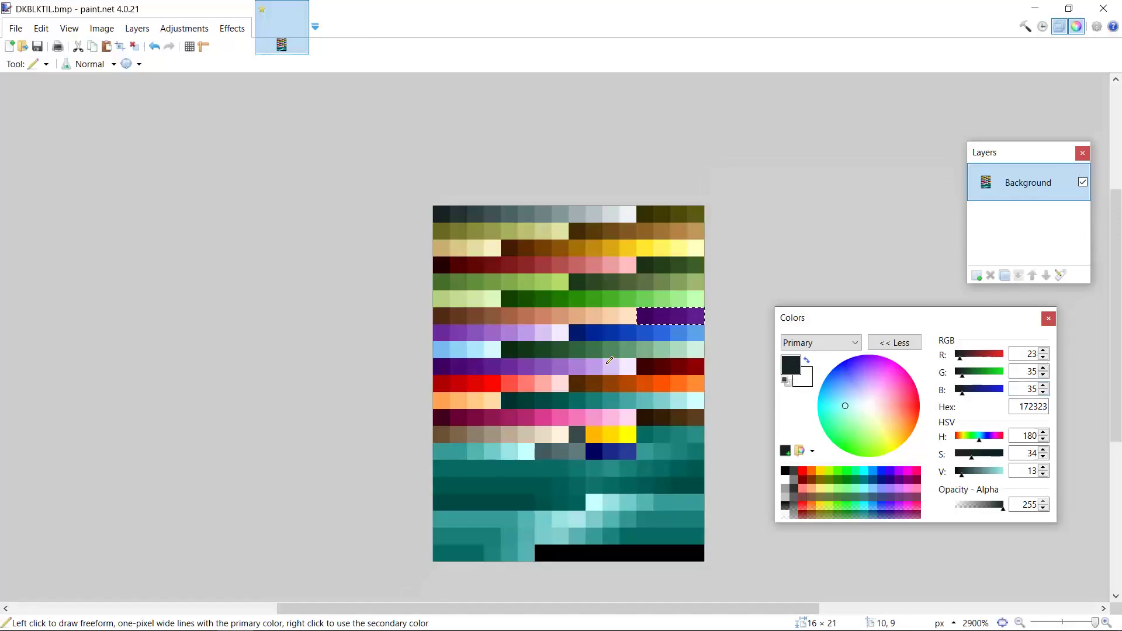
pyautogui.moveTo(691, 315)
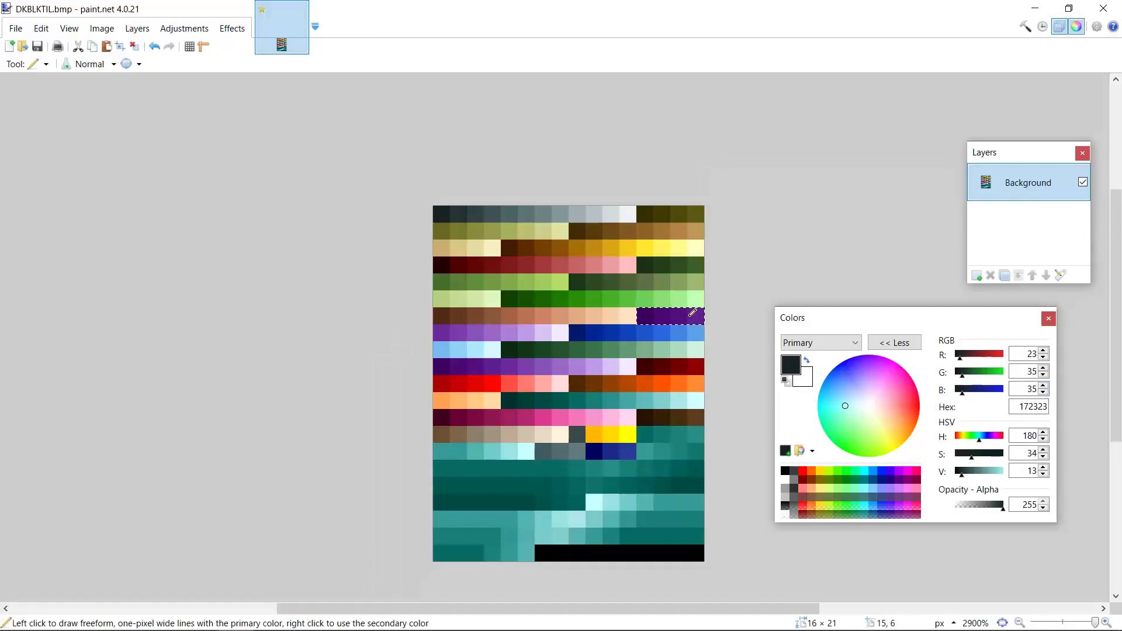
# Step: Deselect, switch to the Pencil, and paint the purple swatch row with dark colour 172323
pyautogui.click(32, 64)
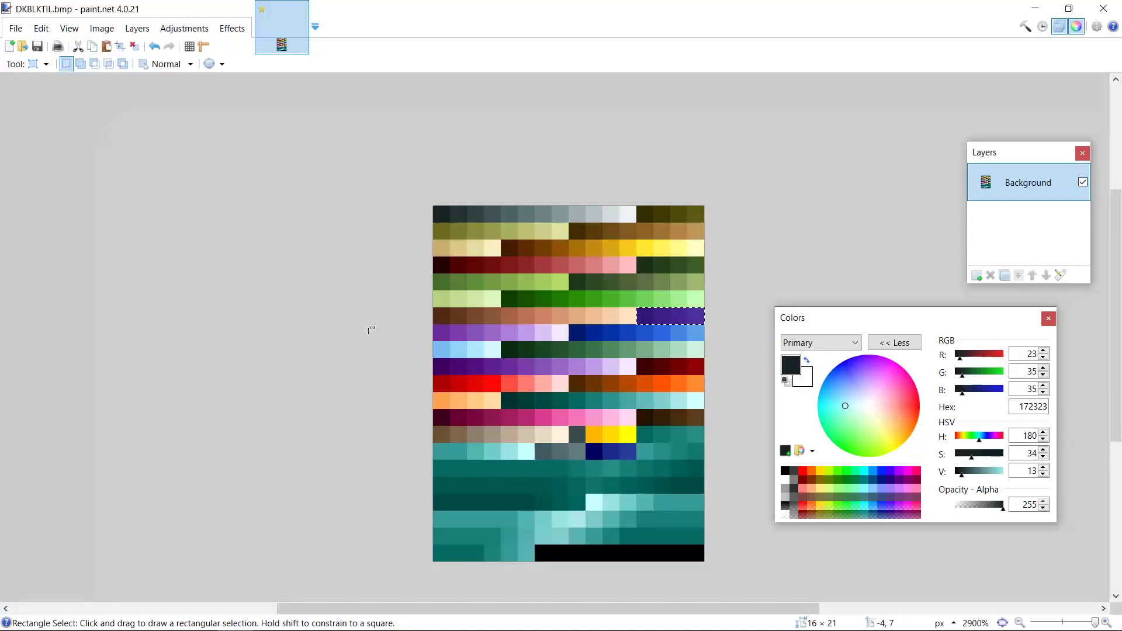
pyautogui.click(46, 63)
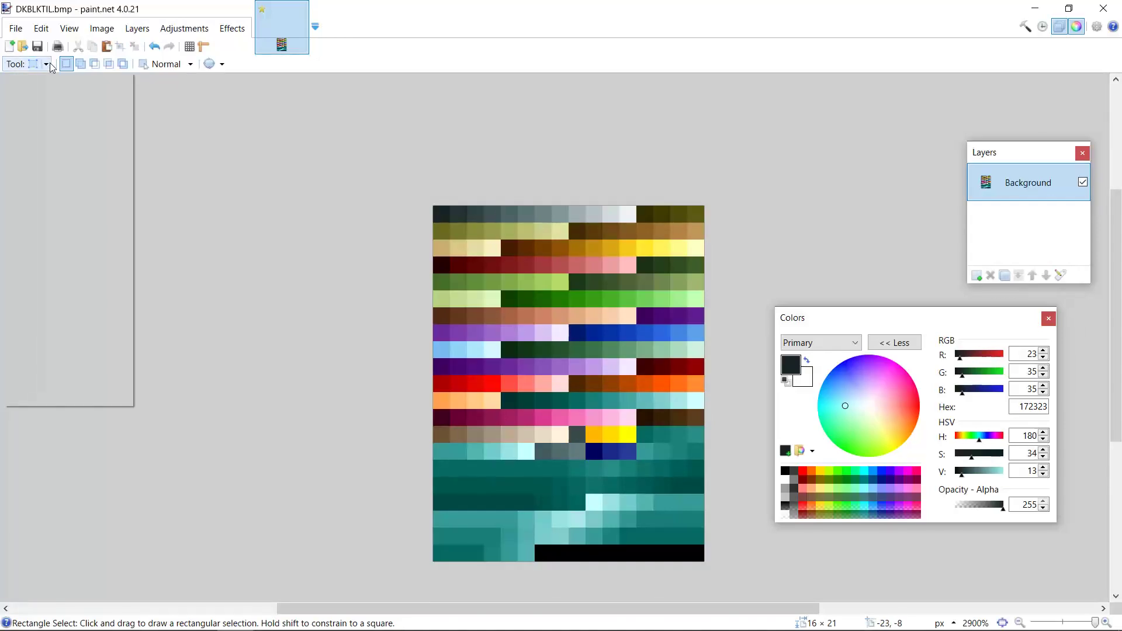
pyautogui.click(26, 64)
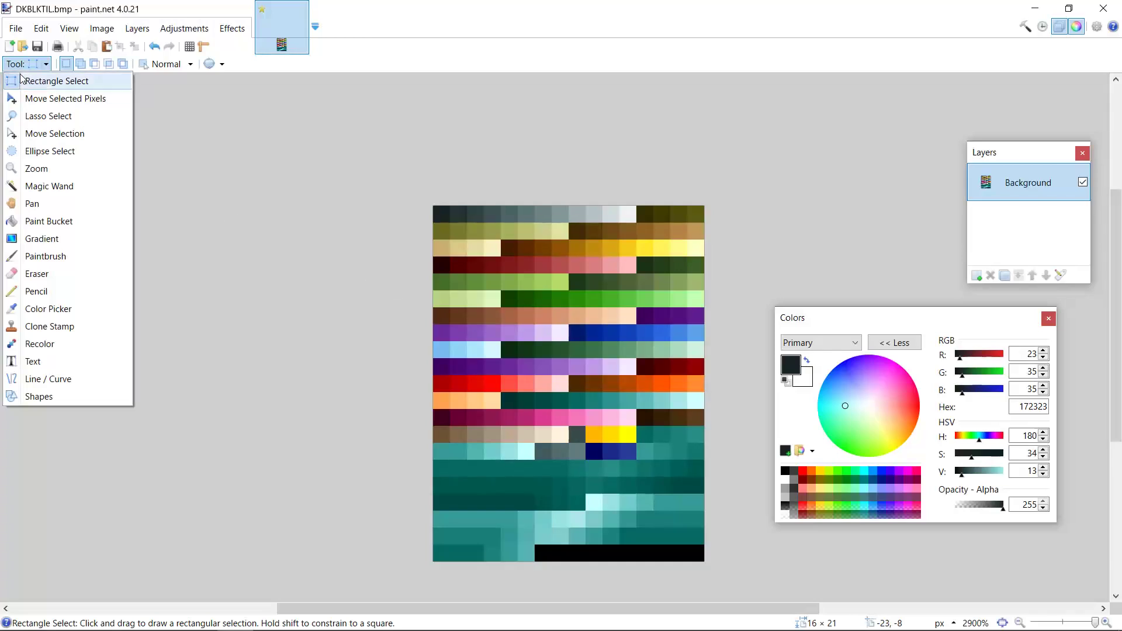
pyautogui.moveTo(351, 263)
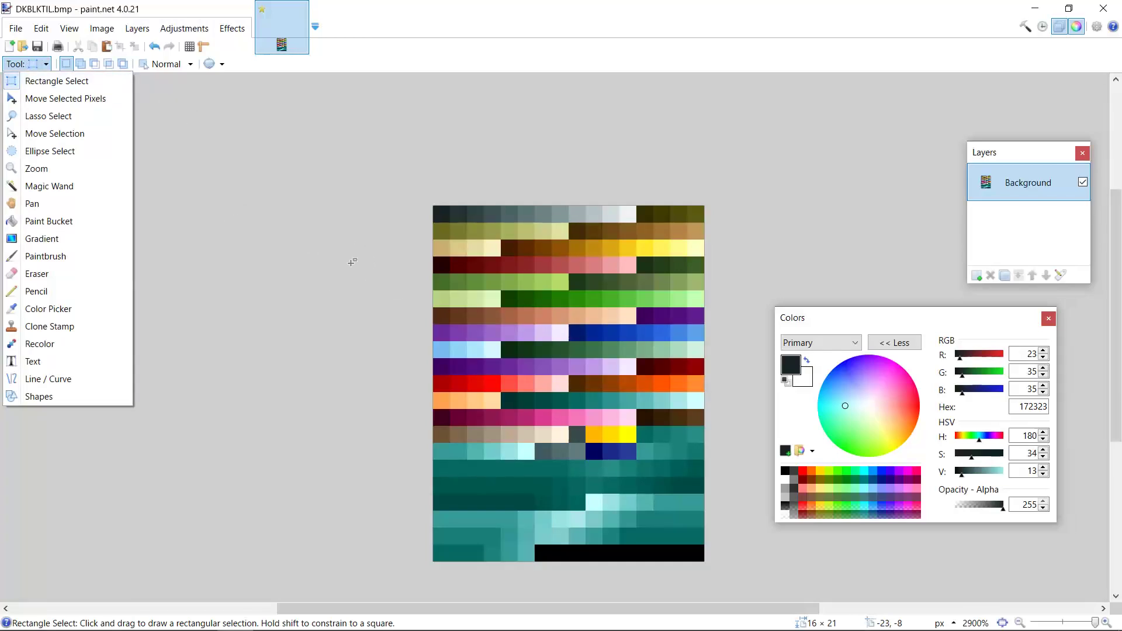
pyautogui.moveTo(676, 316)
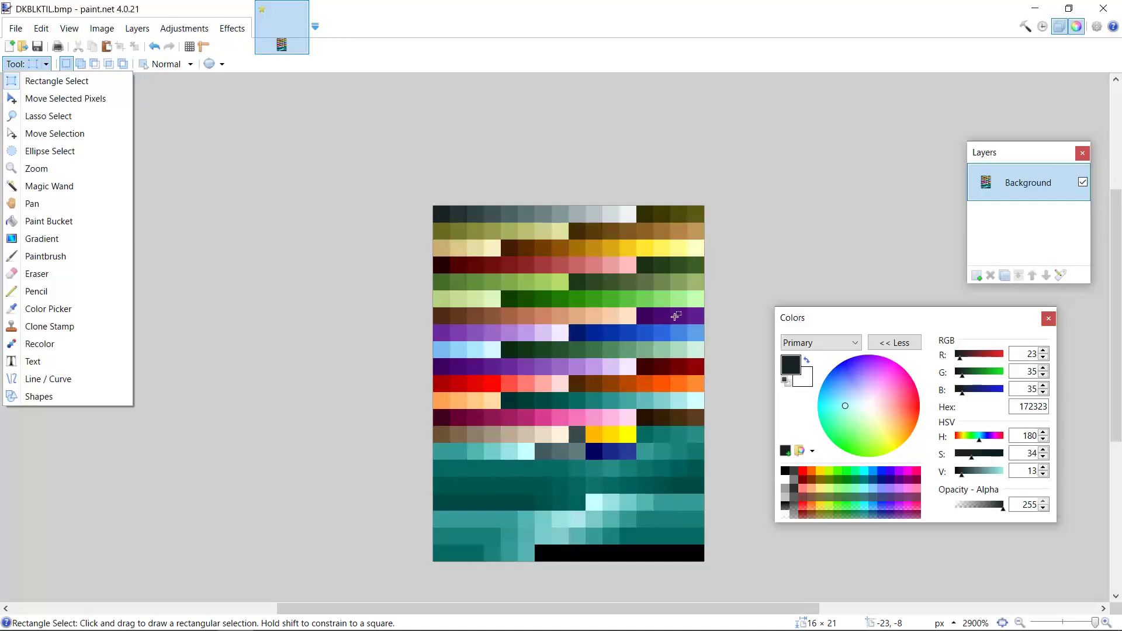
pyautogui.moveTo(51, 291)
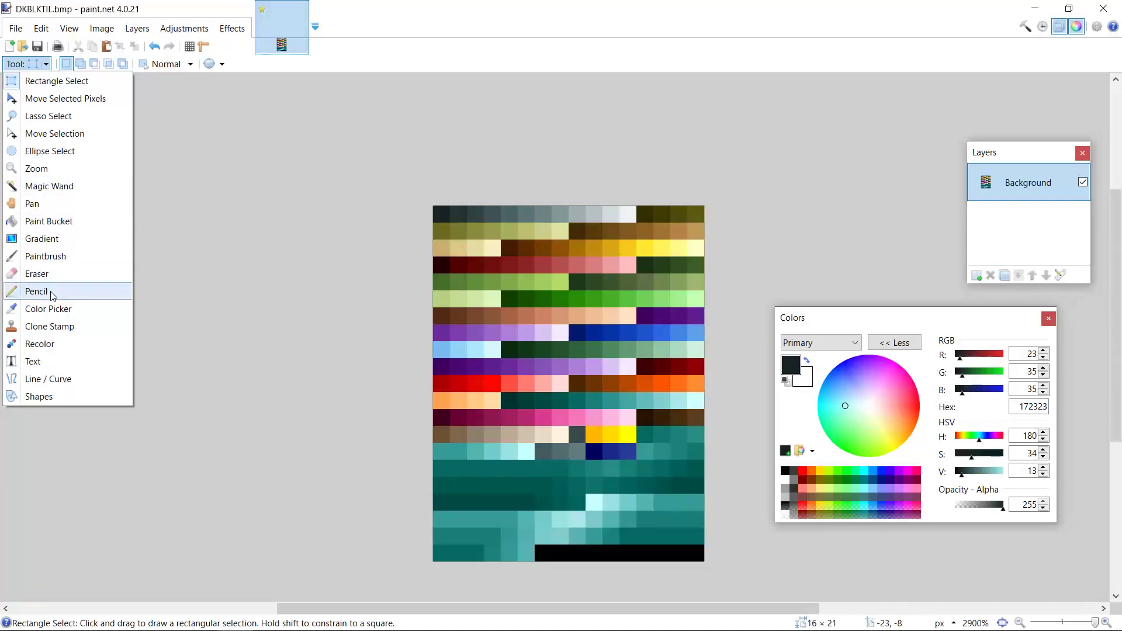
pyautogui.click(36, 291)
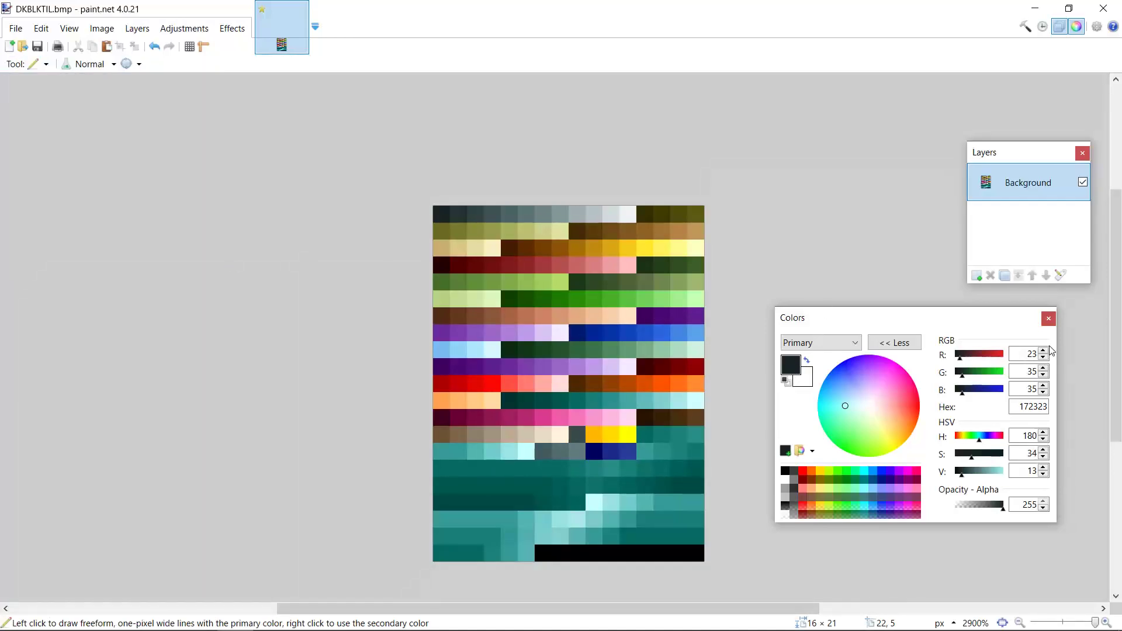
pyautogui.moveTo(628, 367)
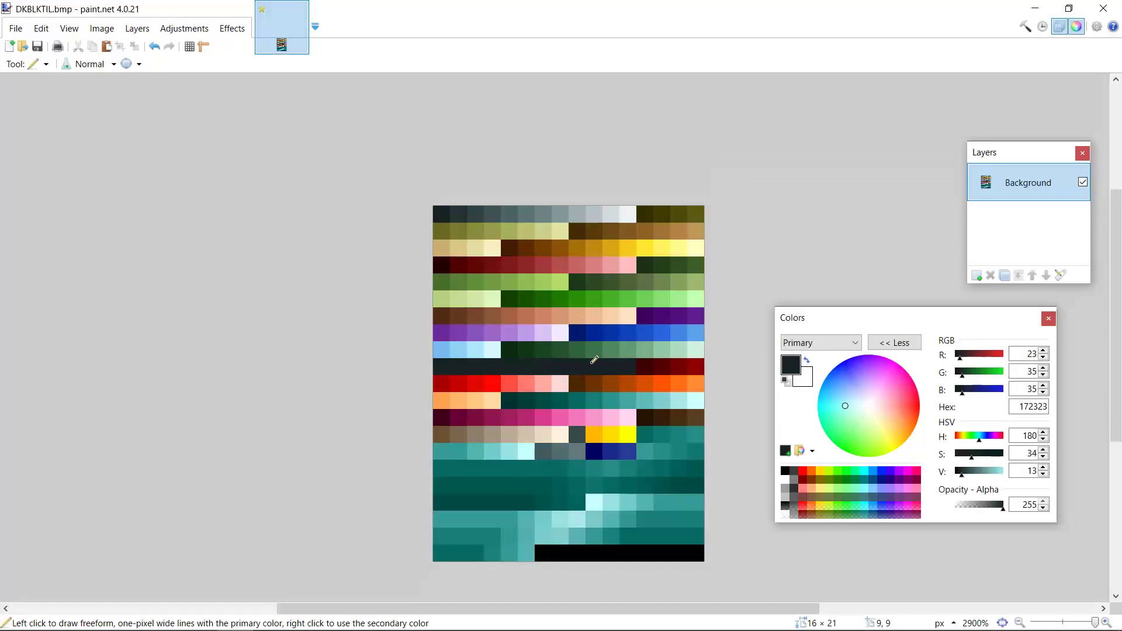
pyautogui.moveTo(462, 236)
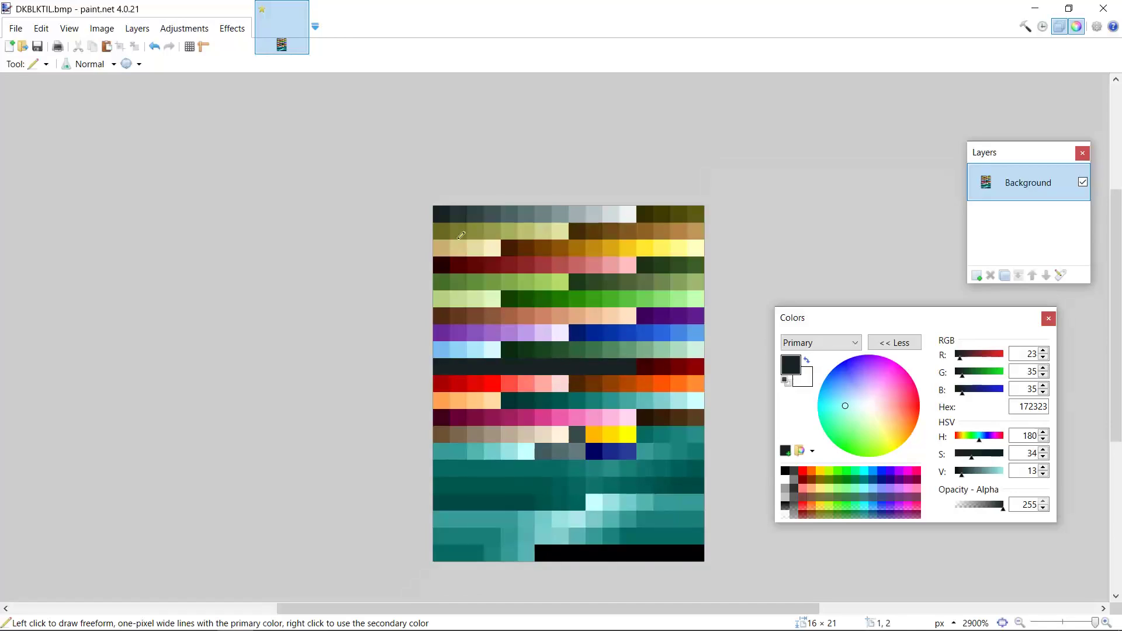
pyautogui.click(38, 46)
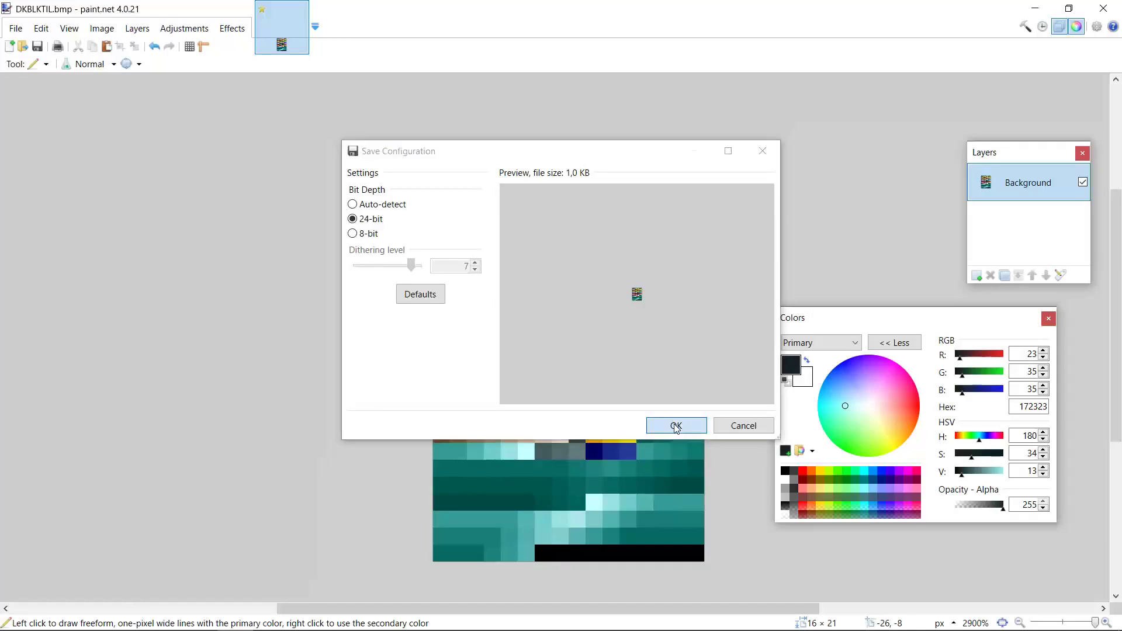
# Step: Confirm saving DKBLKTIL.bmp as a 24-bit bitmap
pyautogui.click(675, 425)
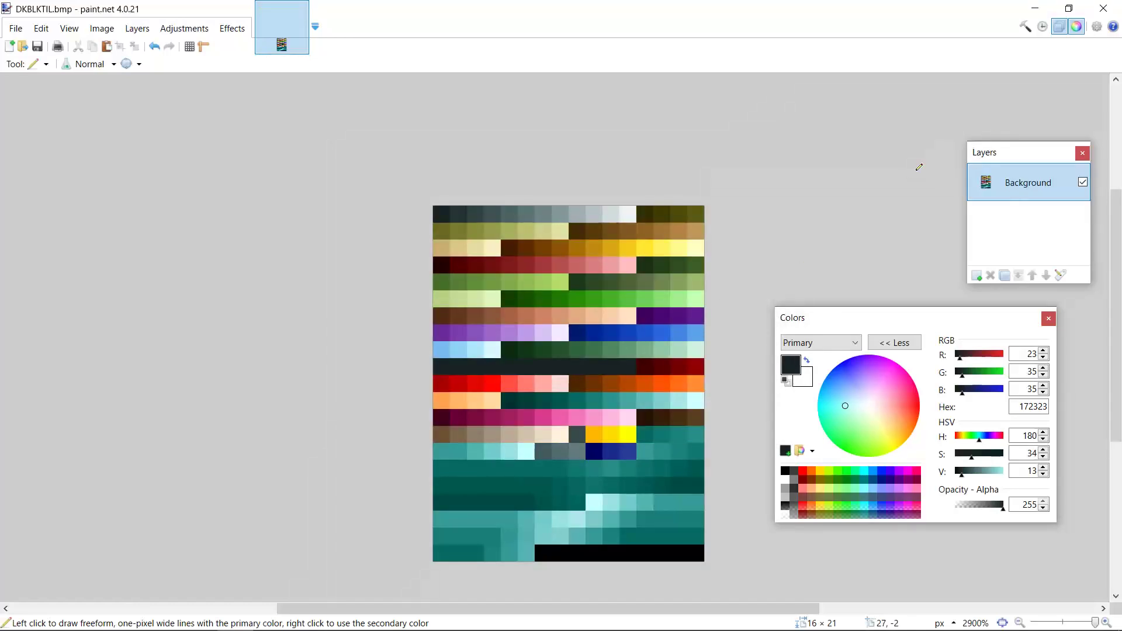
pyautogui.moveTo(1109, 8)
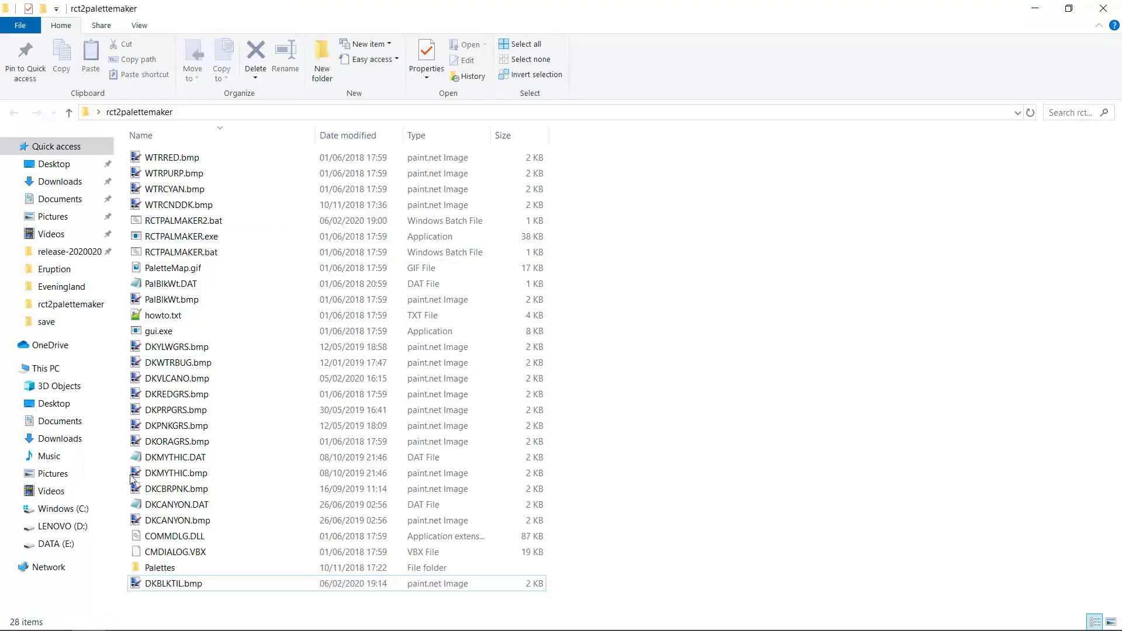
pyautogui.click(182, 236)
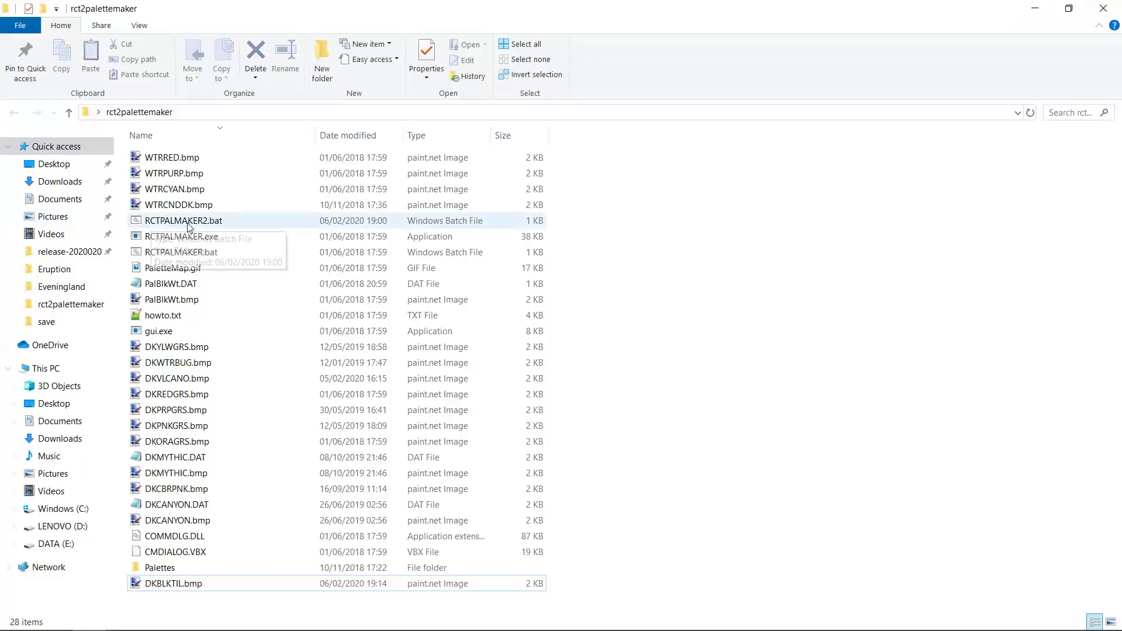
pyautogui.rightClick(184, 220)
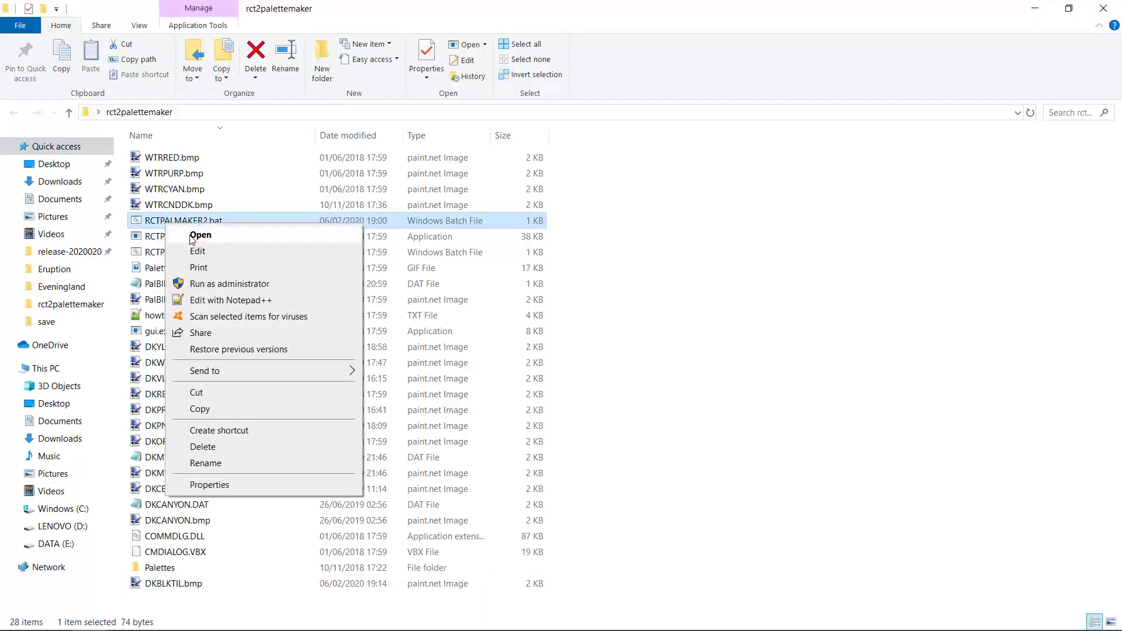
pyautogui.click(198, 251)
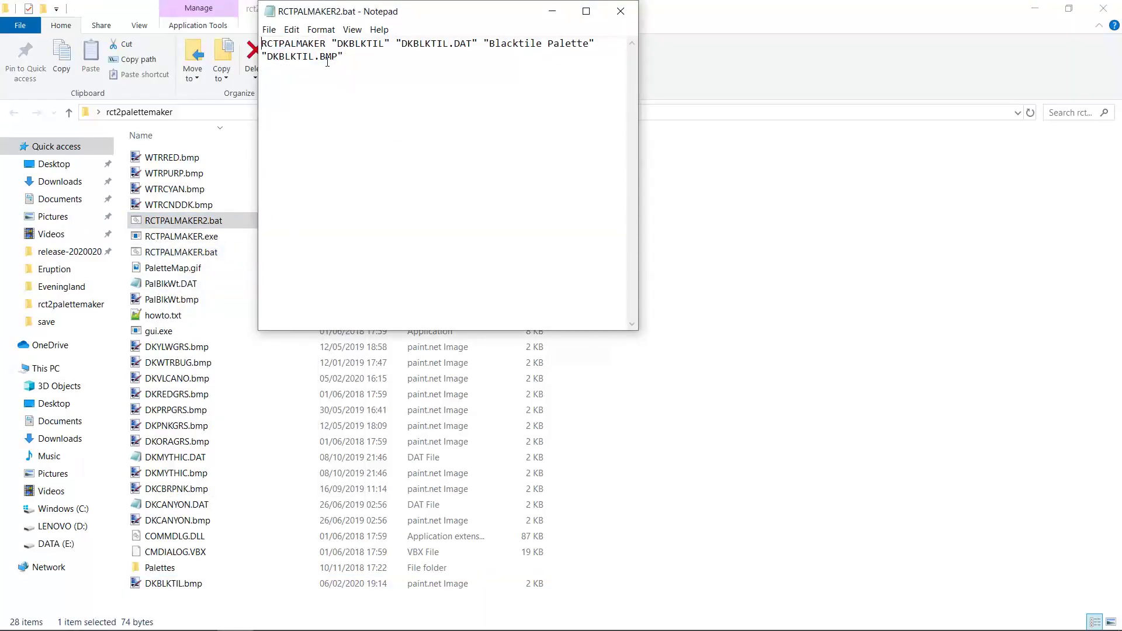
pyautogui.doubleClick(360, 42)
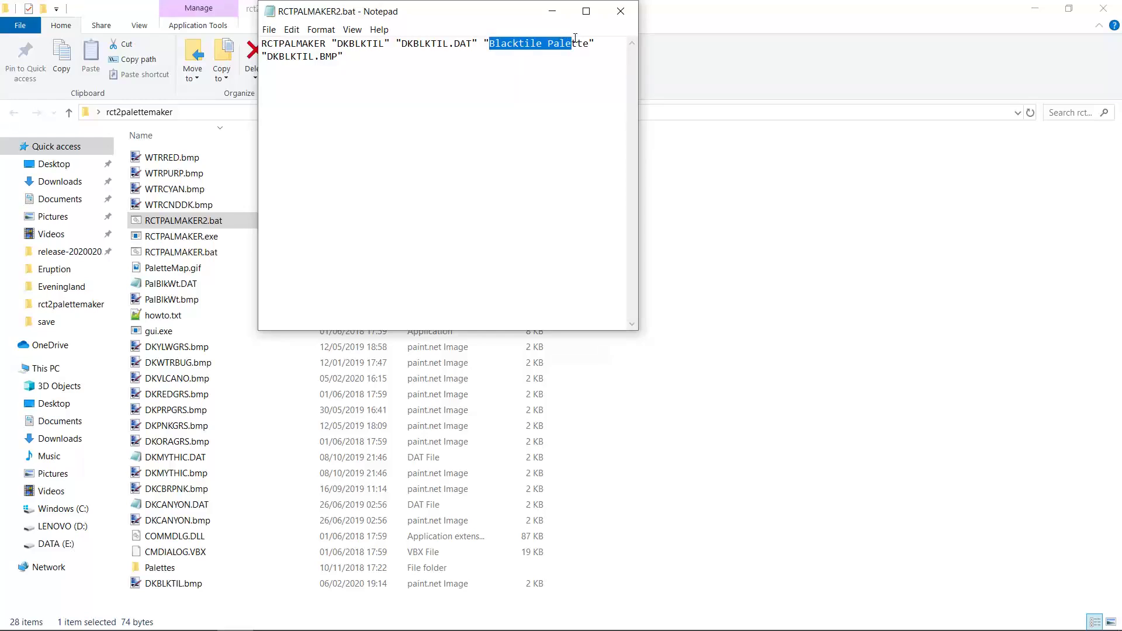
pyautogui.click(487, 42)
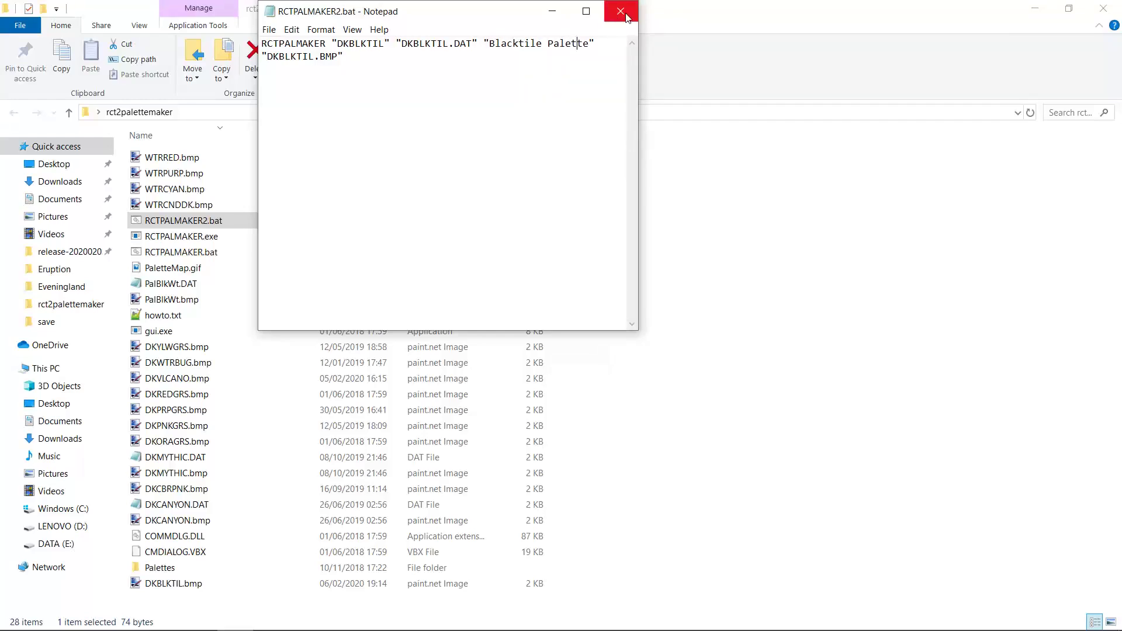
pyautogui.click(619, 12)
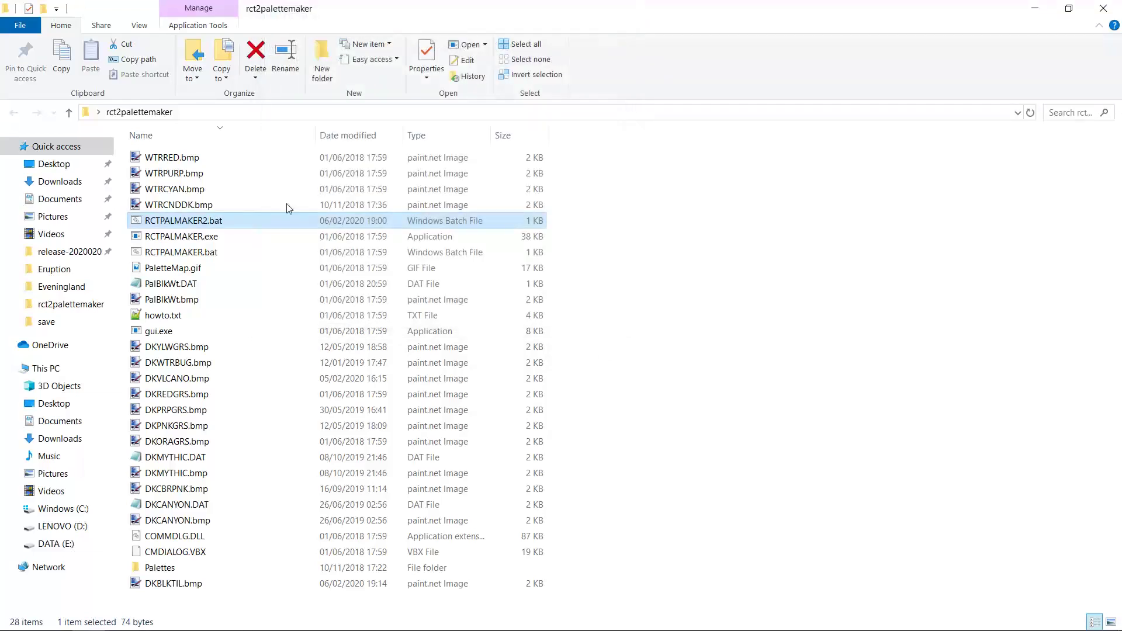
# Step: Run RCTPALMAKER2.bat to generate DKBLKTIL.DAT, then bring up that file's context menu
pyautogui.doubleClick(183, 220)
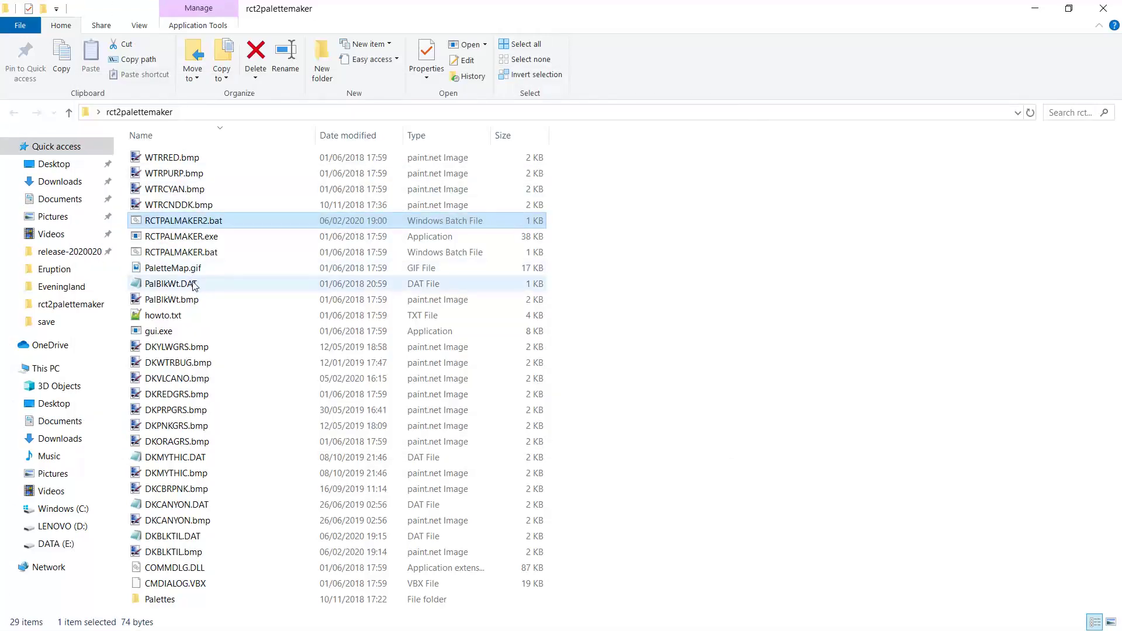
pyautogui.click(173, 536)
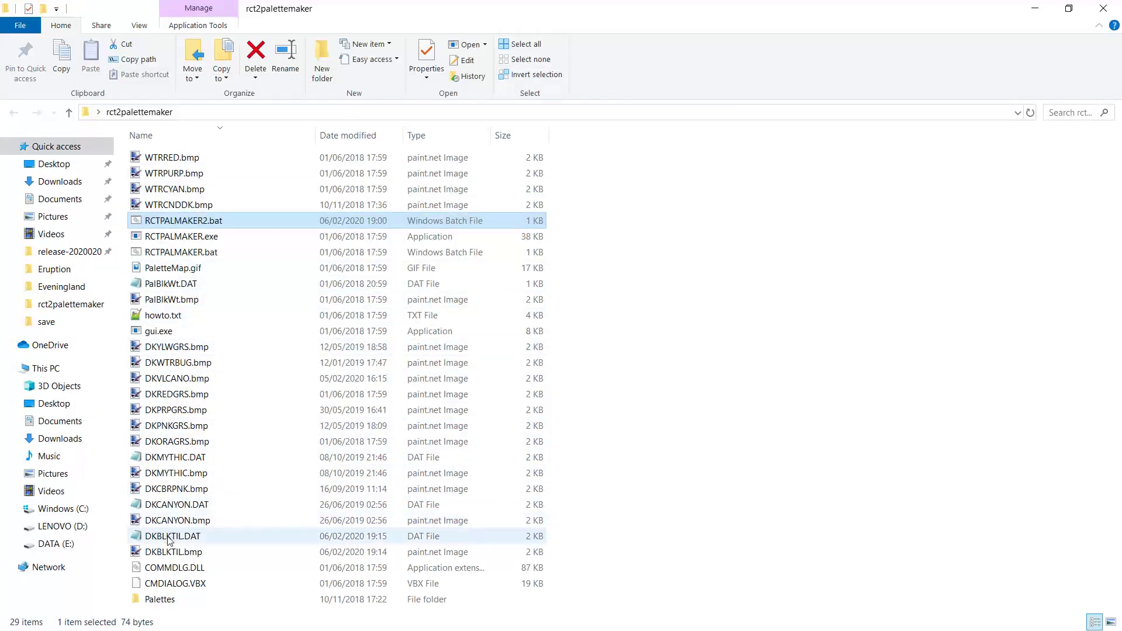
pyautogui.moveTo(170, 539)
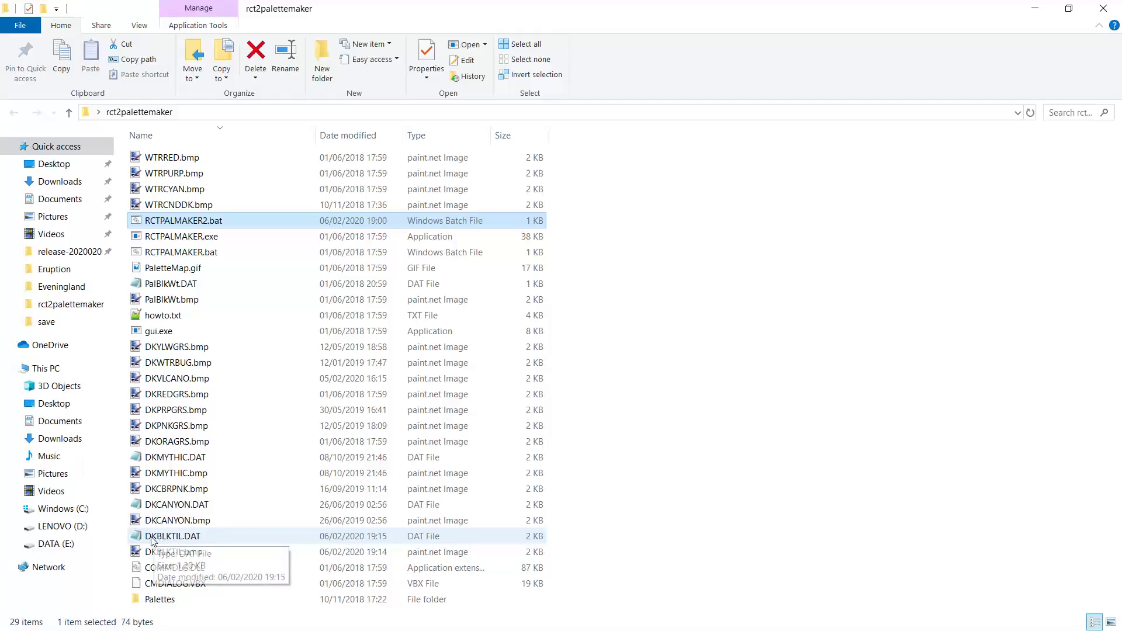
pyautogui.rightClick(173, 536)
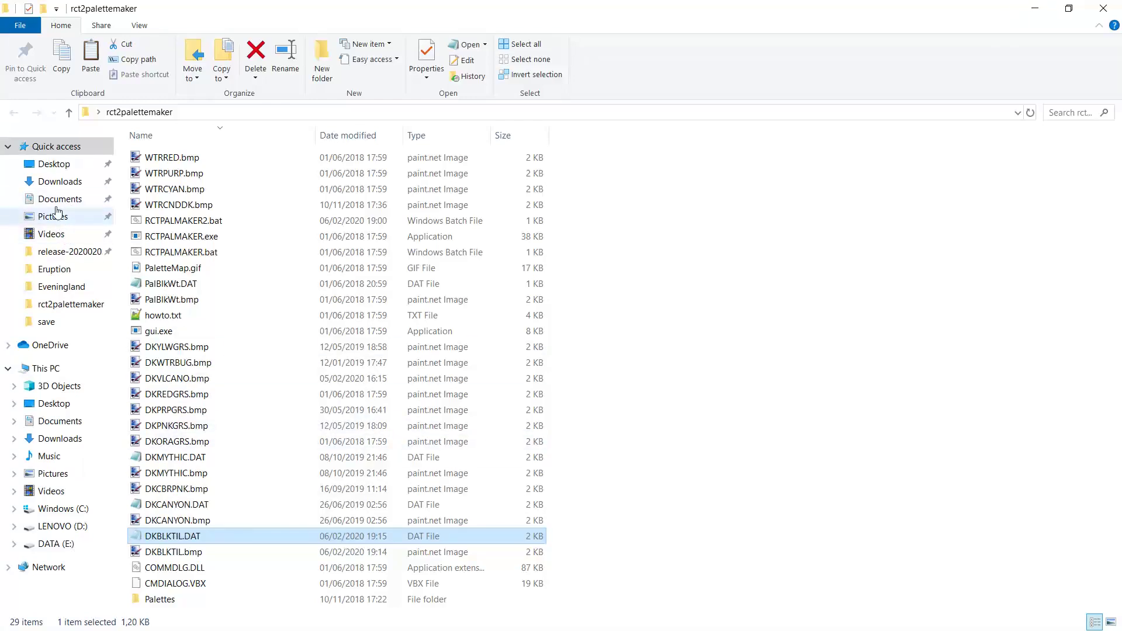
# Step: Go to Documents > OpenRCT2 > object and paste DKBLKTIL.DAT into that folder
pyautogui.click(59, 199)
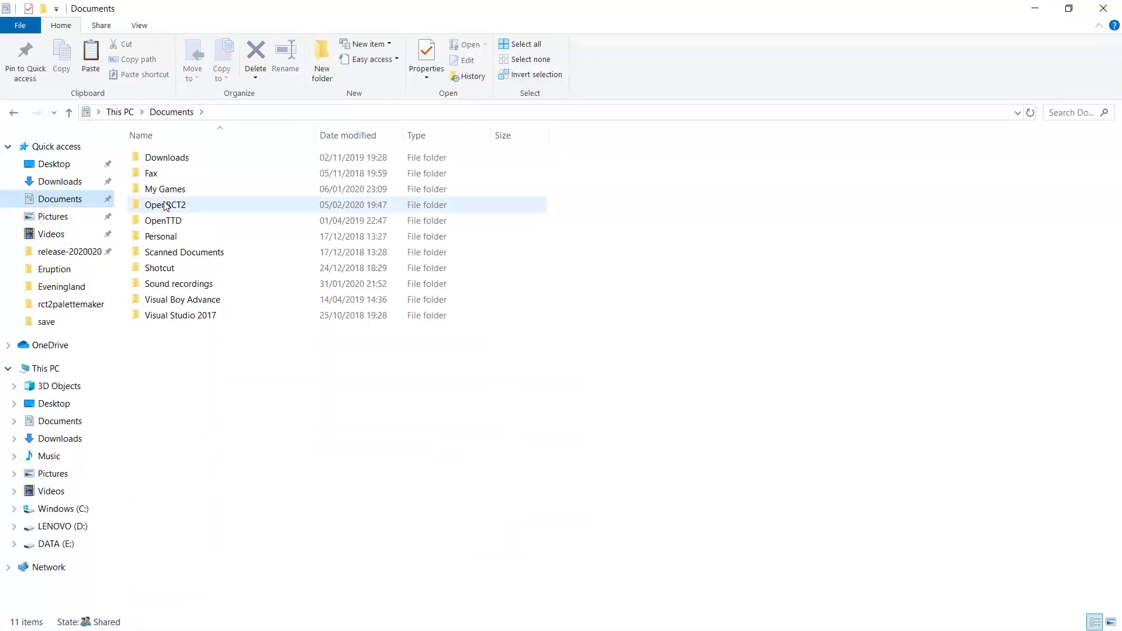
pyautogui.doubleClick(165, 205)
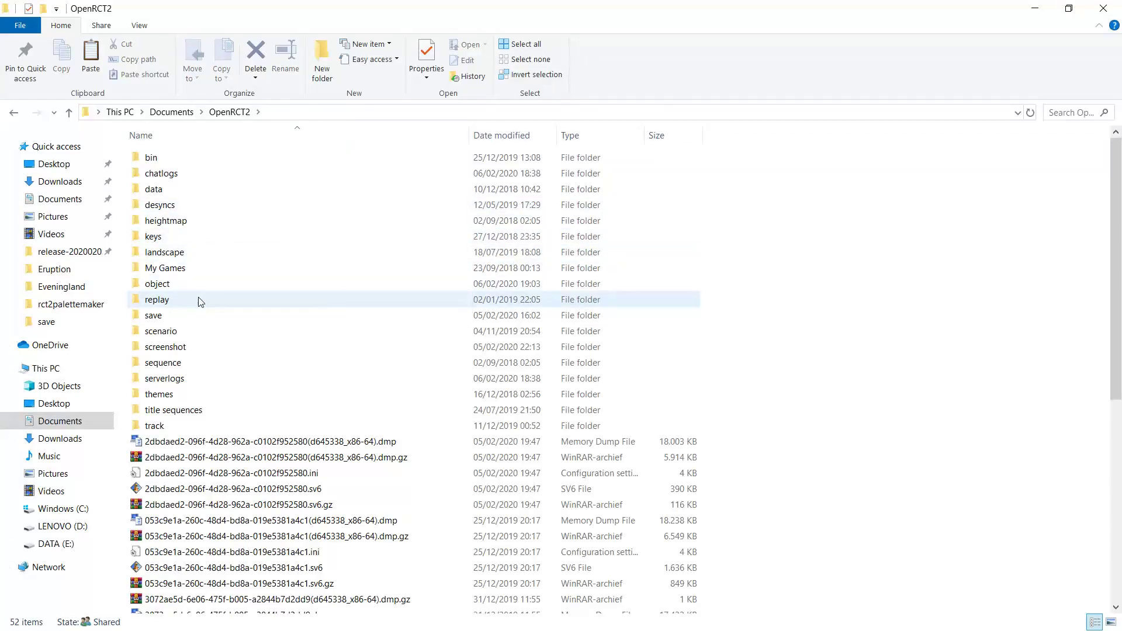
pyautogui.doubleClick(156, 284)
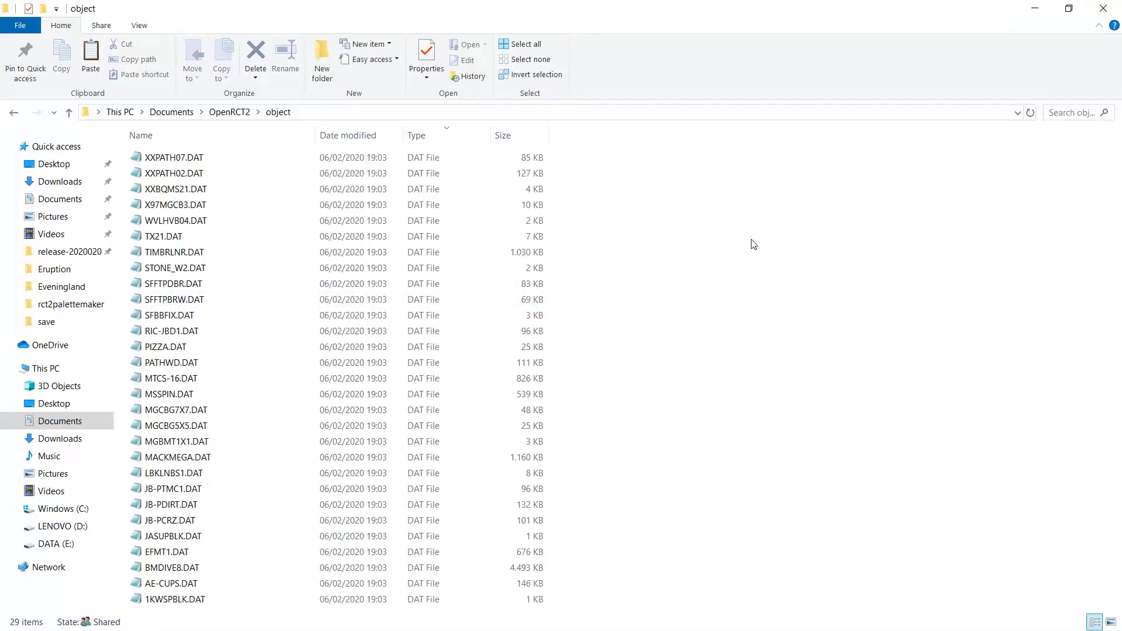
pyautogui.rightClick(752, 244)
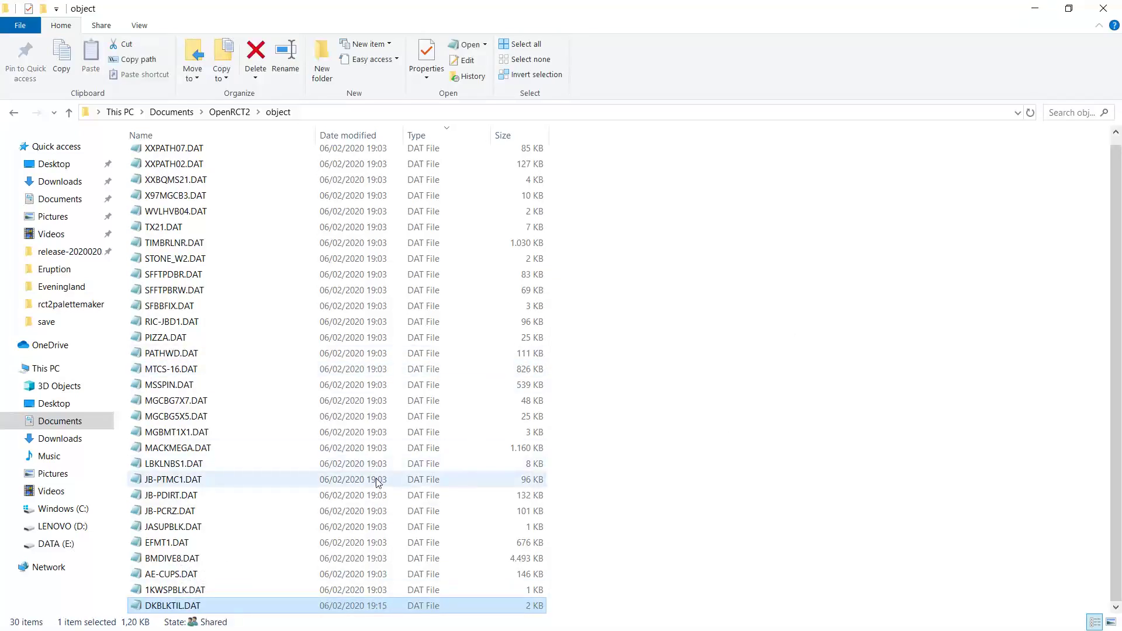
pyautogui.moveTo(175, 606)
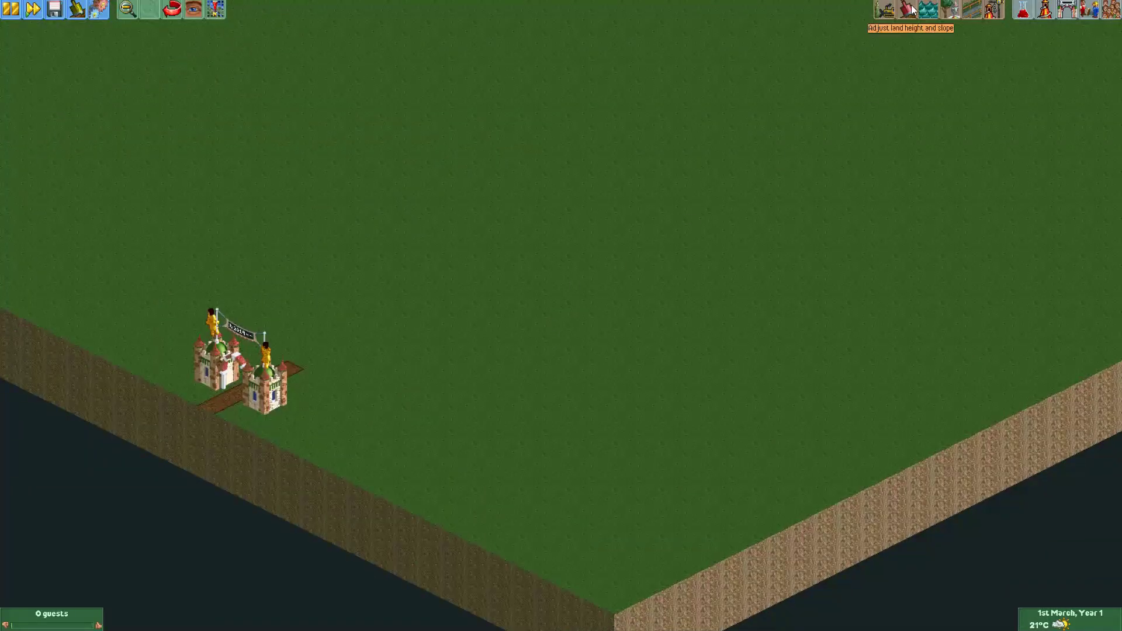
# Step: Lower a wide strip of terrain with the Land tool and select the purple surface texture
pyautogui.click(886, 9)
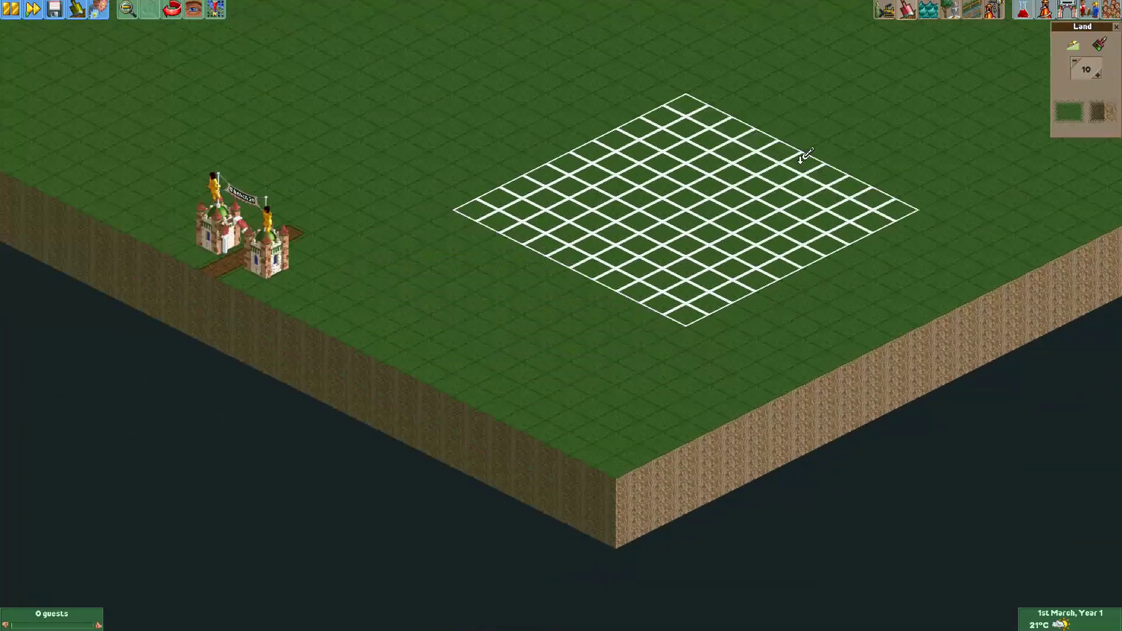
pyautogui.click(1097, 69)
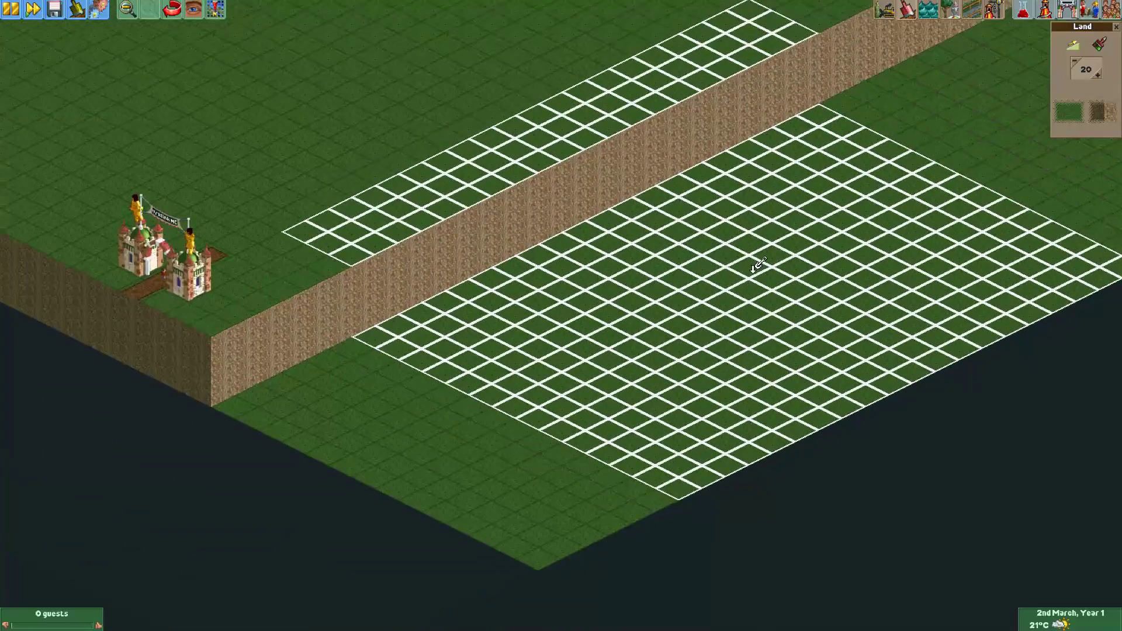
pyautogui.click(1070, 109)
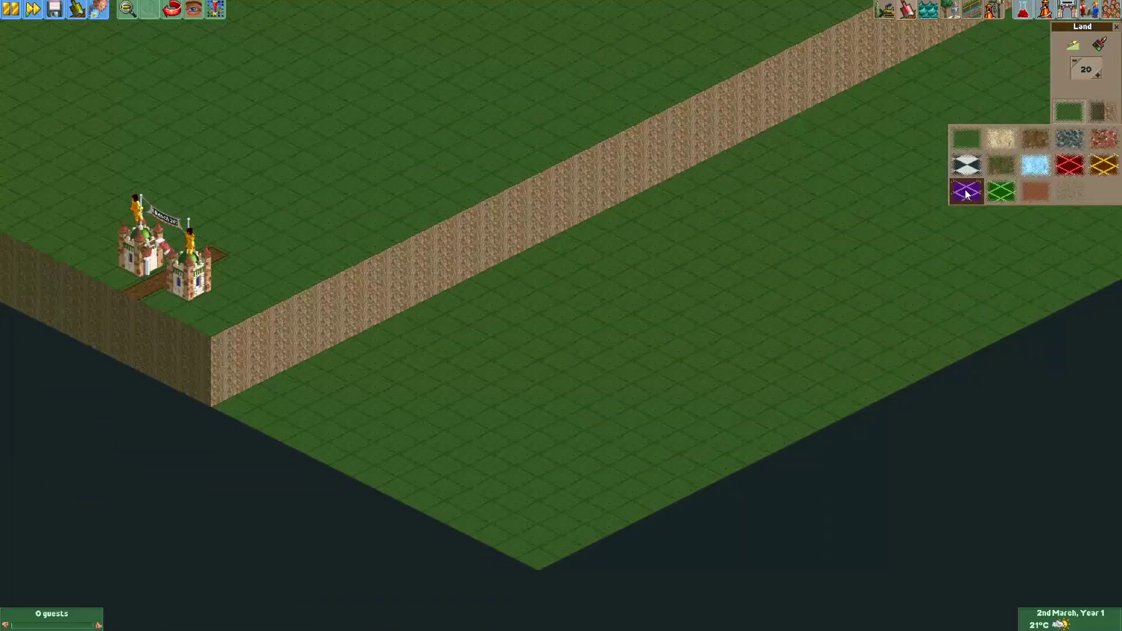
pyautogui.click(1002, 189)
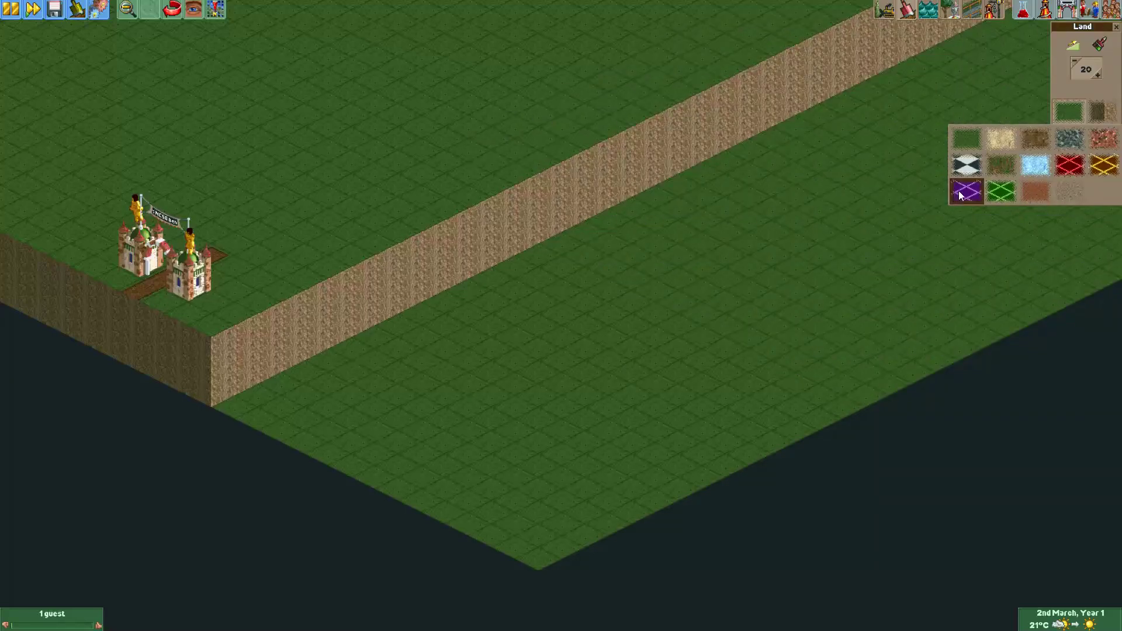
pyautogui.click(967, 189)
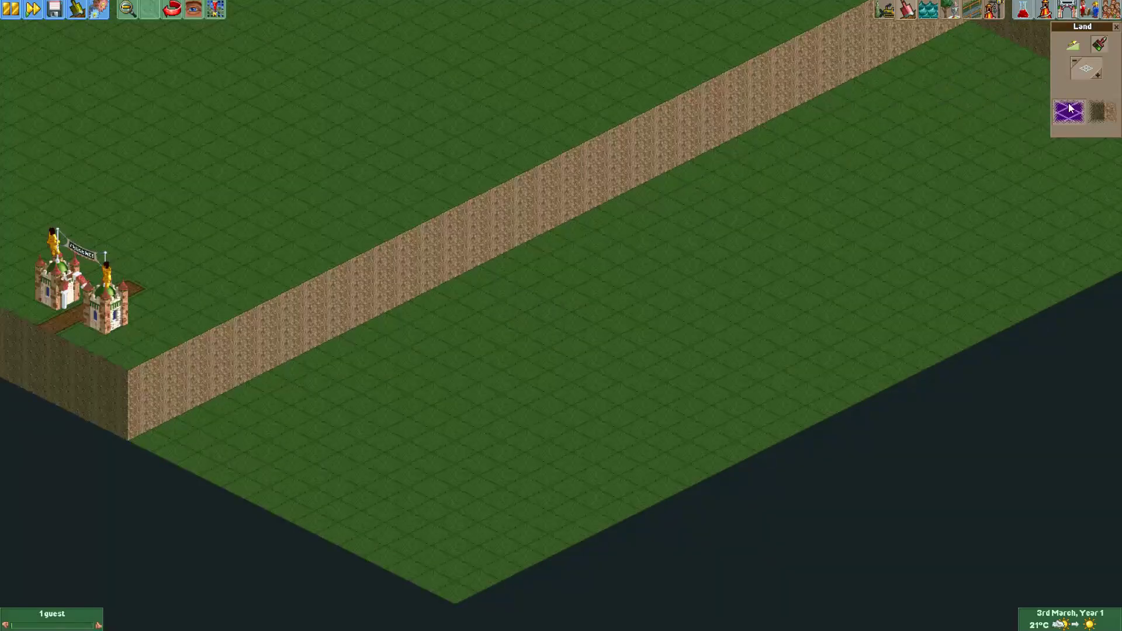
pyautogui.click(1088, 69)
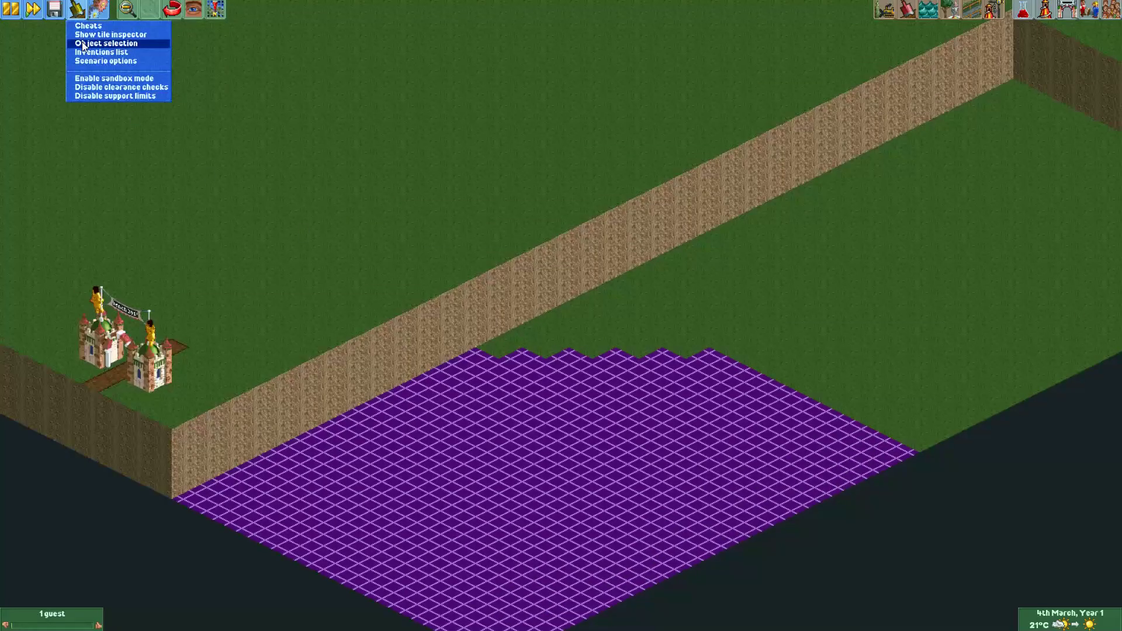
# Step: In Object Selection's Water tab, untick Natural Water, tick Blacktile Palette, and close the window
pyautogui.click(104, 43)
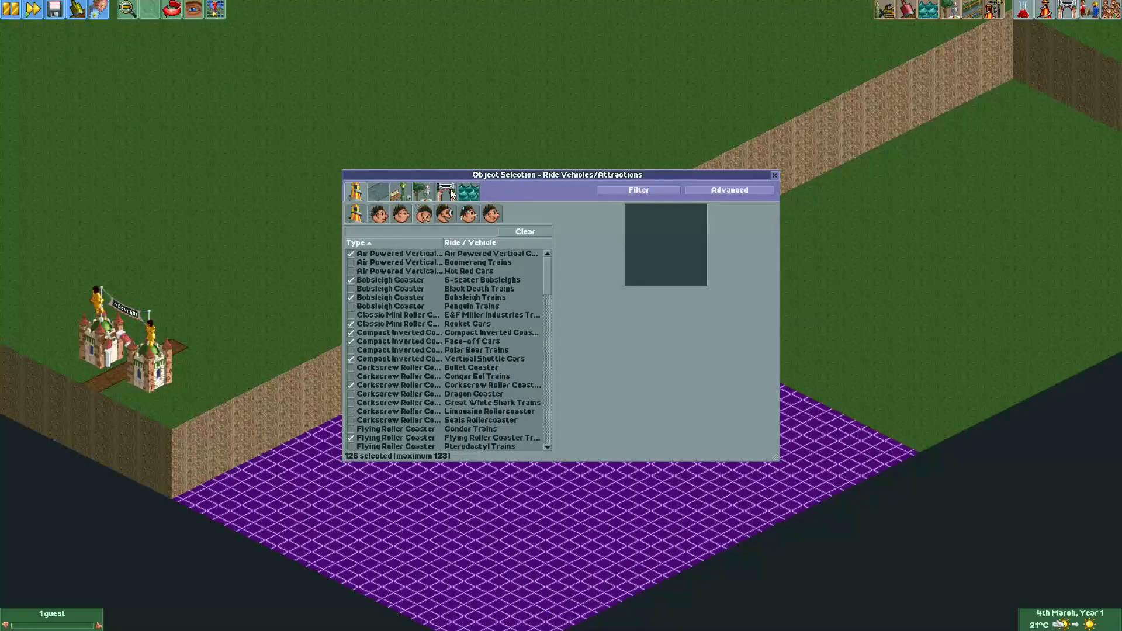
pyautogui.click(469, 191)
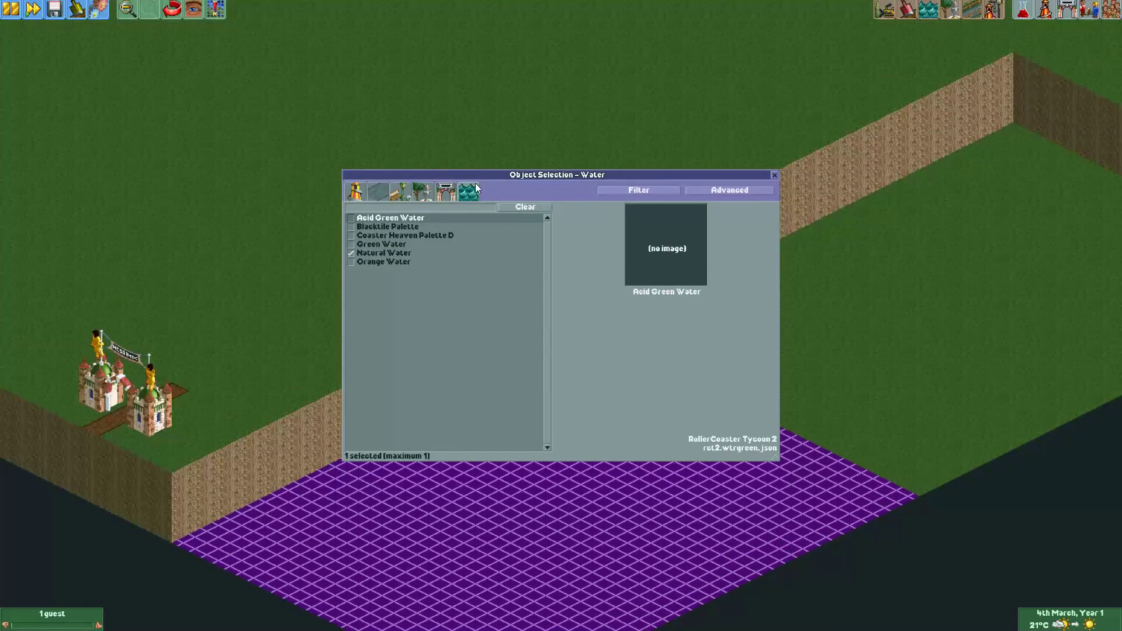
pyautogui.click(637, 190)
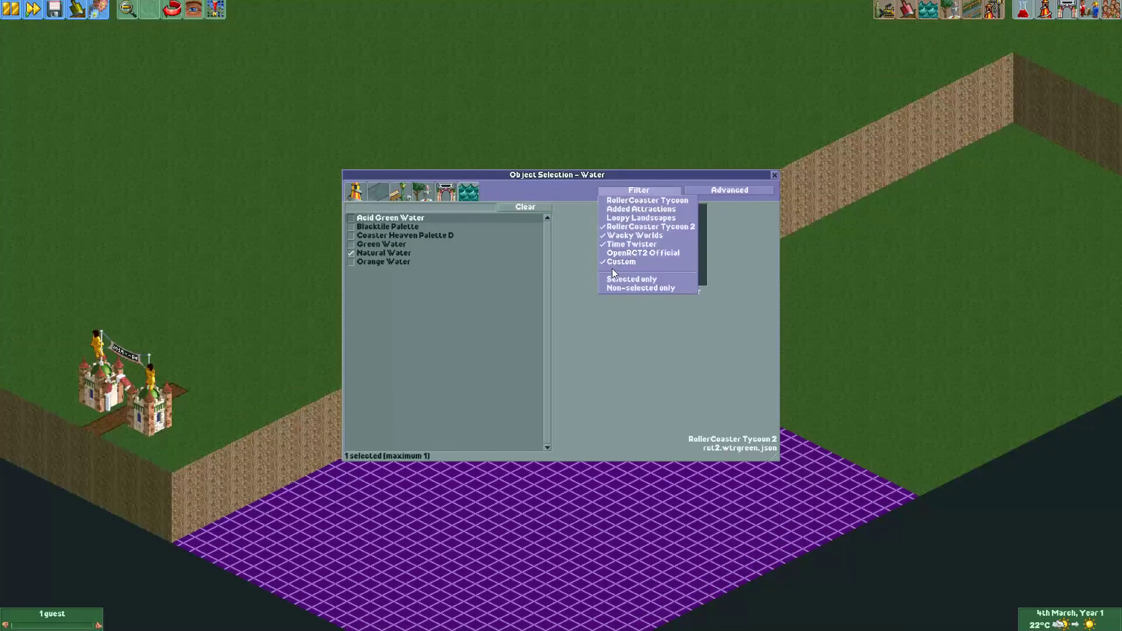
pyautogui.click(385, 252)
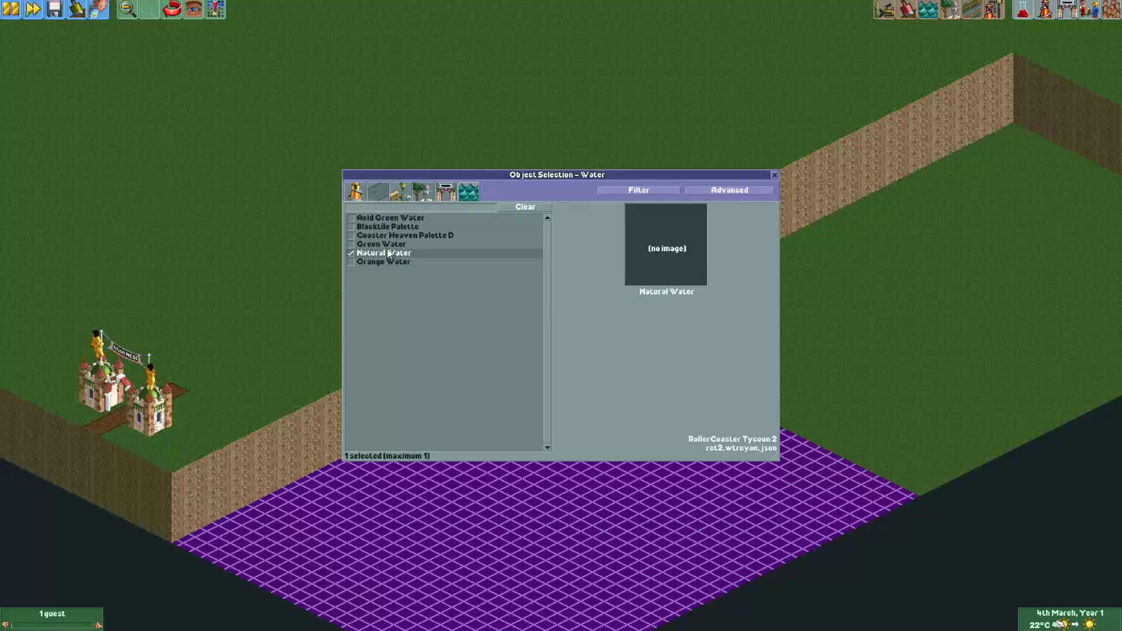
pyautogui.click(389, 227)
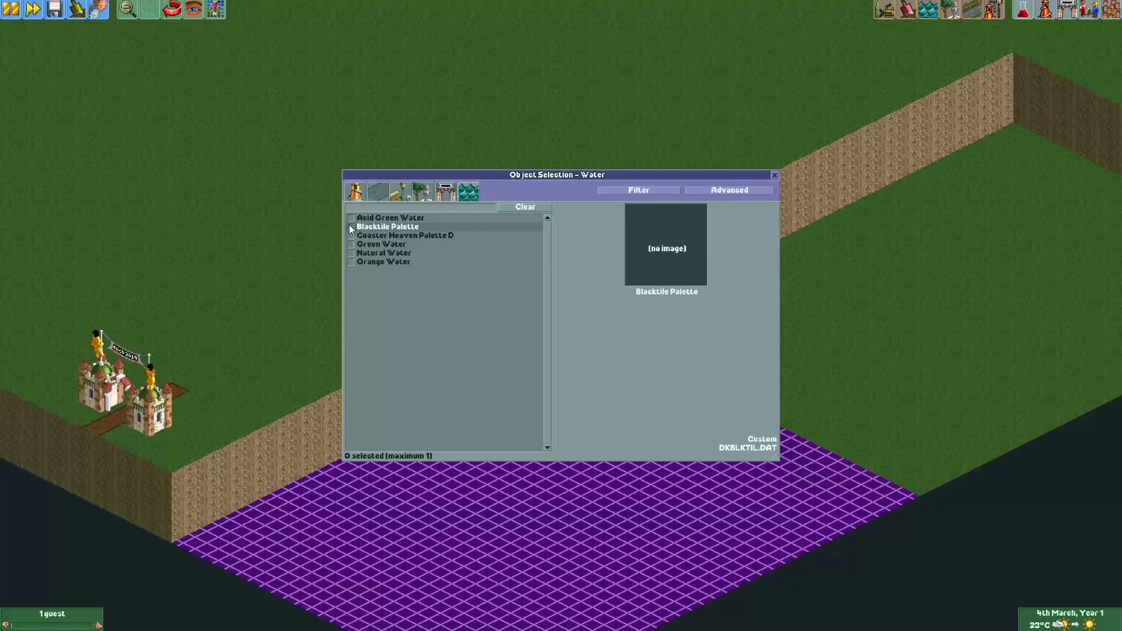
pyautogui.click(774, 175)
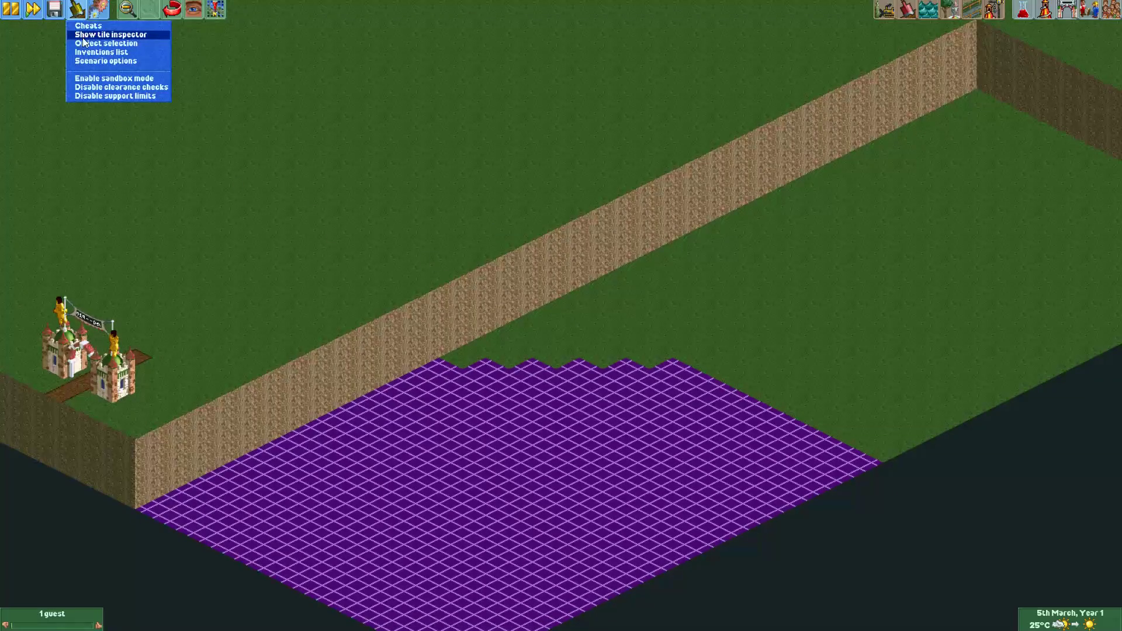
pyautogui.click(104, 43)
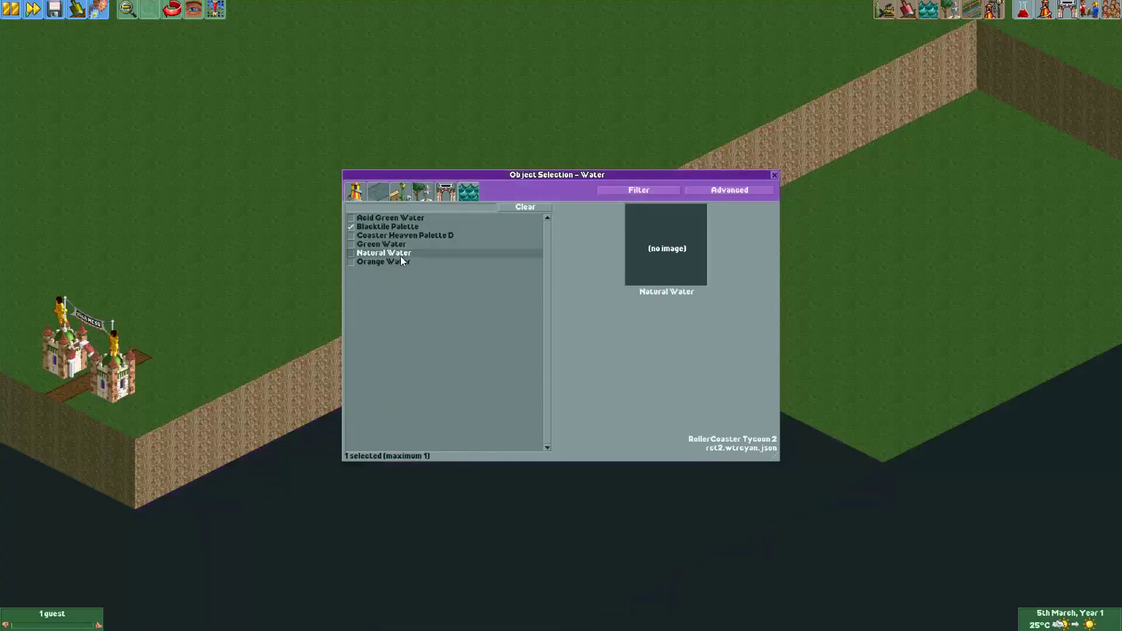
pyautogui.click(774, 175)
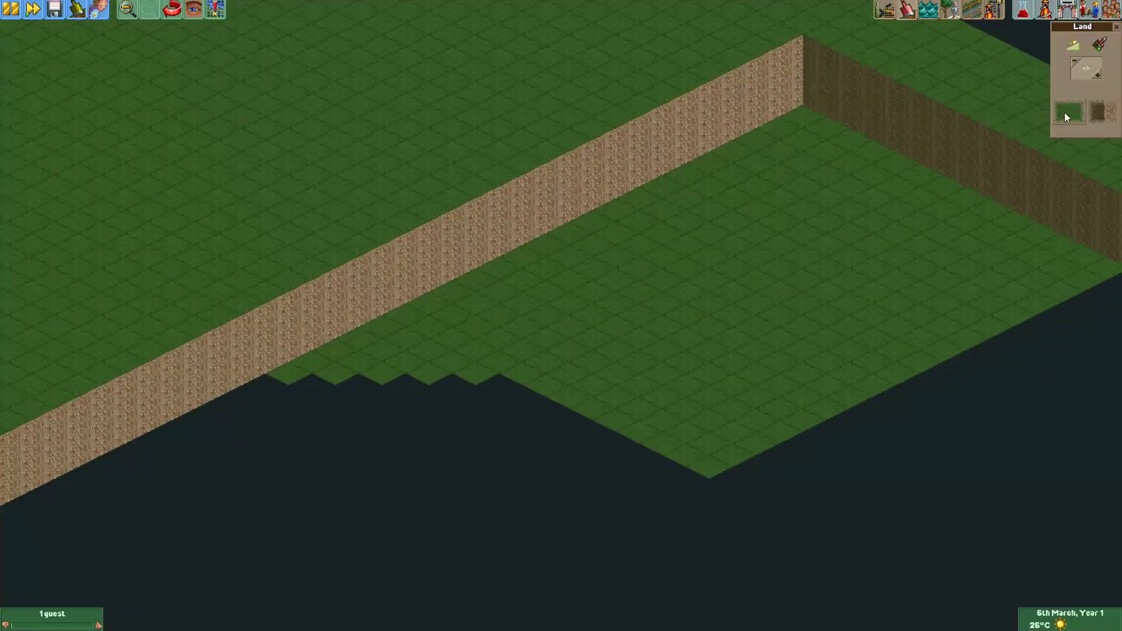
# Step: Choose the black surface from the Land tool's texture list
pyautogui.click(1067, 112)
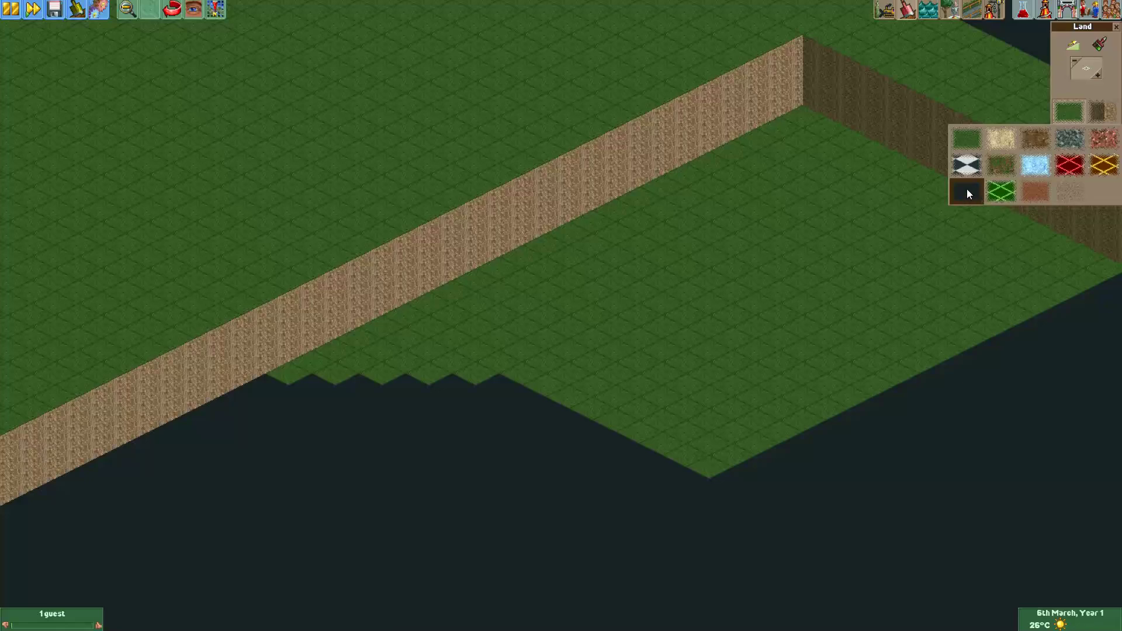
pyautogui.click(1089, 70)
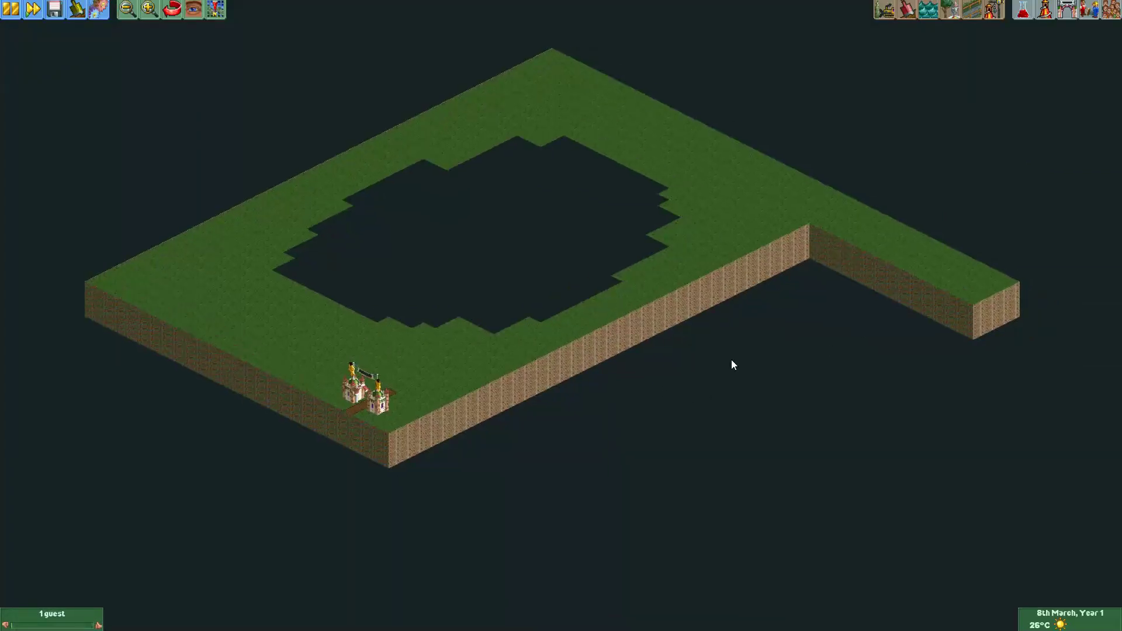
pyautogui.moveTo(565, 524)
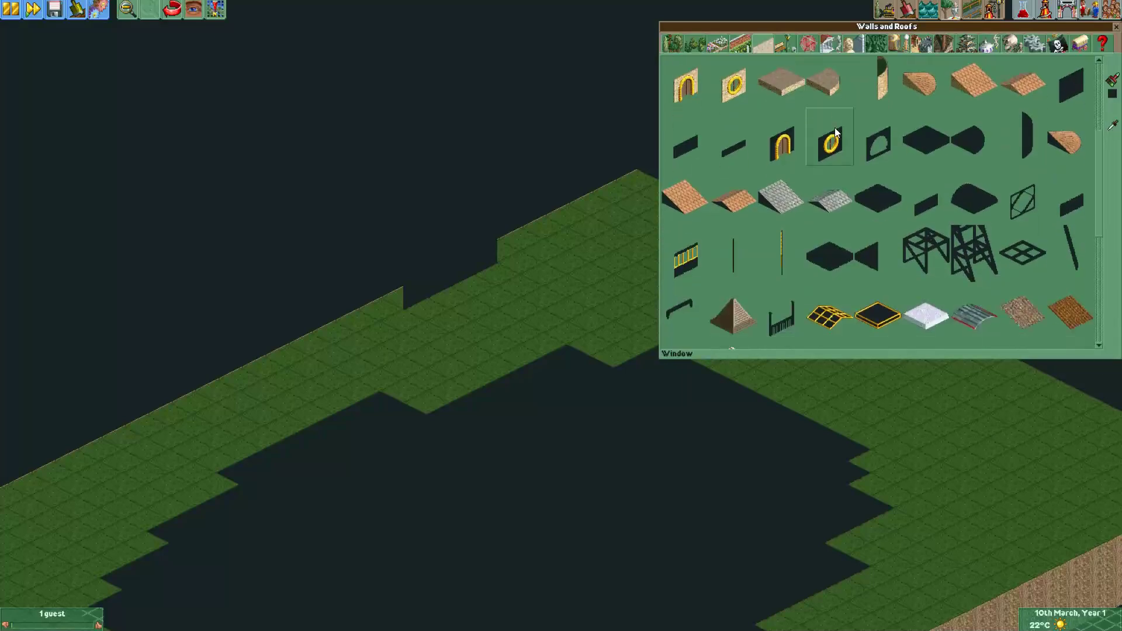
# Step: Flip through the Gardens, Miscellaneous, Pirates and Space theming scenery tabs
pyautogui.scroll(-3)
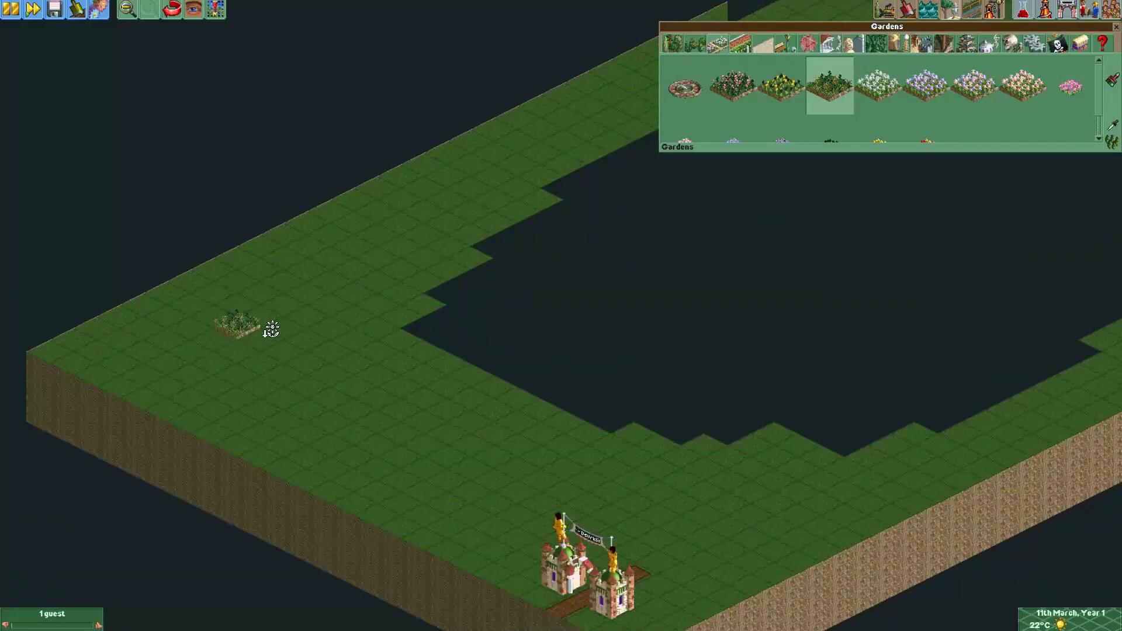
pyautogui.click(325, 294)
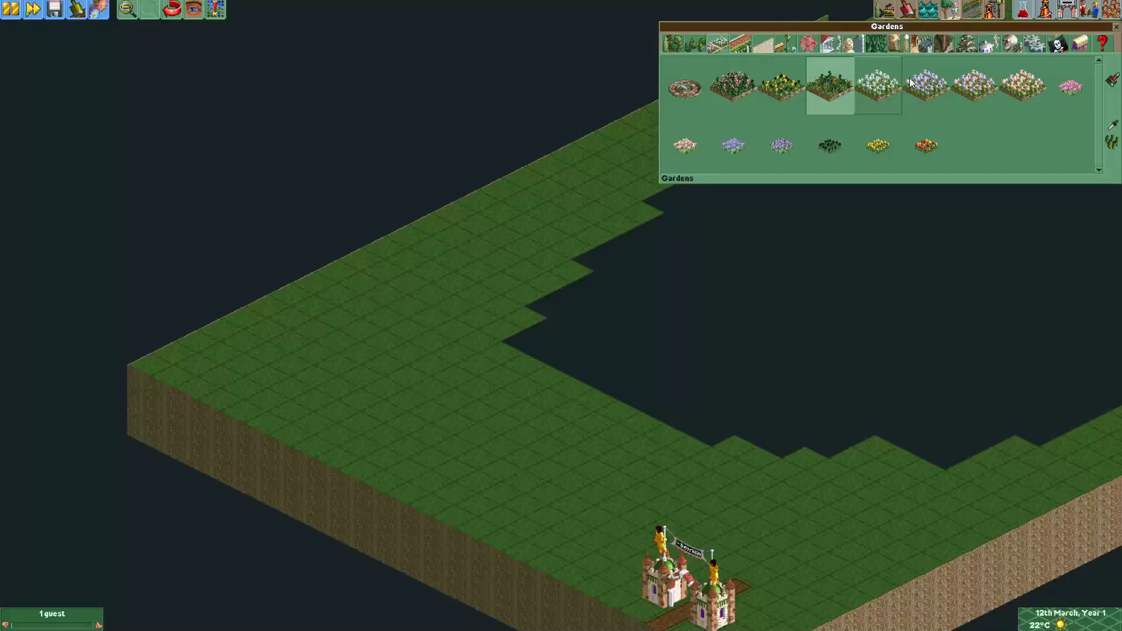
pyautogui.click(1080, 44)
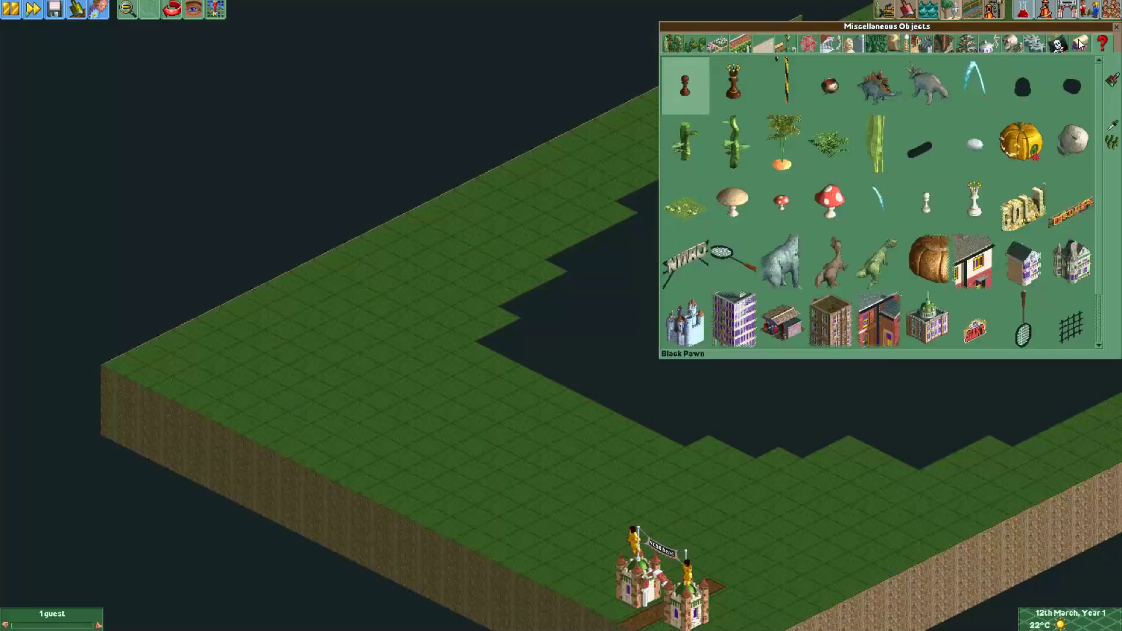
pyautogui.click(1058, 43)
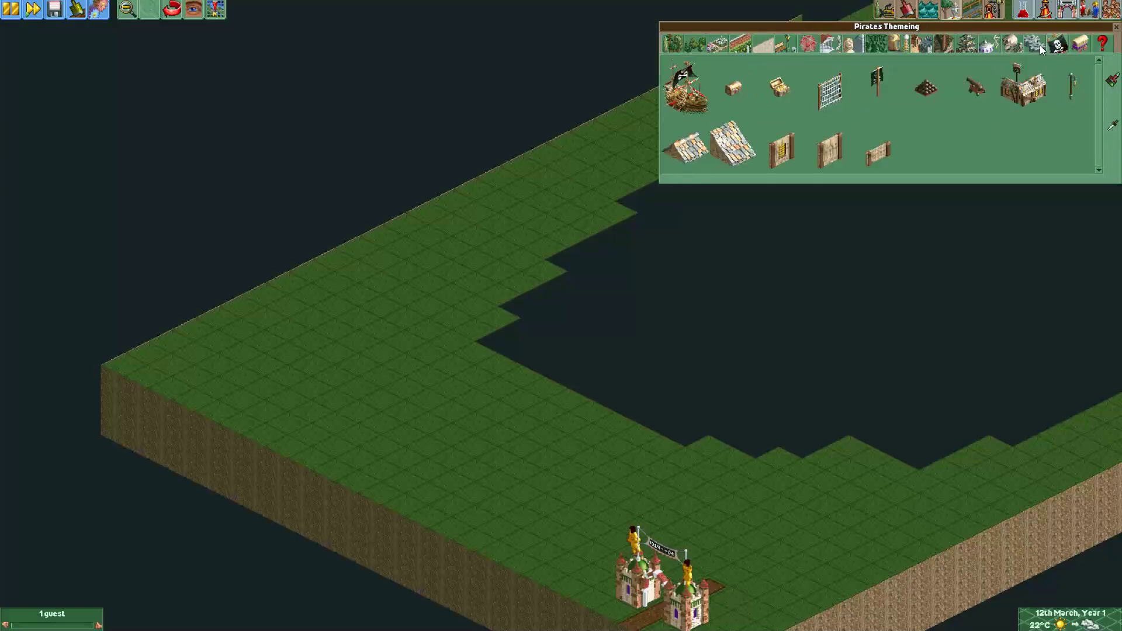
pyautogui.click(990, 44)
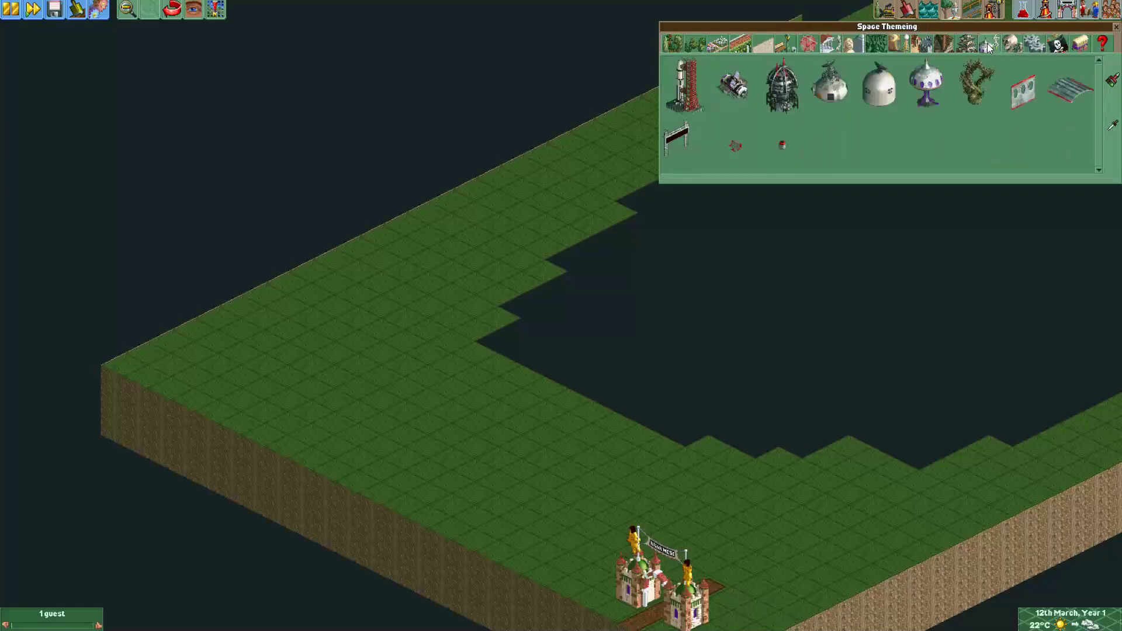
pyautogui.moveTo(987, 45)
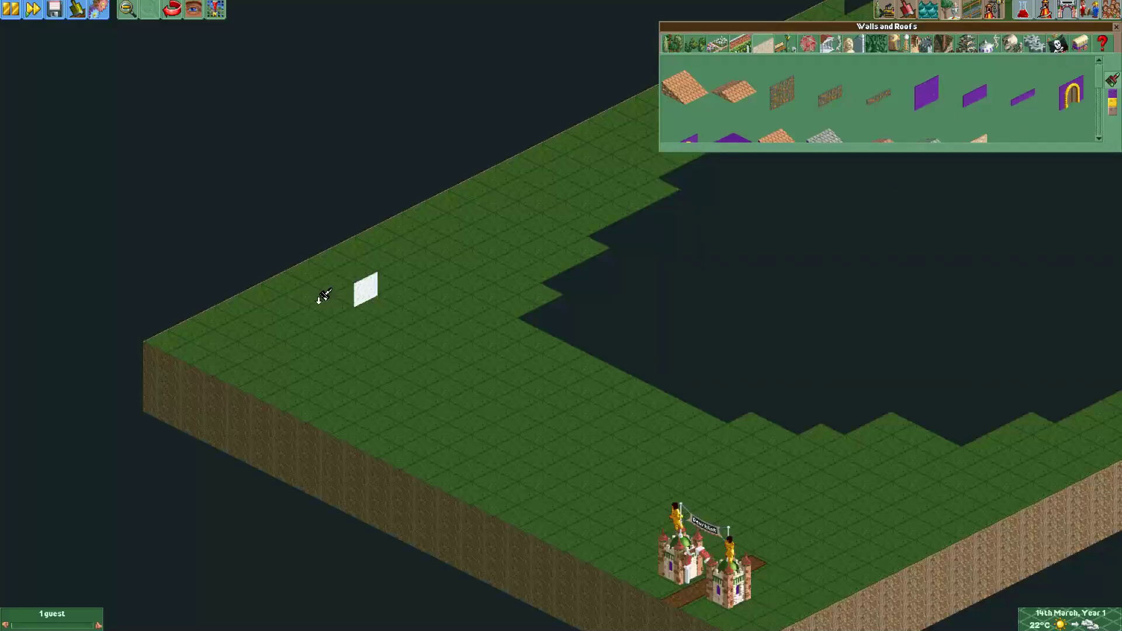
# Step: Place a couple of purple wall panels on the grass, then show the wall colour swatches
pyautogui.click(877, 86)
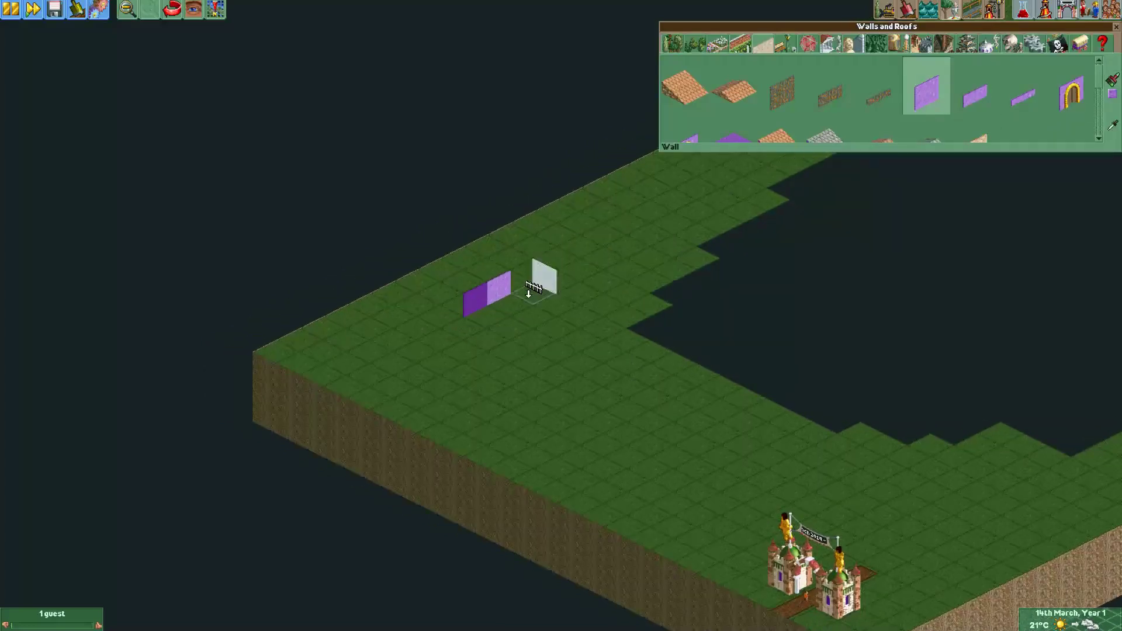
pyautogui.moveTo(523, 279)
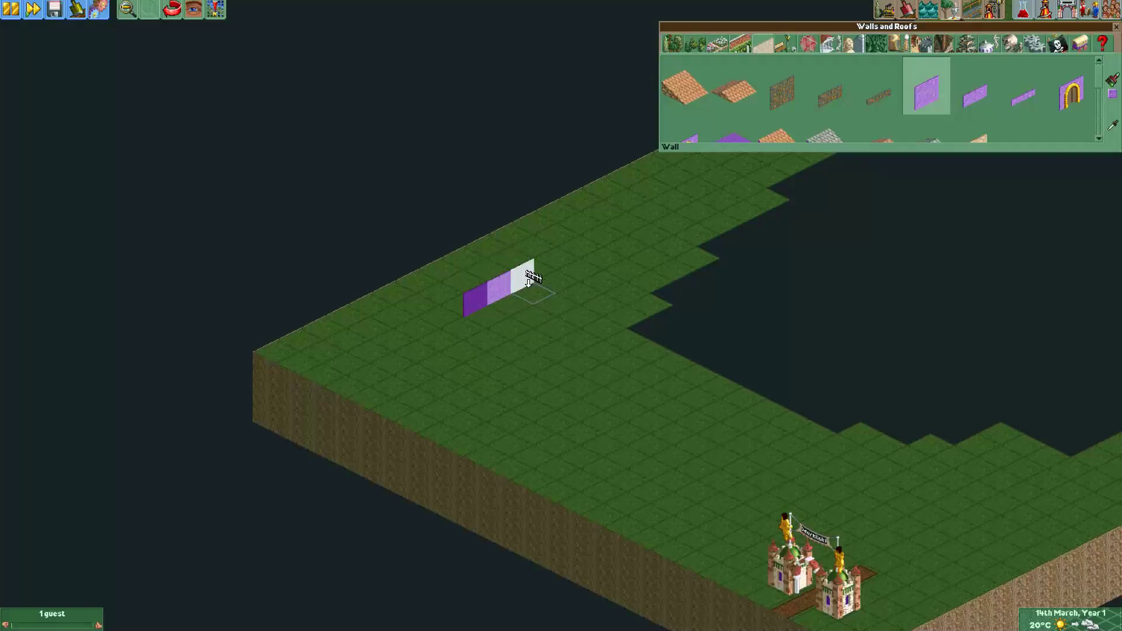
pyautogui.click(497, 283)
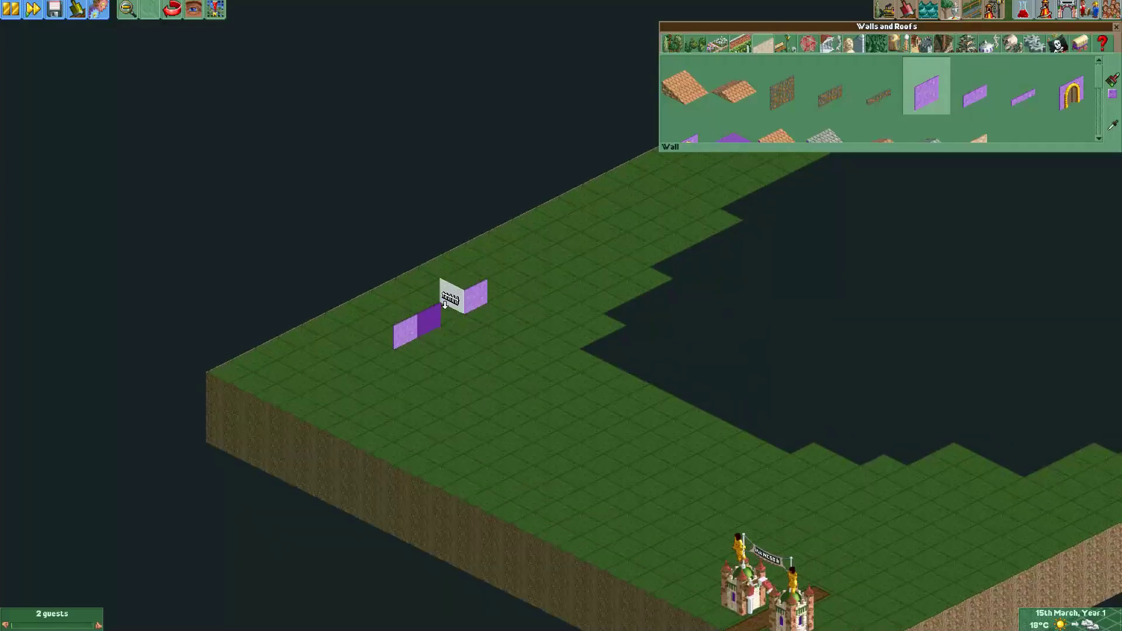
pyautogui.scroll(-3)
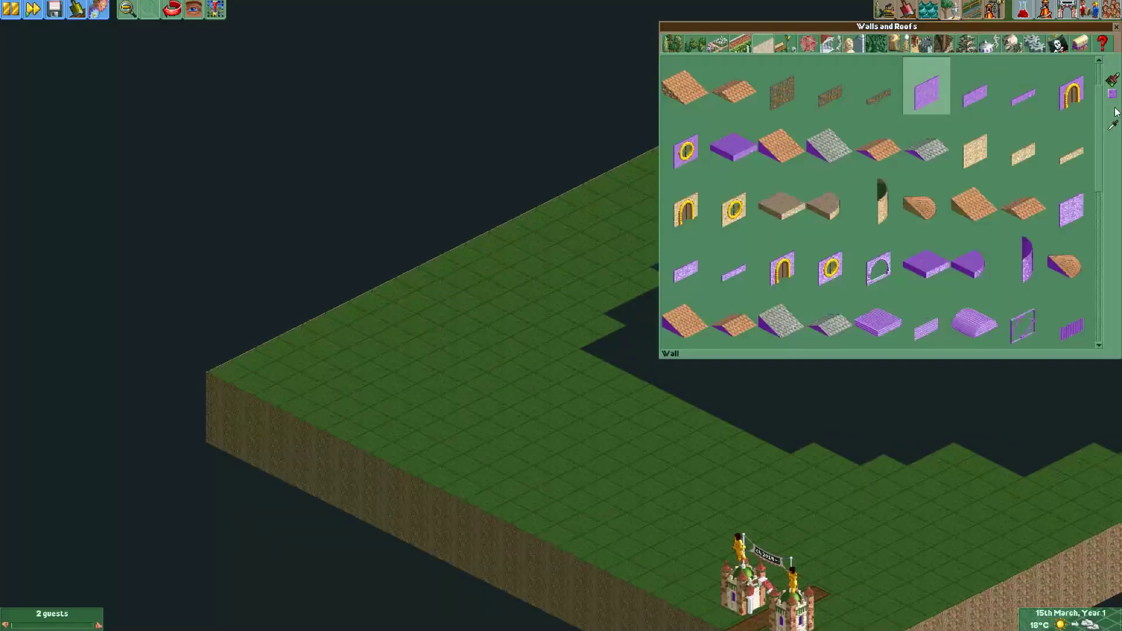
pyautogui.click(1112, 79)
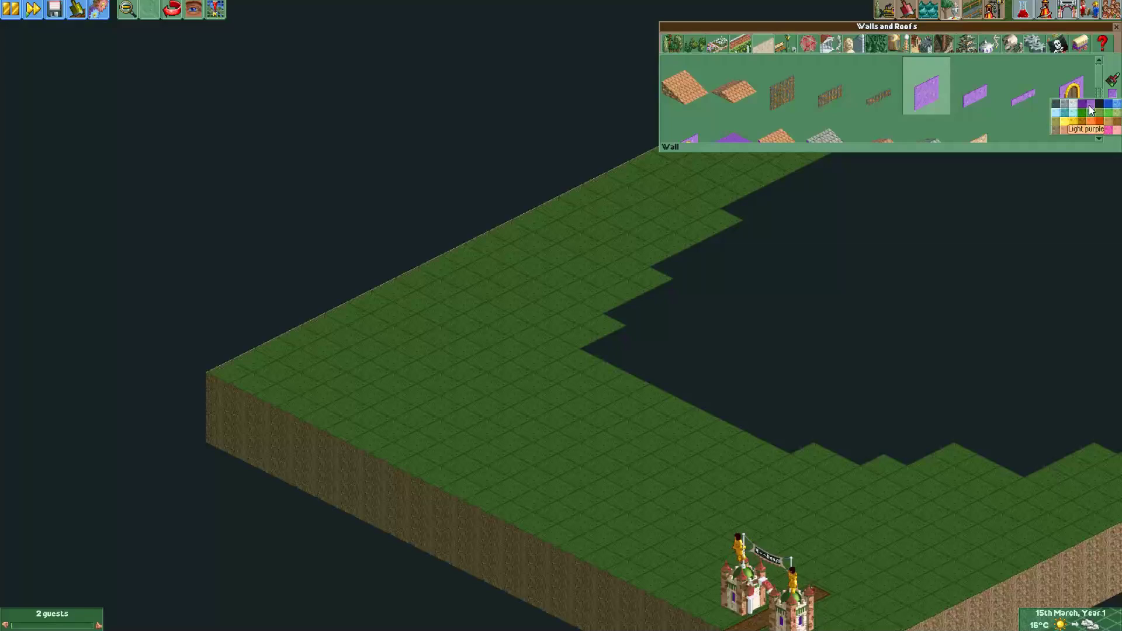
pyautogui.moveTo(1087, 109)
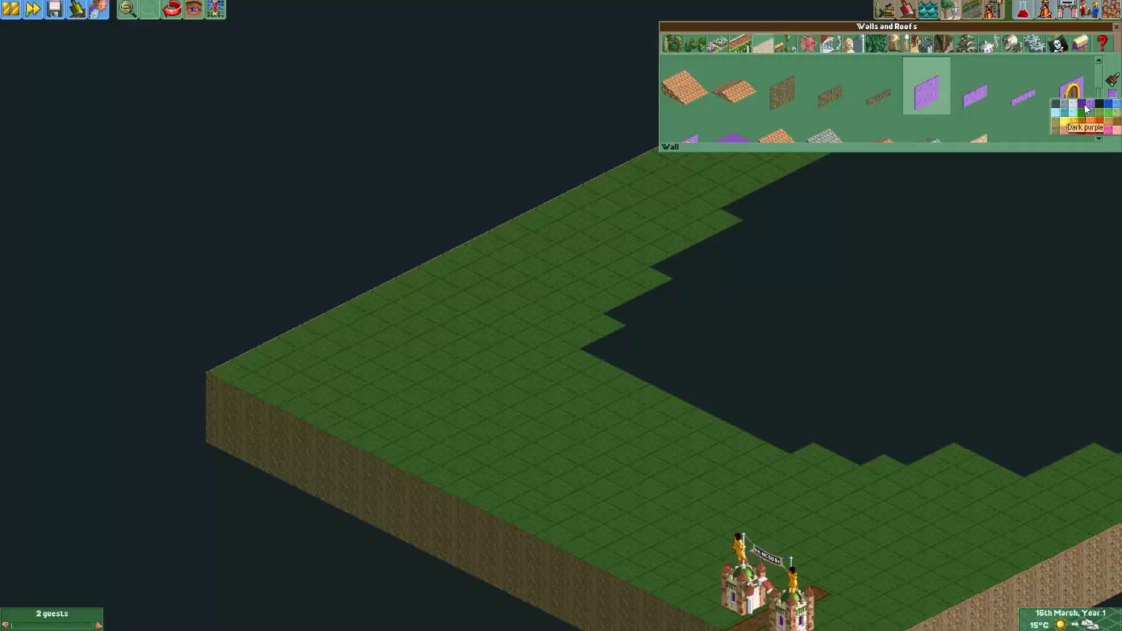
pyautogui.moveTo(1081, 104)
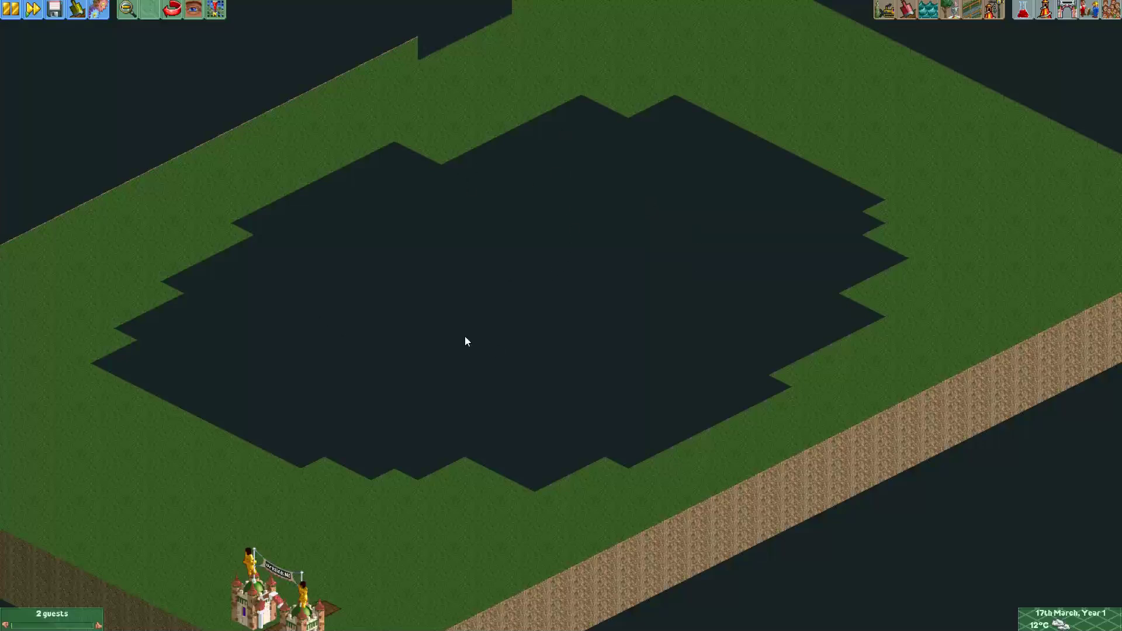
pyautogui.moveTo(490, 224)
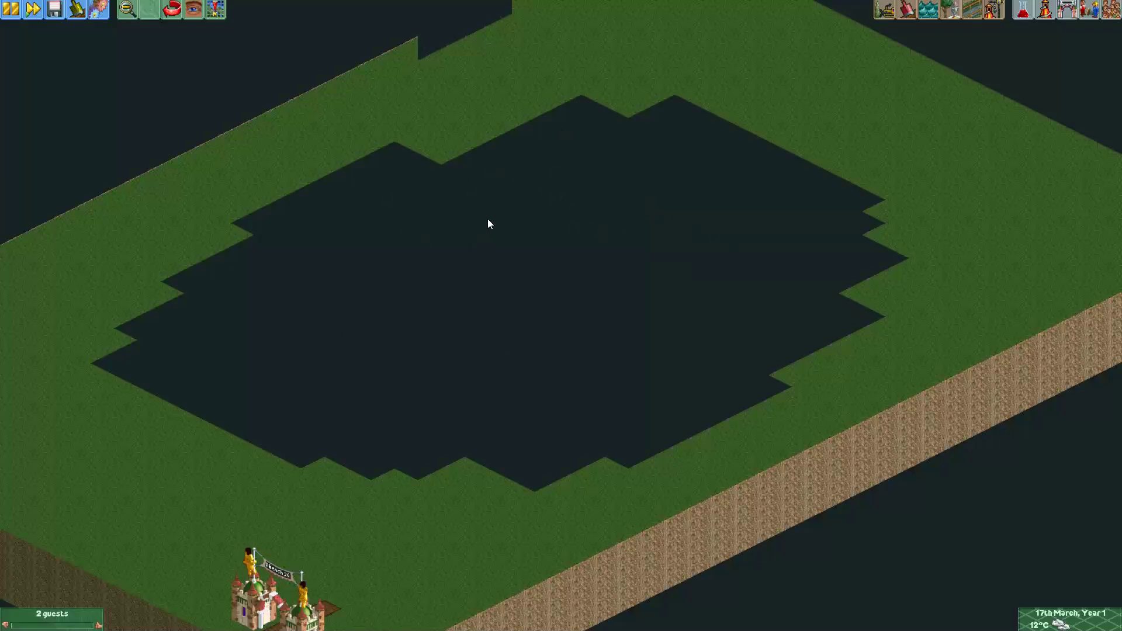
pyautogui.moveTo(474, 182)
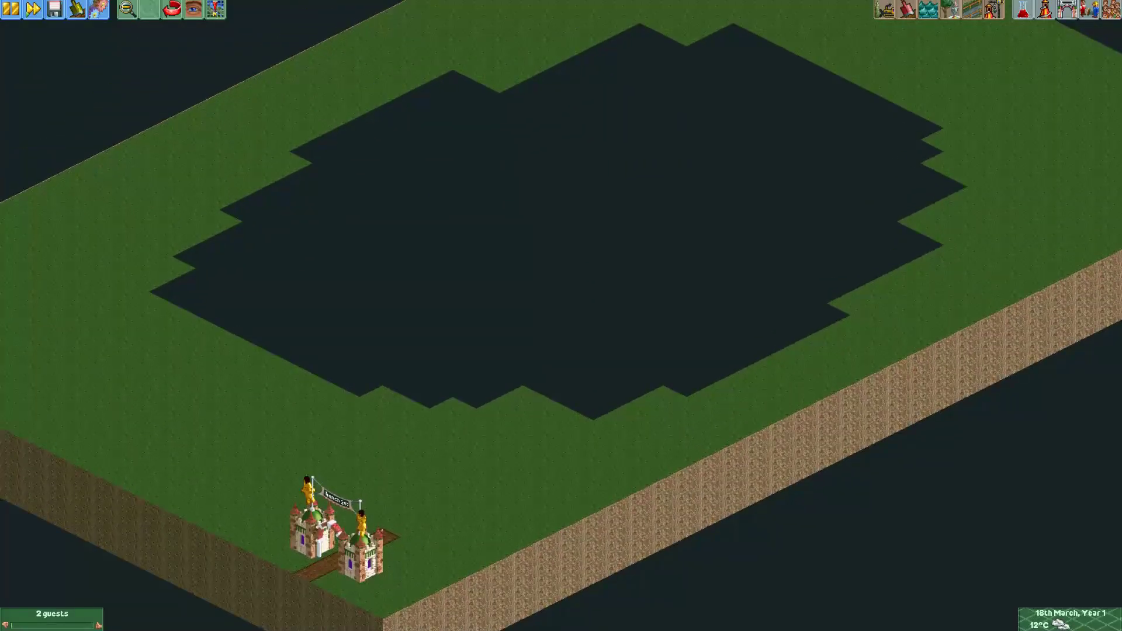
pyautogui.scroll(-3)
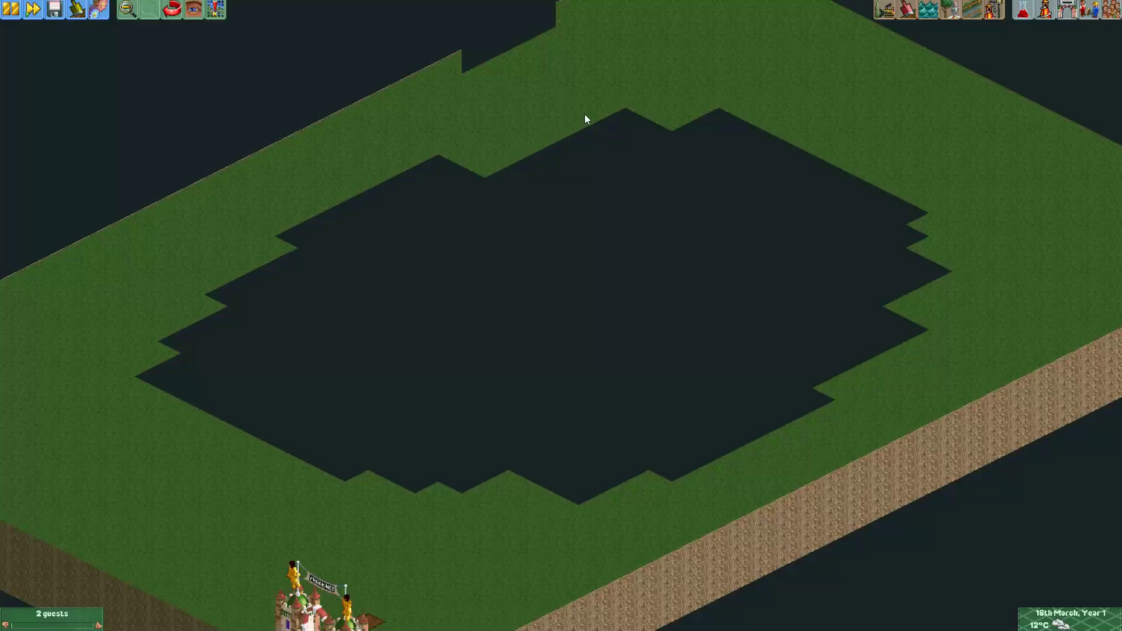
pyautogui.moveTo(679, 121)
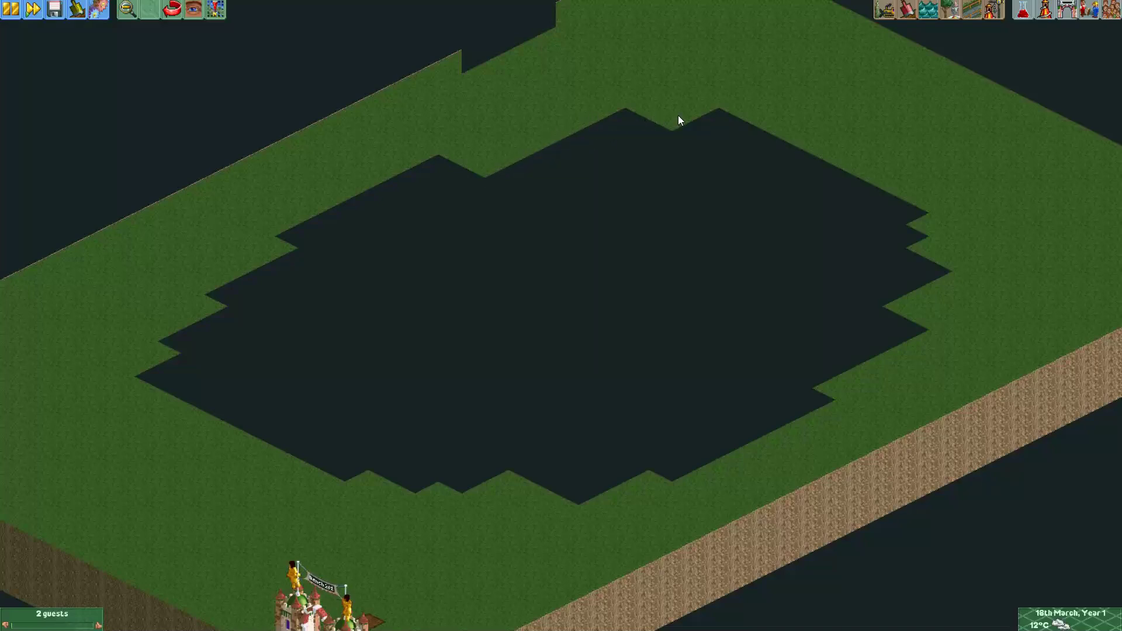
pyautogui.scroll(3)
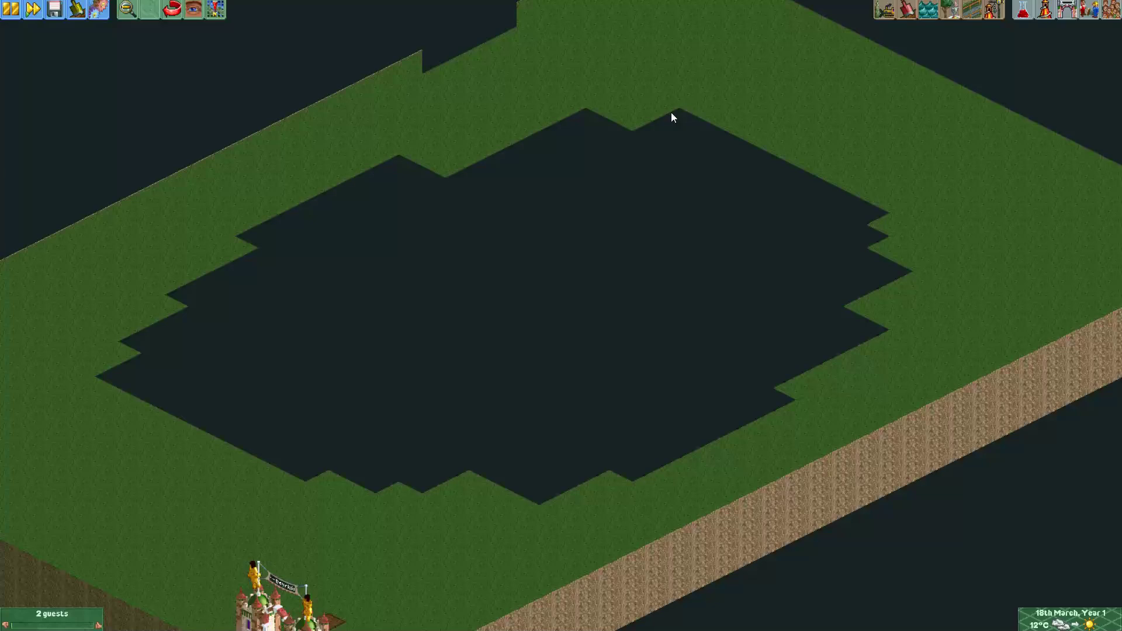
pyautogui.moveTo(862, 321)
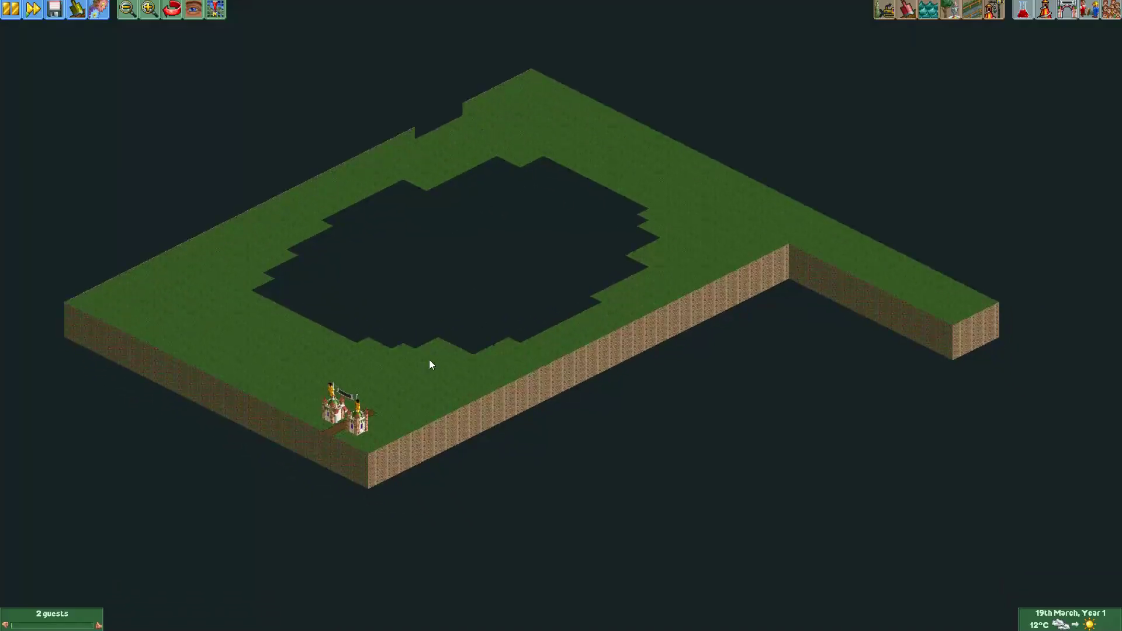
pyautogui.moveTo(627, 426)
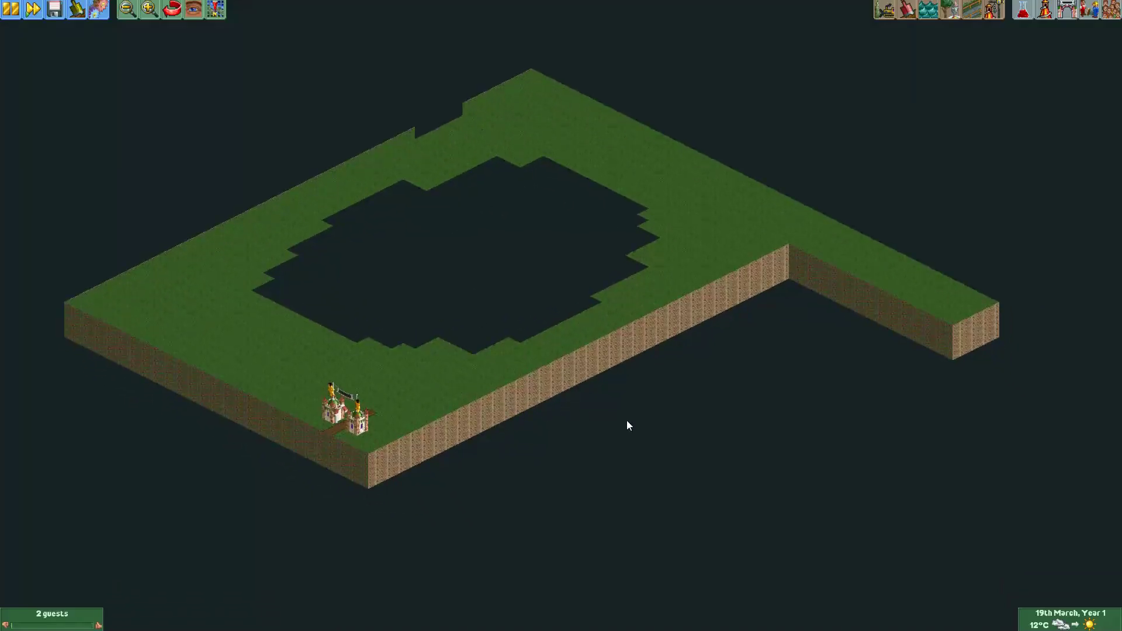